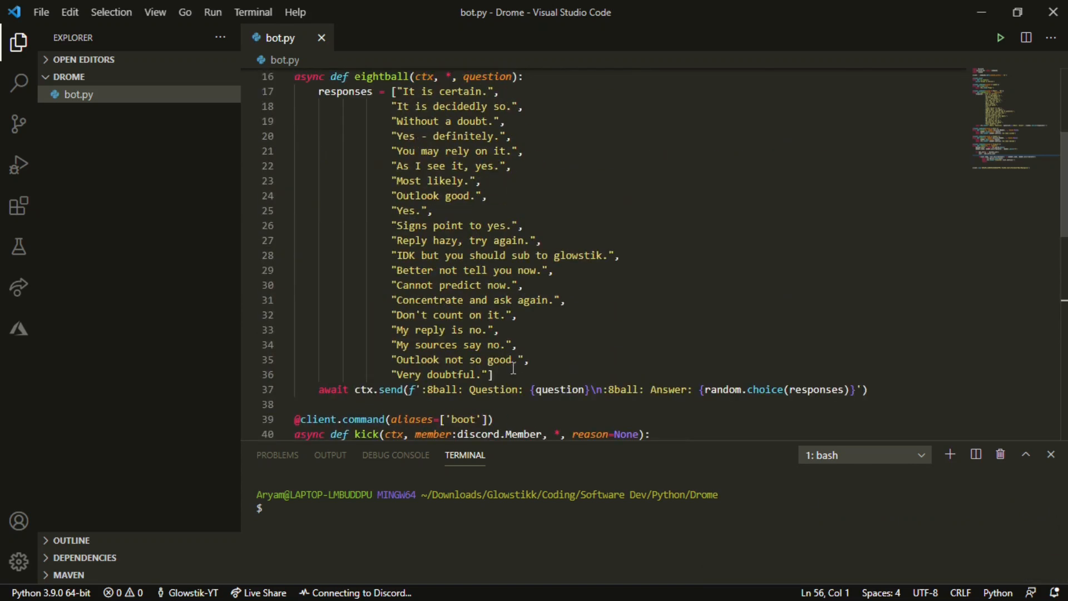
{"action": "scroll", "scroll_direction": "up", "scroll_amount": 3}
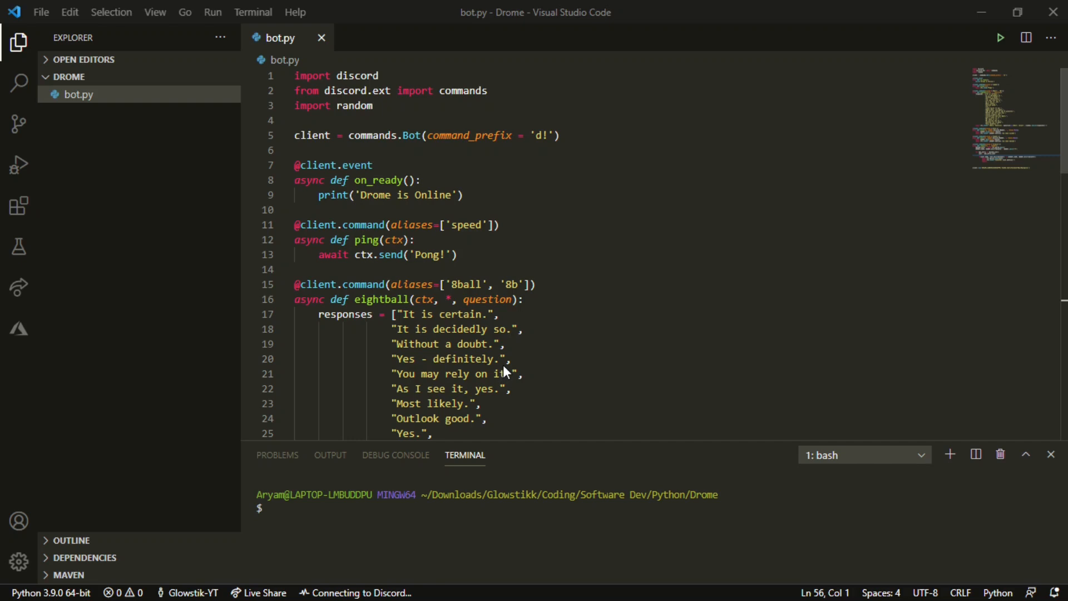
{"action": "mouse_move", "coordinate": [650, 423]}
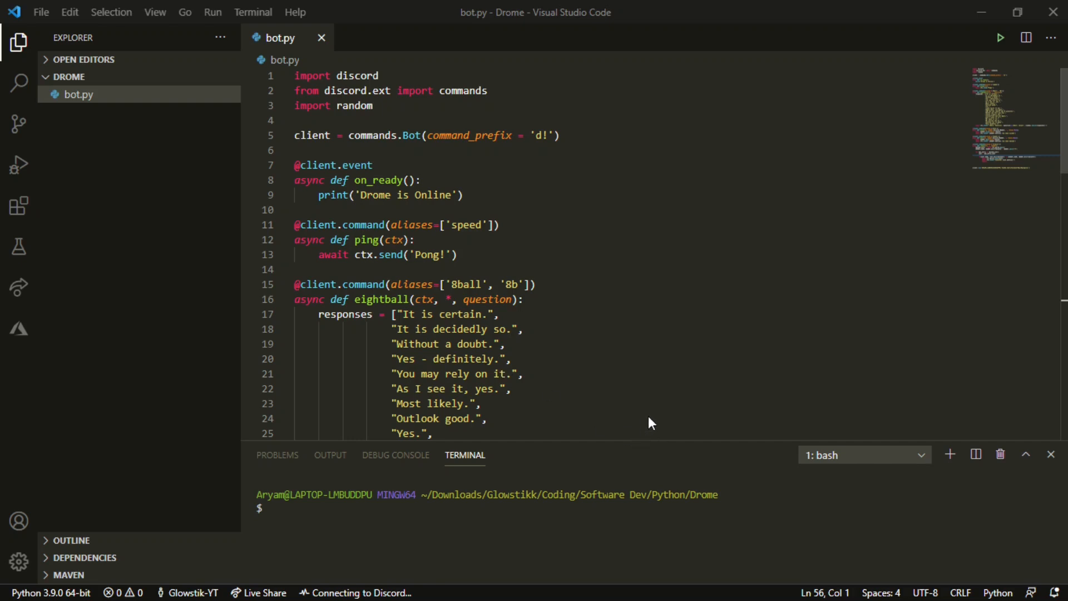
{"action": "mouse_move", "coordinate": [842, 423]}
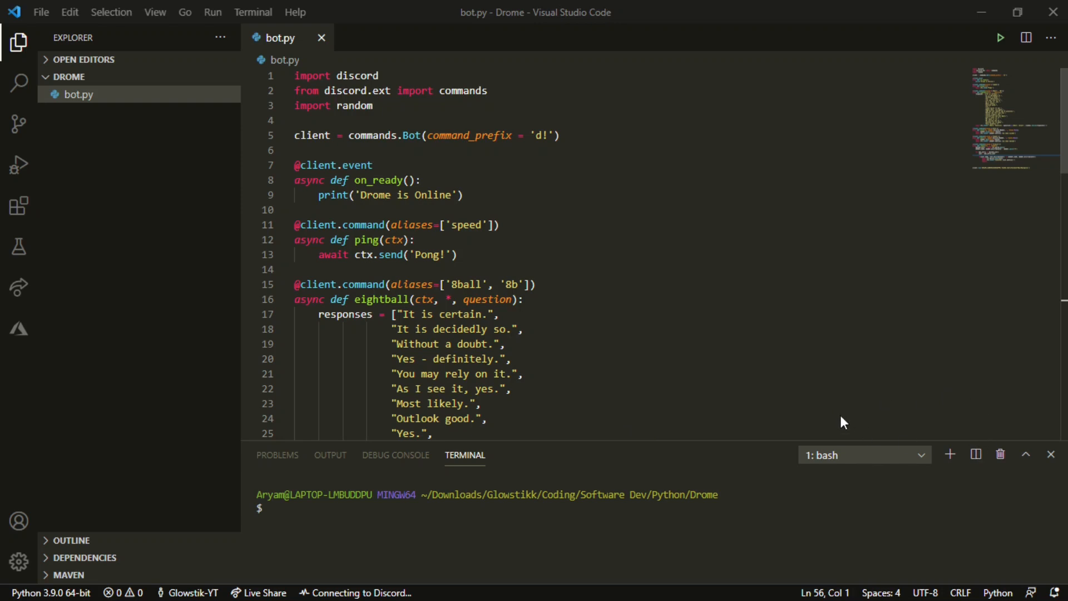
{"action": "scroll", "scroll_direction": "down", "scroll_amount": 3}
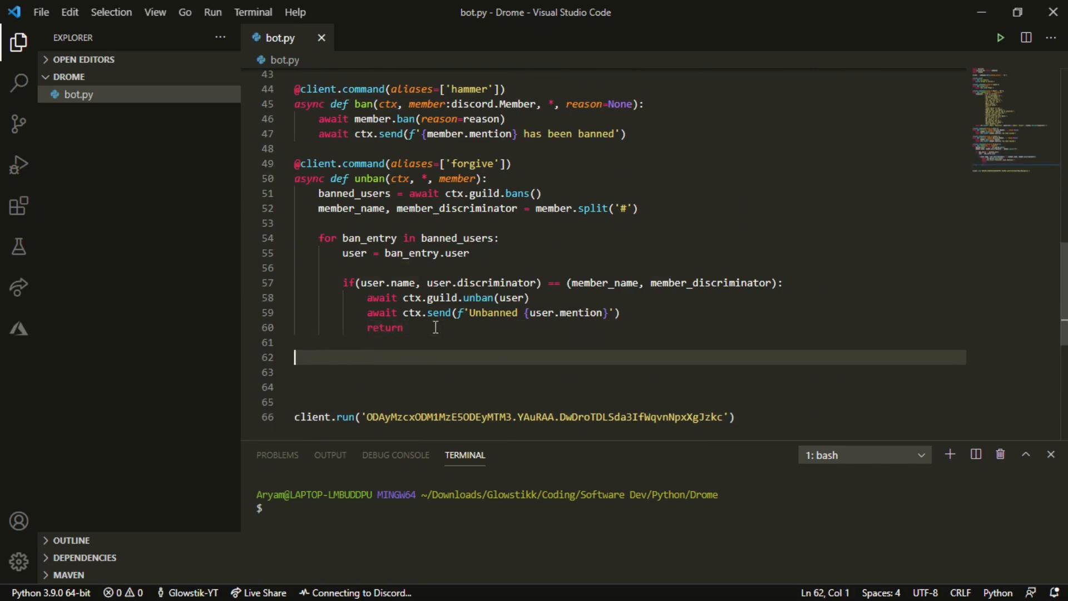
{"action": "type", "text": "@cl"}
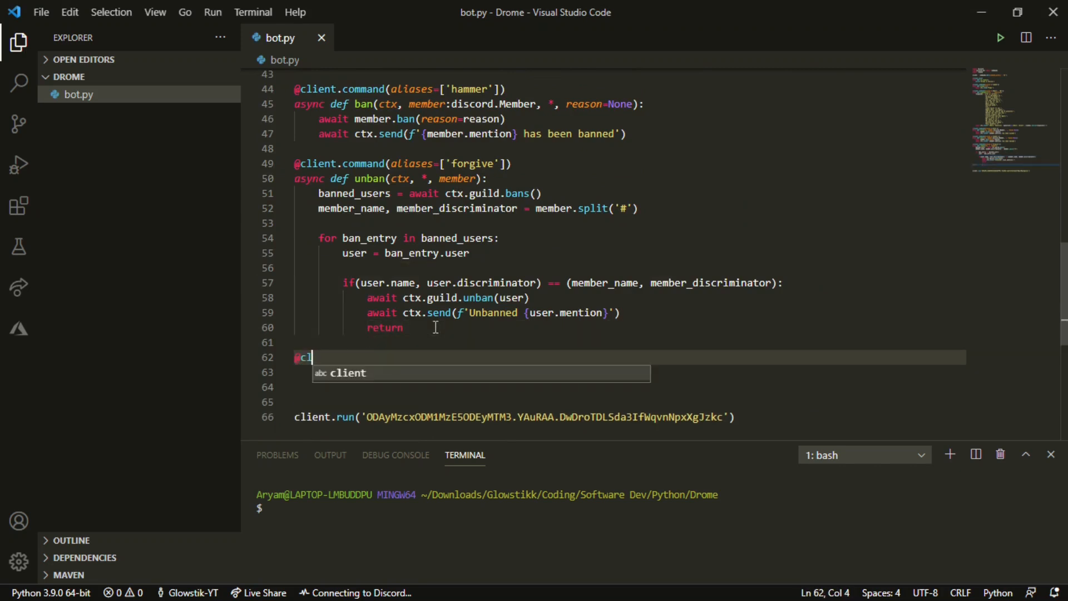
{"action": "type", "text": "ient.command("}
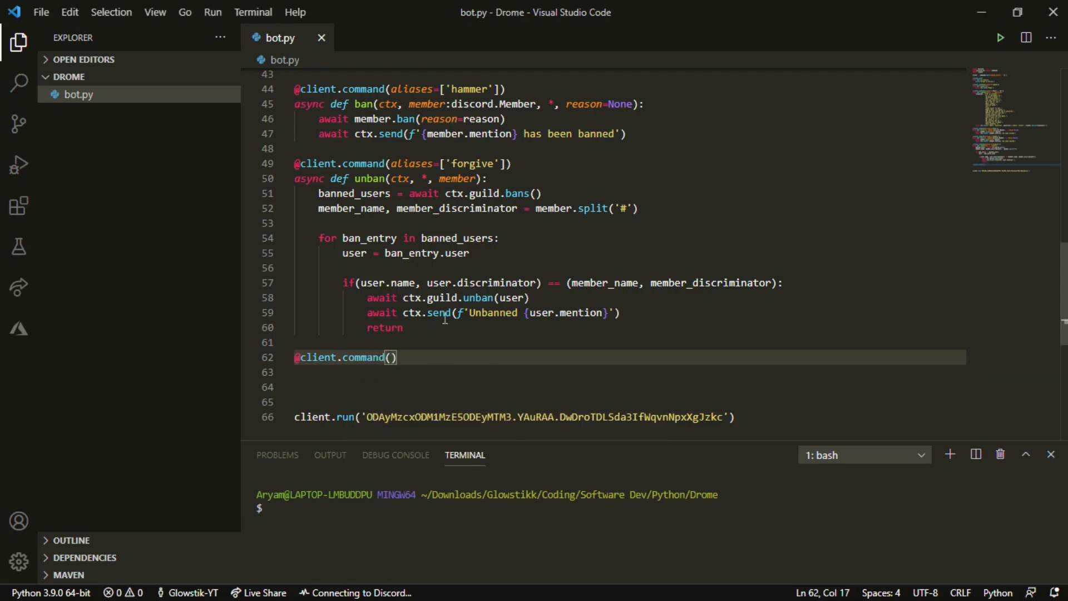
{"action": "type", "text": "aliases"}
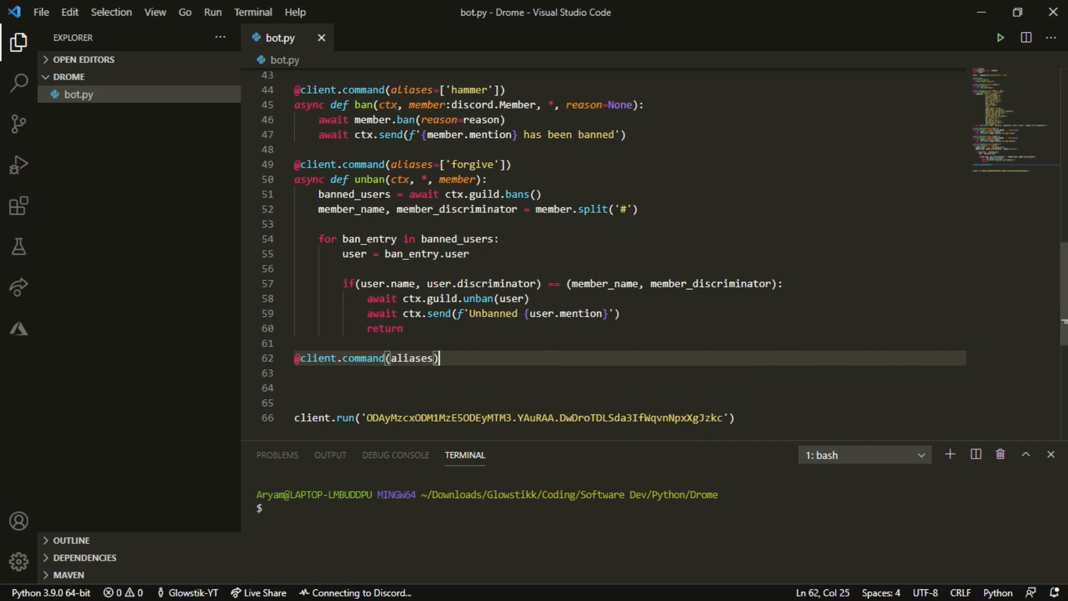
{"action": "type", "text": "=[]"}
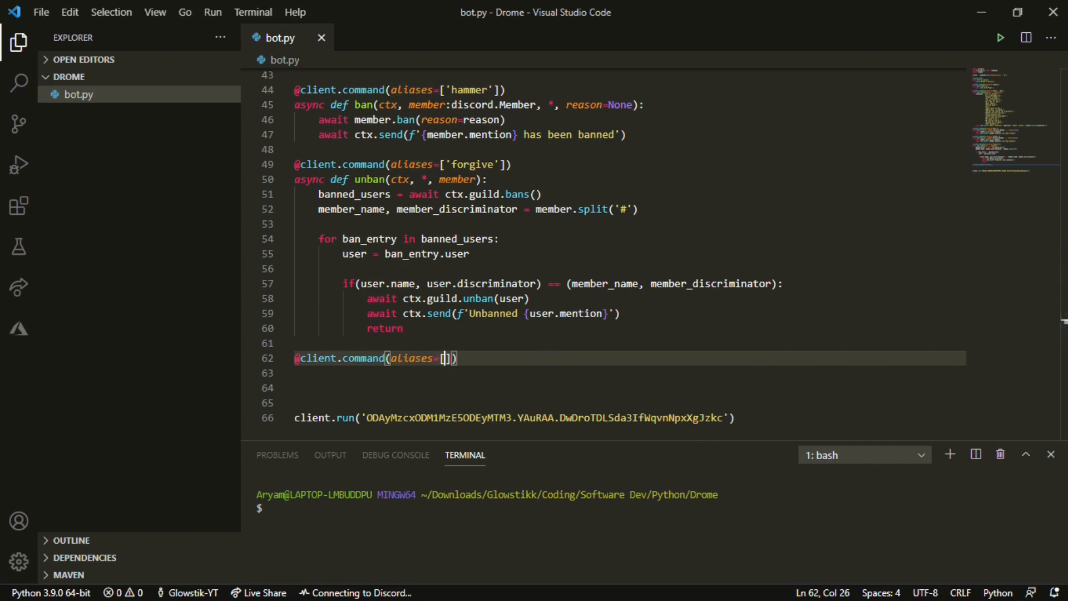
{"action": "type", "text": "'p'"}
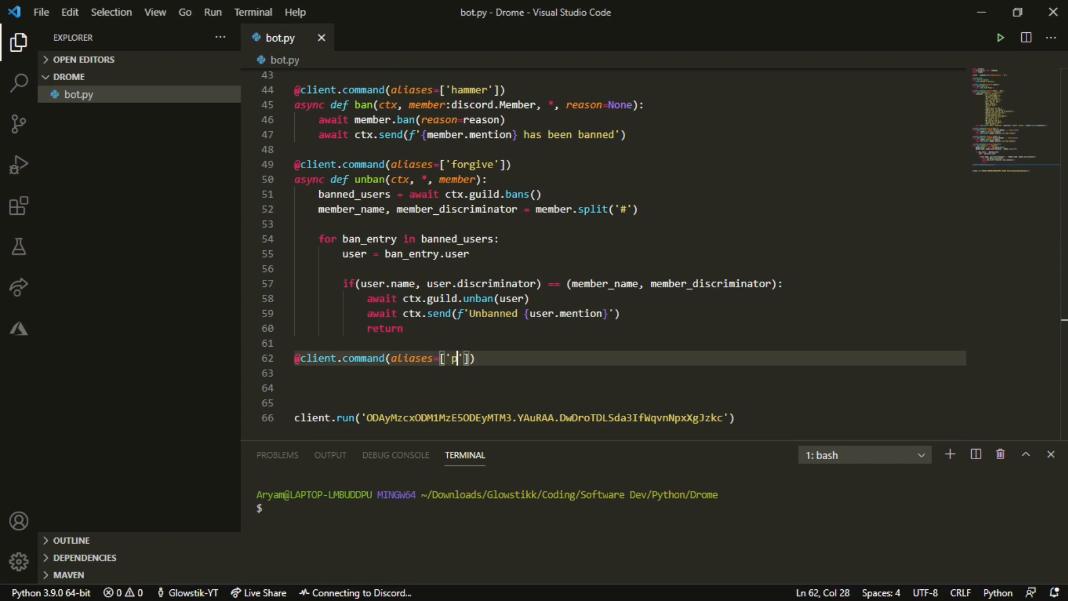
{"action": "type", "text": "urge"}
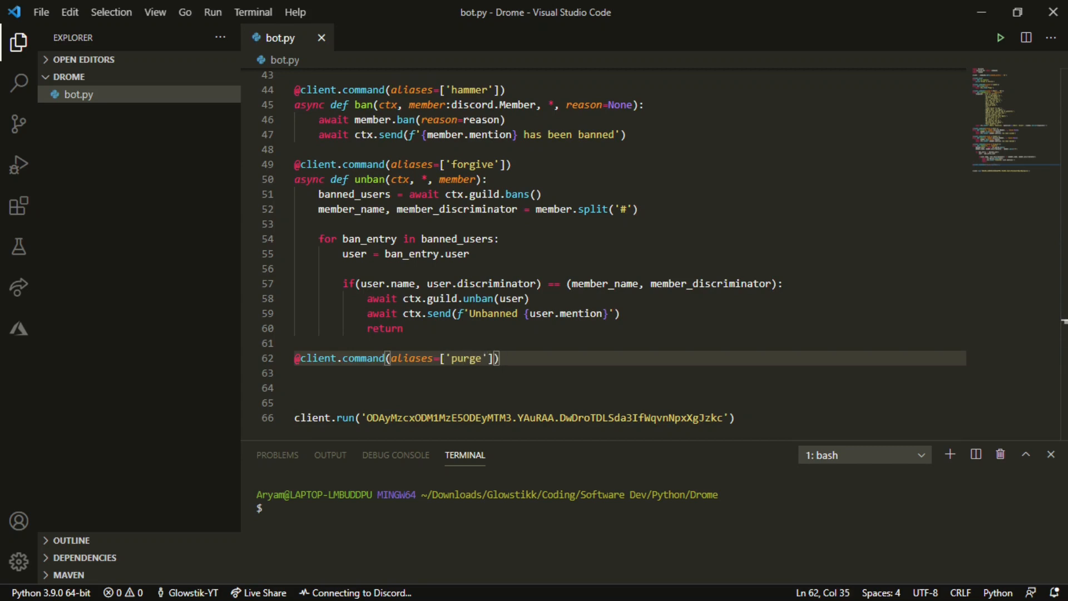
{"action": "key", "text": "Enter"}
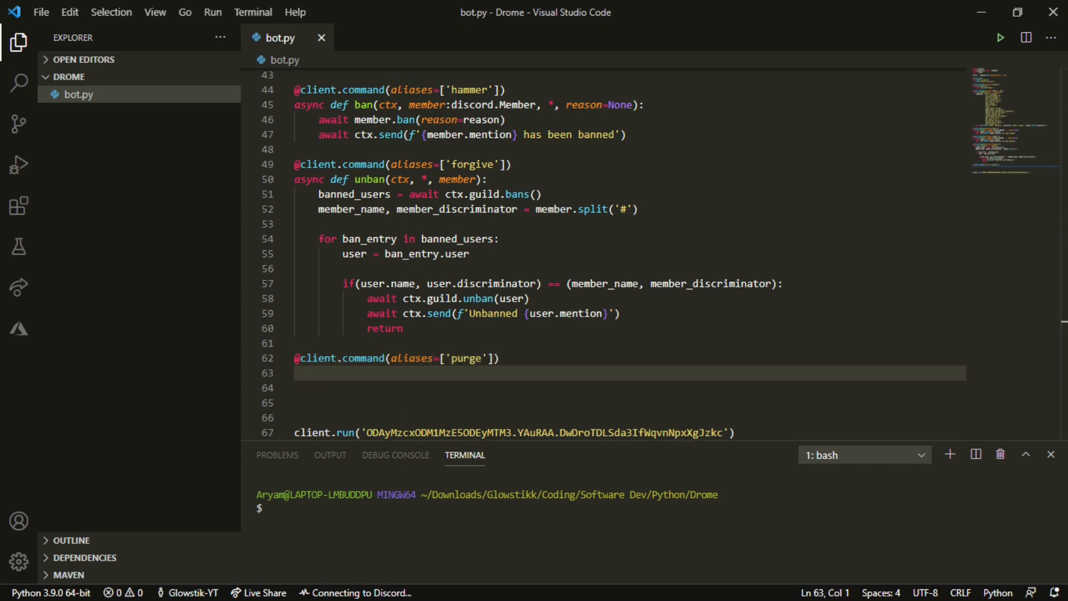
- Declare async def clear(ctx, amount=11): beneath the decorator
{"action": "type", "text": "async"}
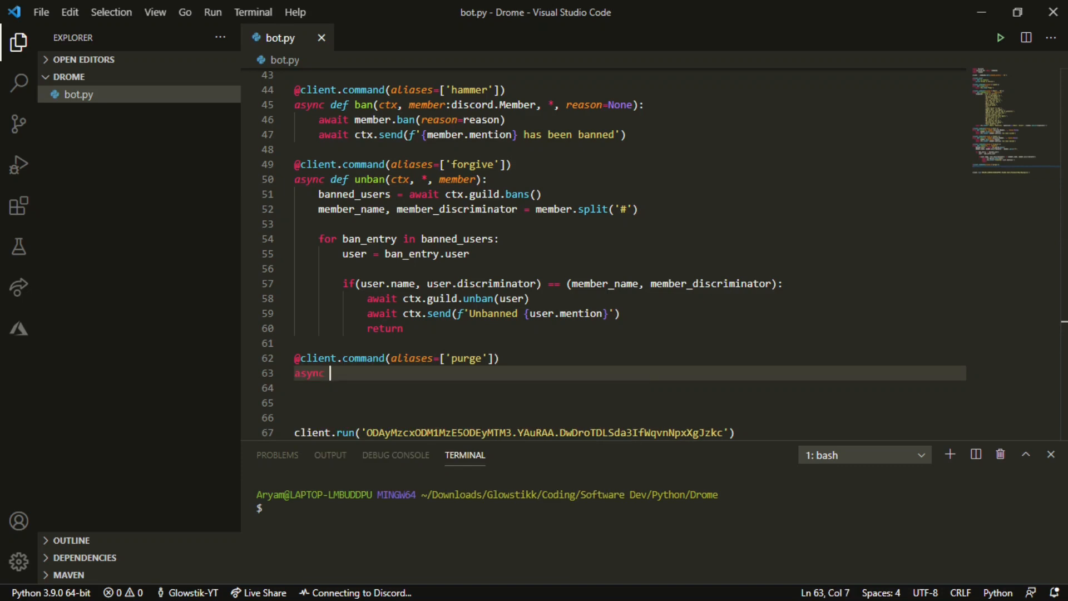
{"action": "type", "text": "def"}
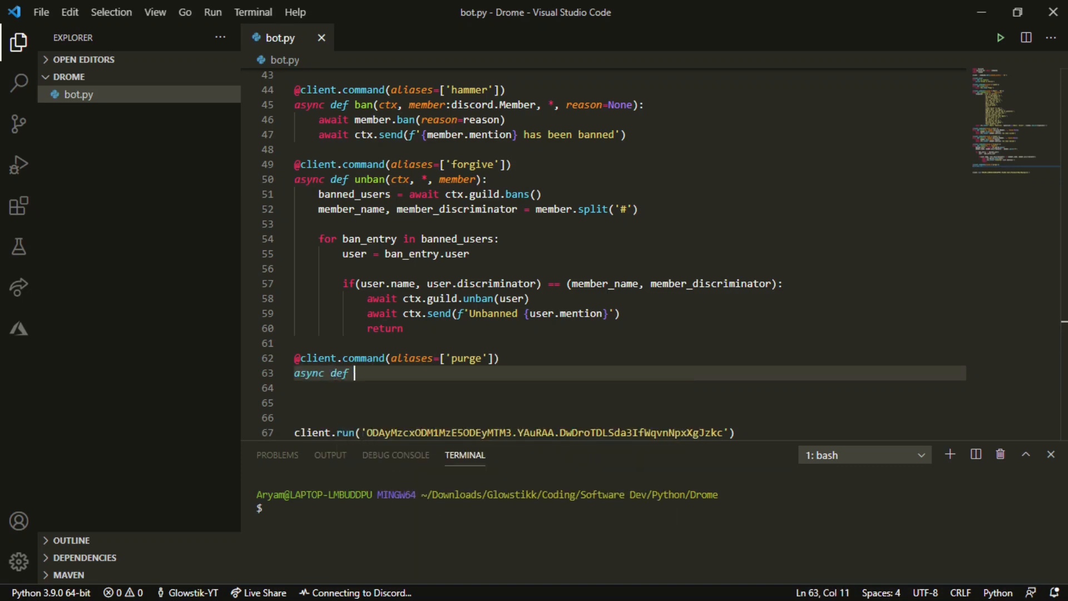
{"action": "type", "text": "clear"}
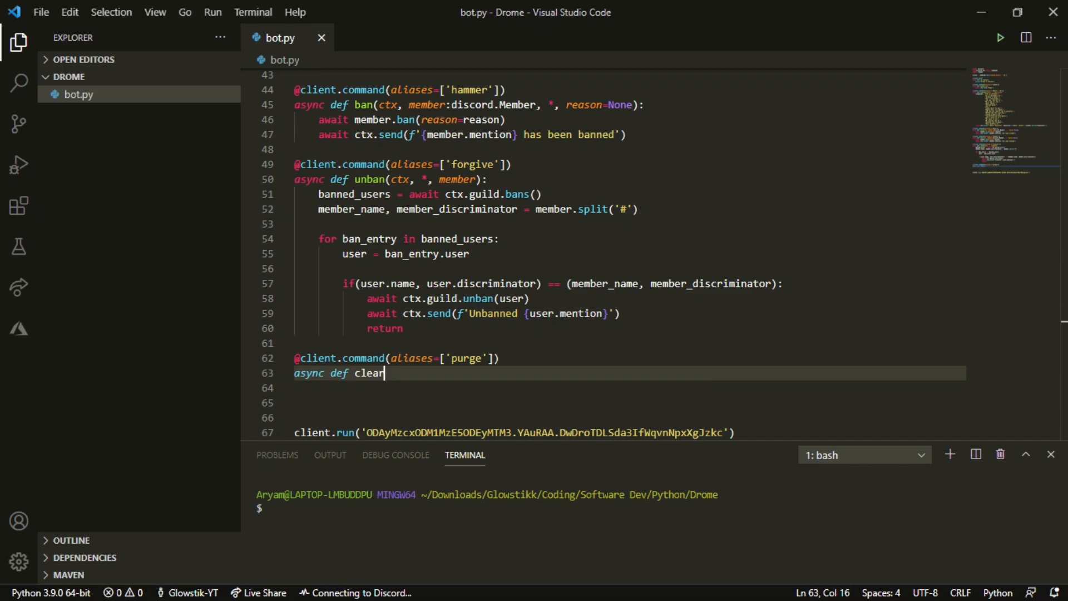
{"action": "type", "text": "()"}
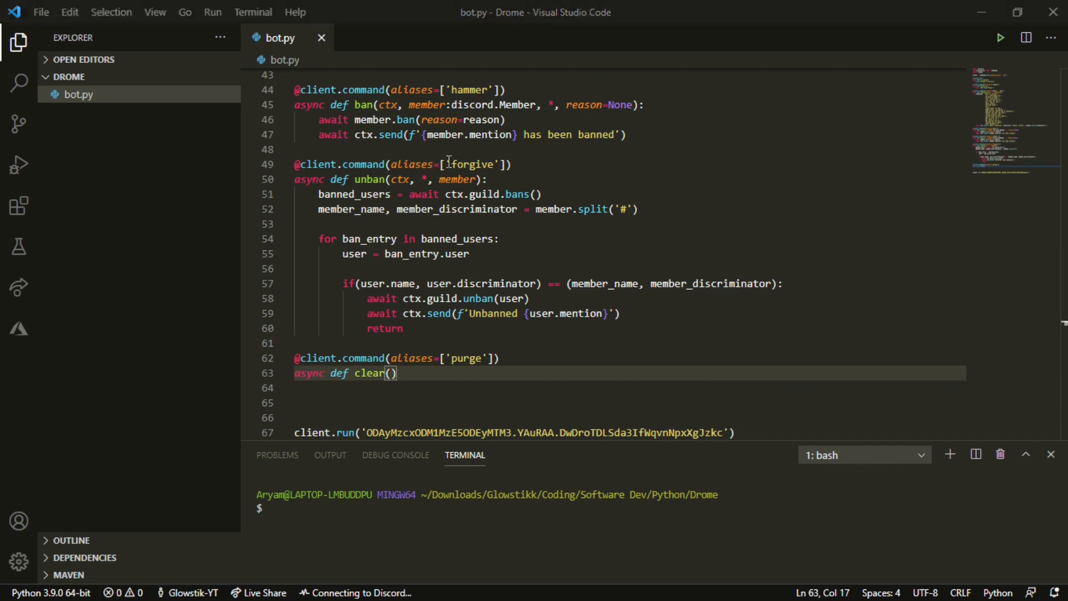
{"action": "type", "text": "ctx"}
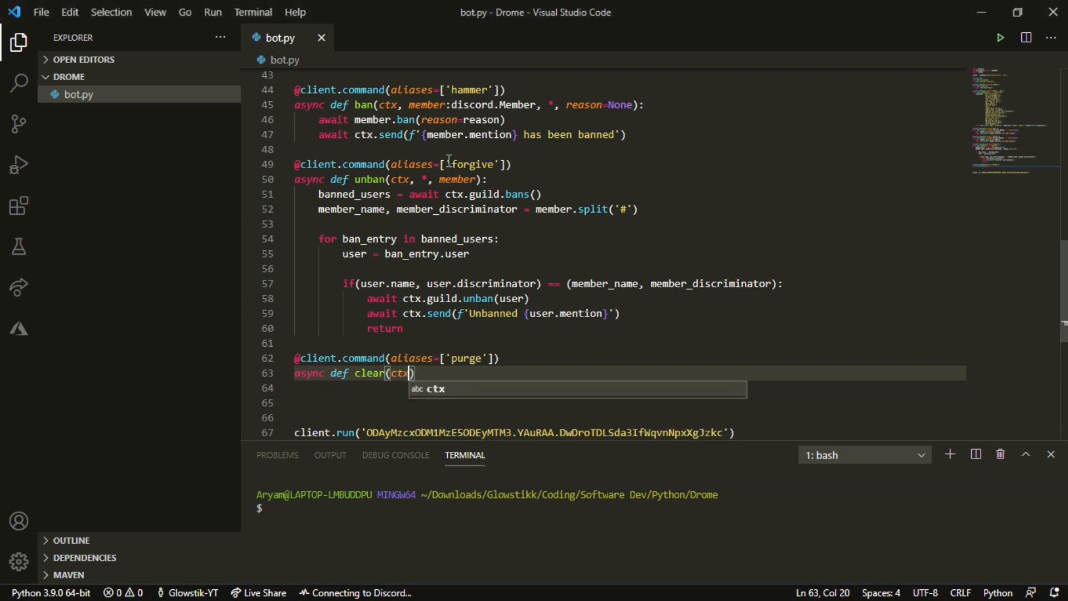
{"action": "type", "text": ", amu"}
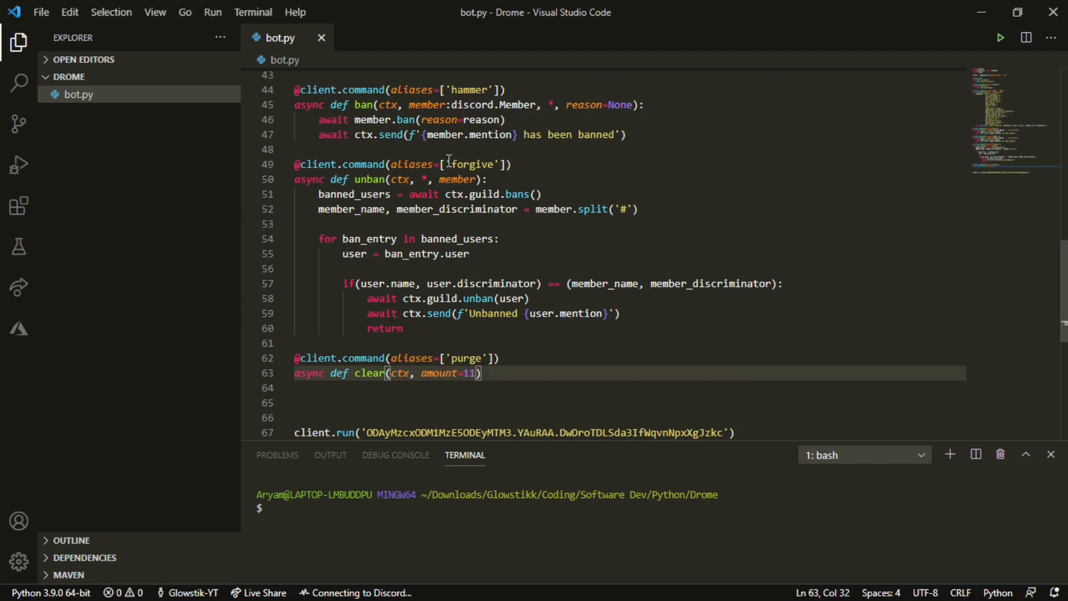
{"action": "type", "text": ":"}
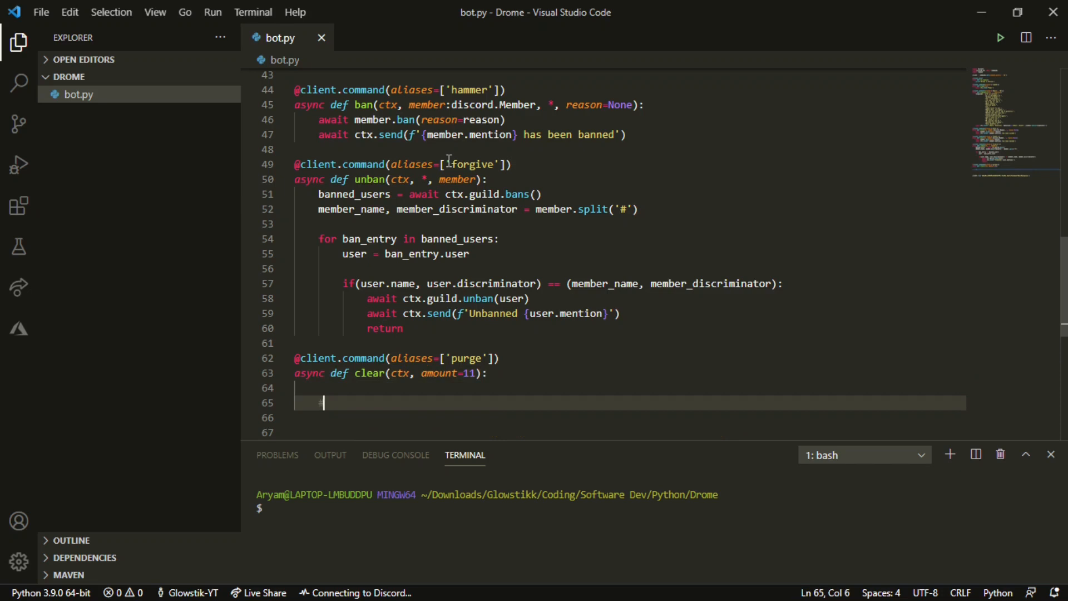
- Write a stray comment under the clear definition and delete it again
{"action": "type", "text": "#dlcle"}
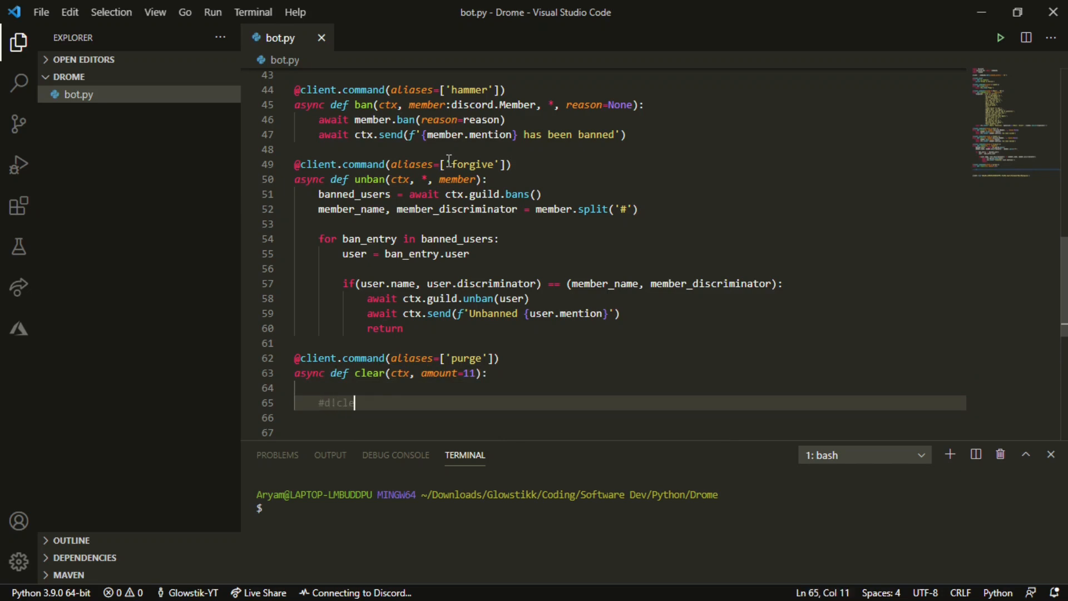
{"action": "key", "text": "Backspace"}
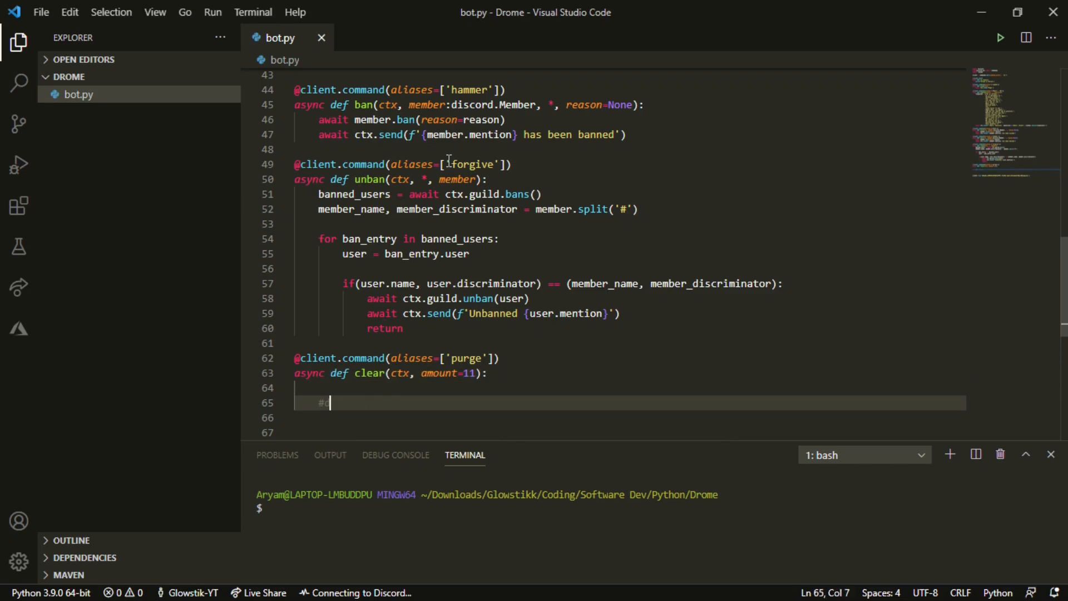
{"action": "key", "text": "Backspace"}
{"action": "type", "text": "if("}
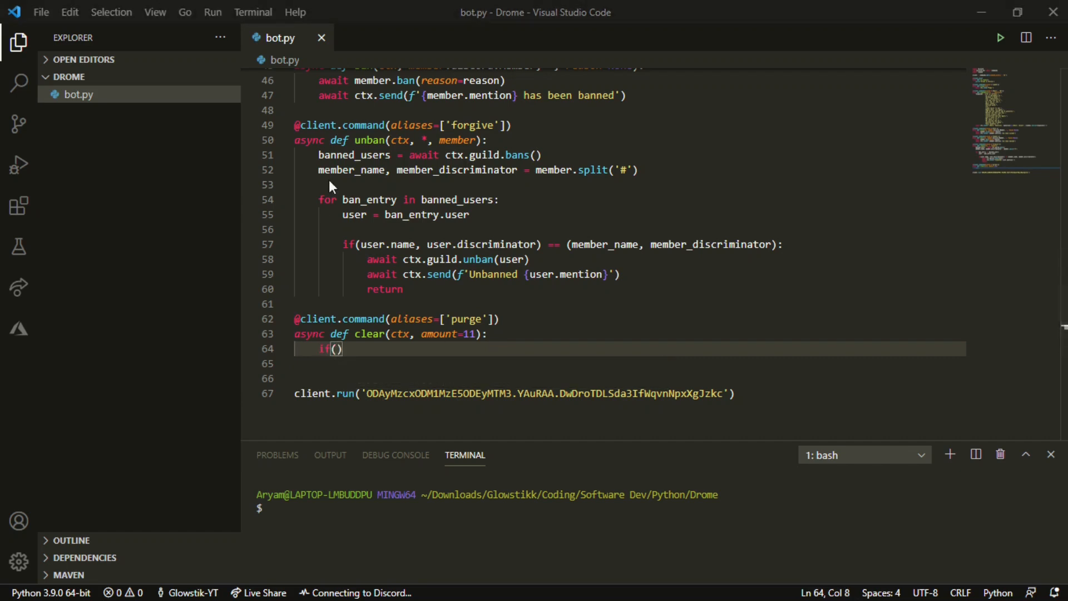
- Write the check 'if amount > 101' inside clear
{"action": "type", "text": "n"}
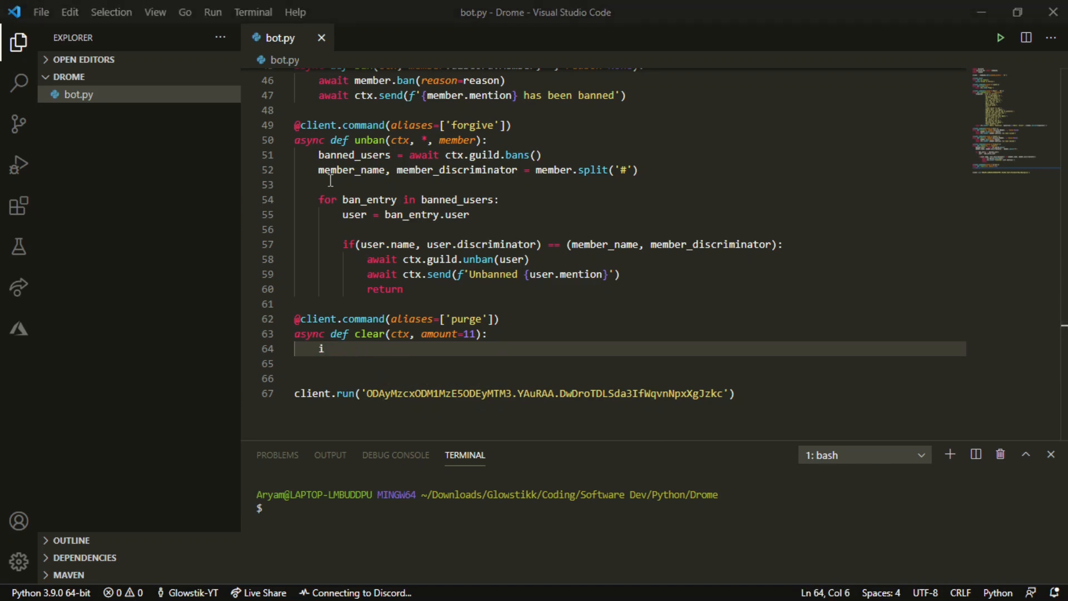
{"action": "key", "text": "Backspace"}
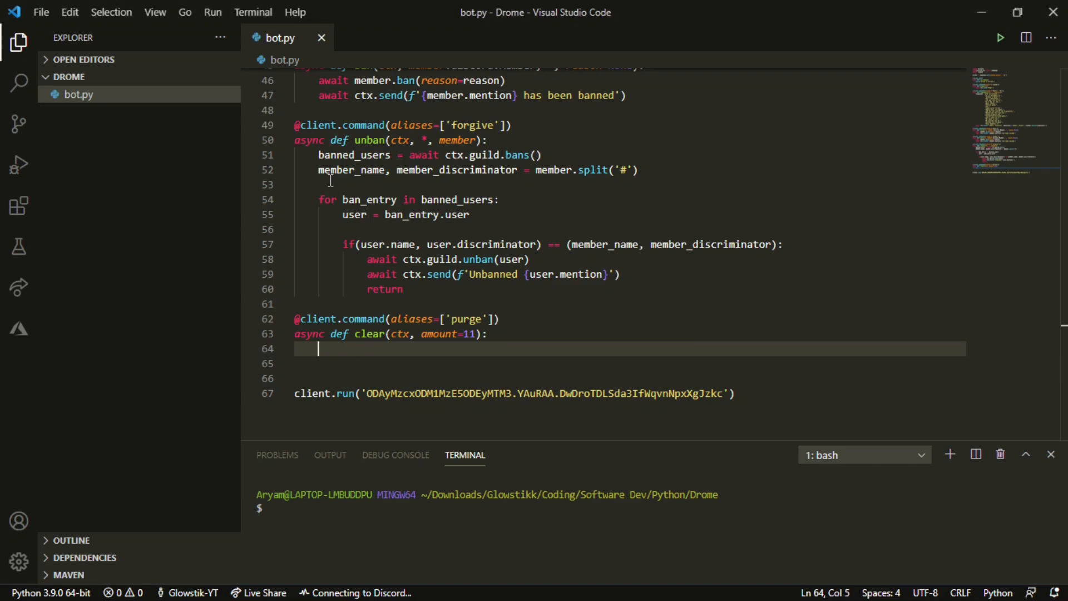
{"action": "type", "text": "if"}
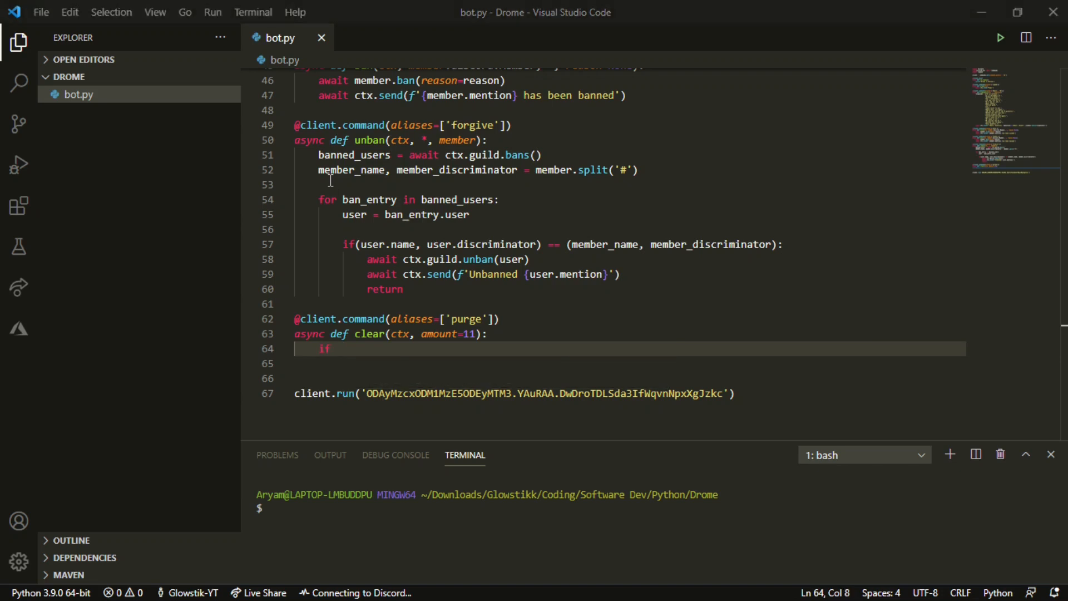
{"action": "type", "text": "amount >"}
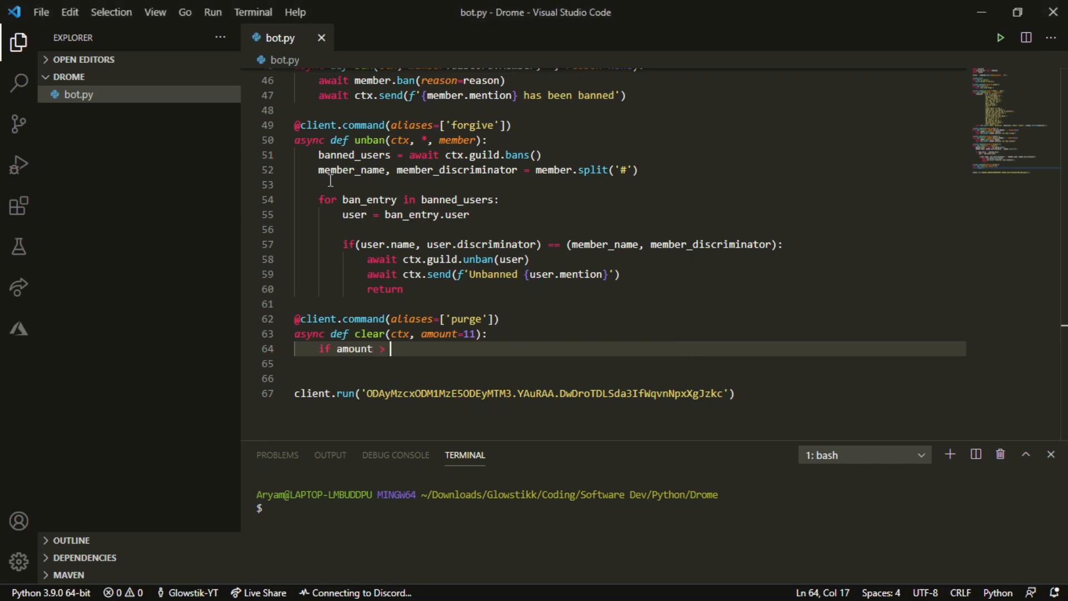
{"action": "type", "text": "101"}
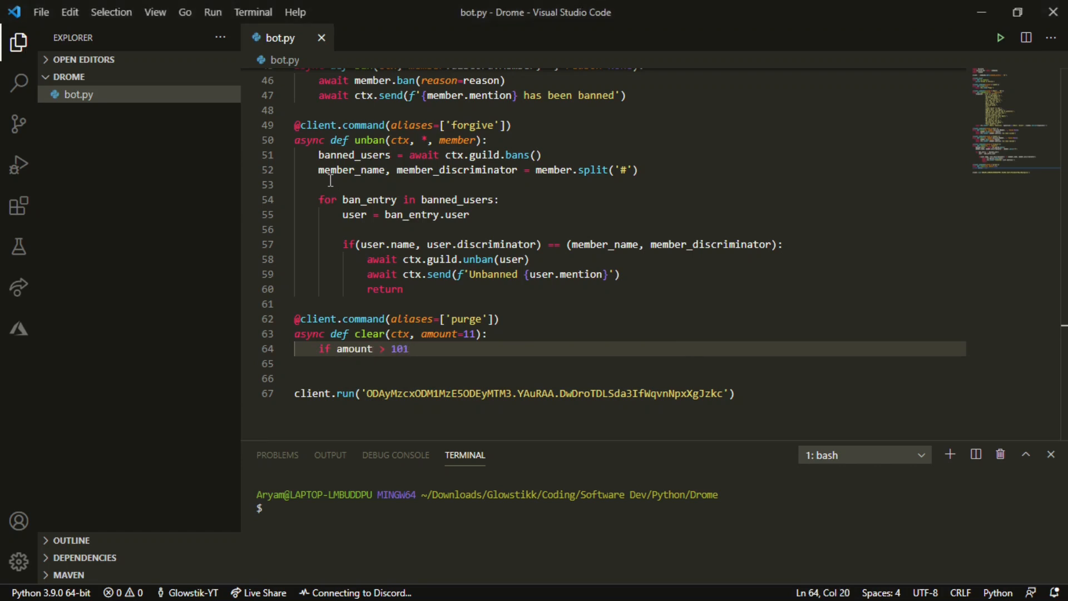
- Add 'ammount = amount+1' on the line above the amount check
{"action": "key", "text": "Enter"}
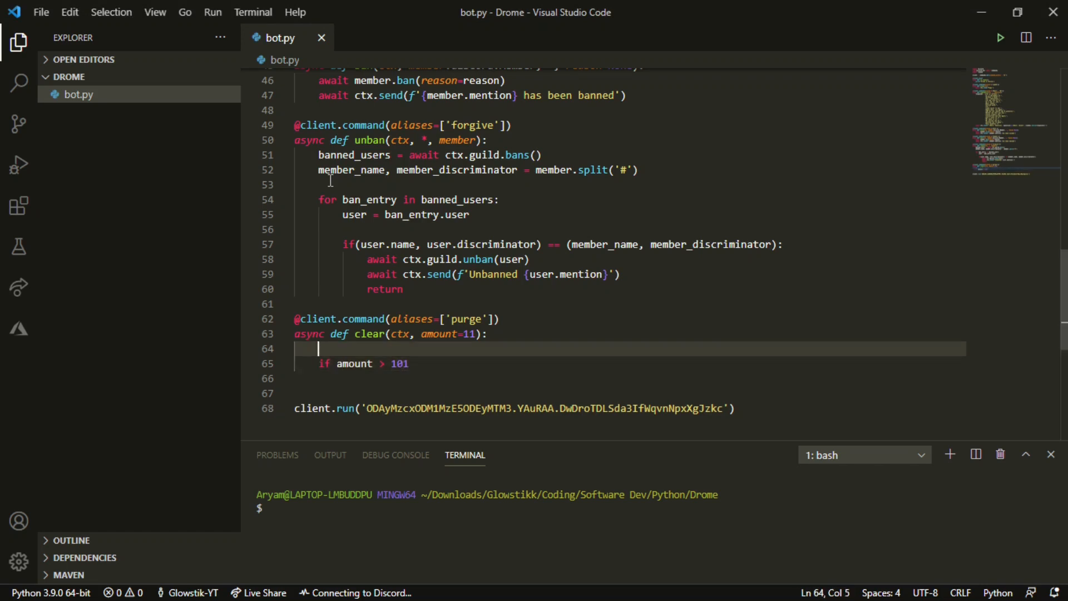
{"action": "type", "text": "am"}
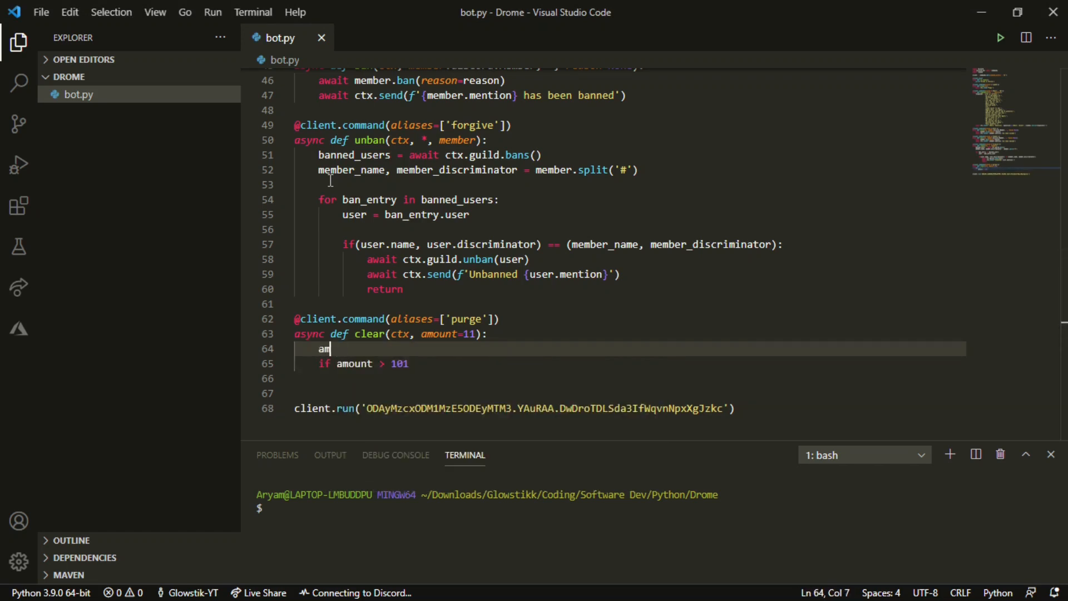
{"action": "type", "text": "mount = amou t"}
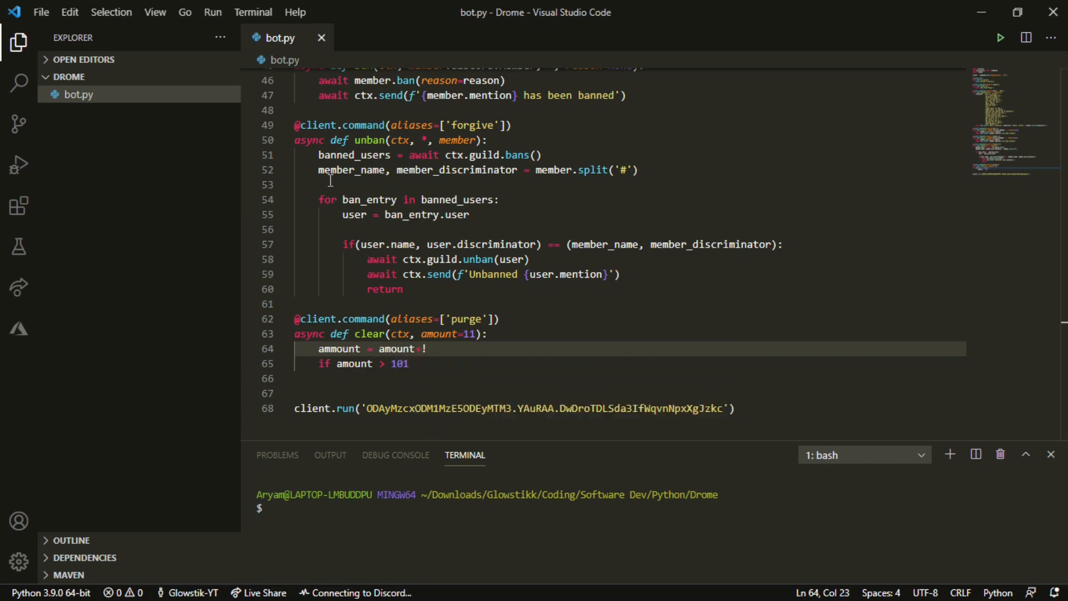
{"action": "key", "text": "Backspace"}
{"action": "type", "text": "1"}
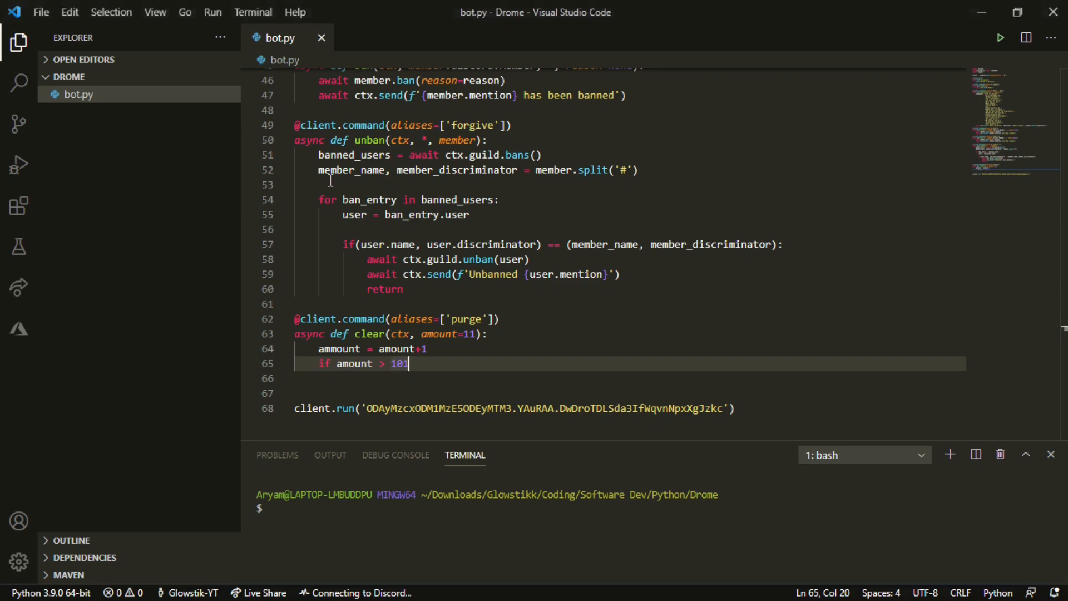
{"action": "mouse_move", "coordinate": [446, 247]}
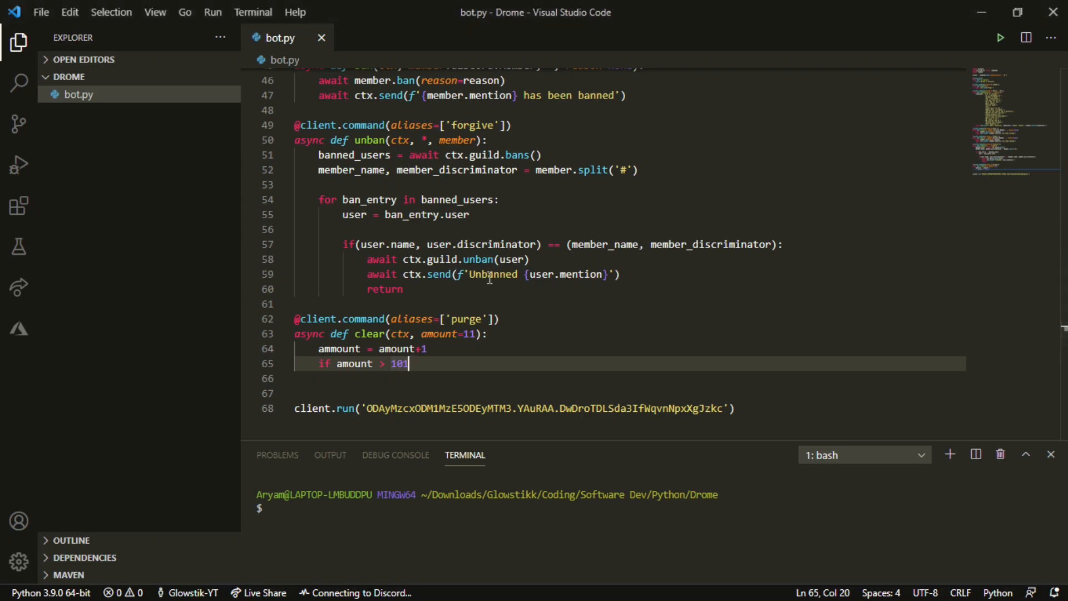
- Reply 'Can not delete more than 100 messages' with await ctx.send when over the limit
{"action": "type", "text": ":"}
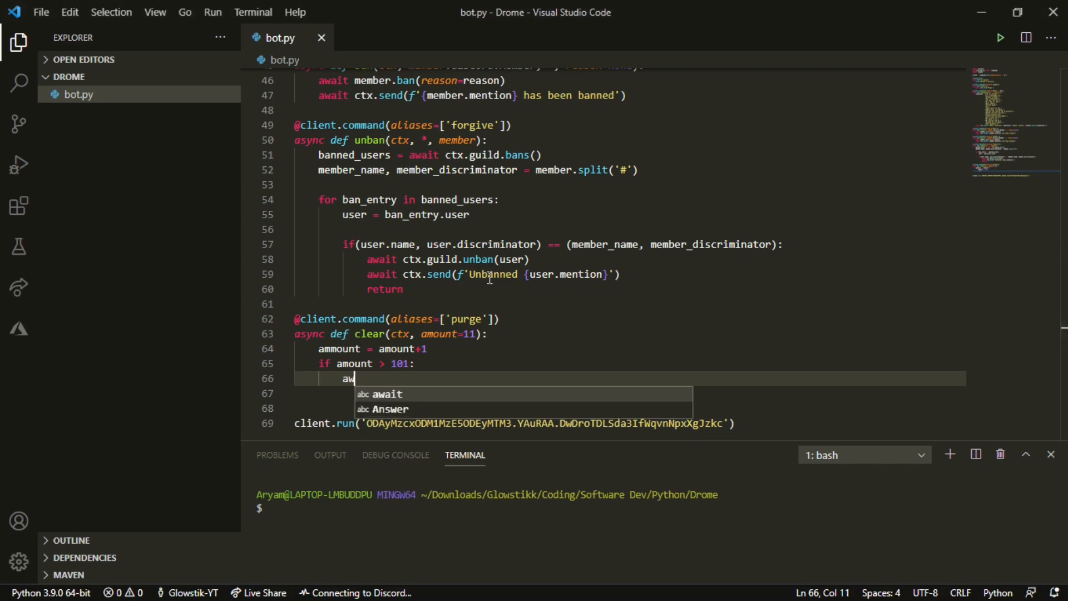
{"action": "type", "text": "ait"}
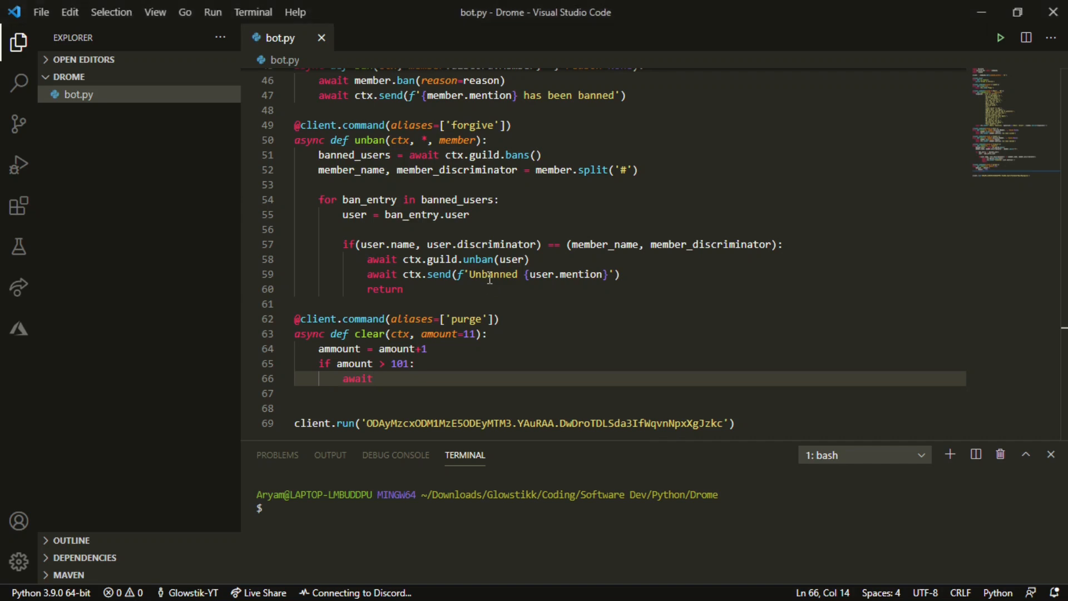
{"action": "type", "text": "ctx.send("}
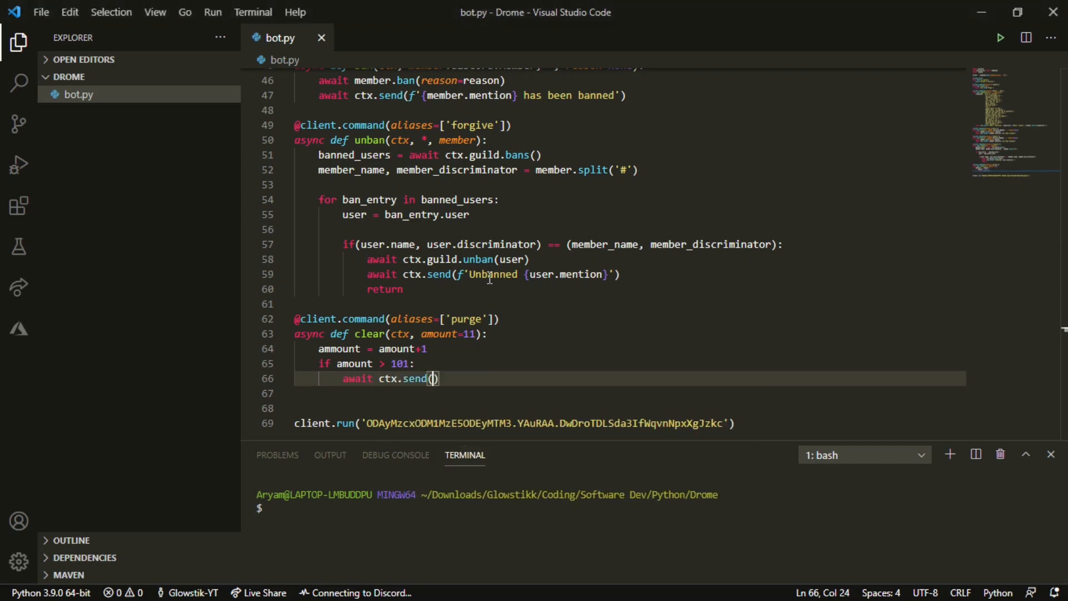
{"action": "type", "text": "'"}
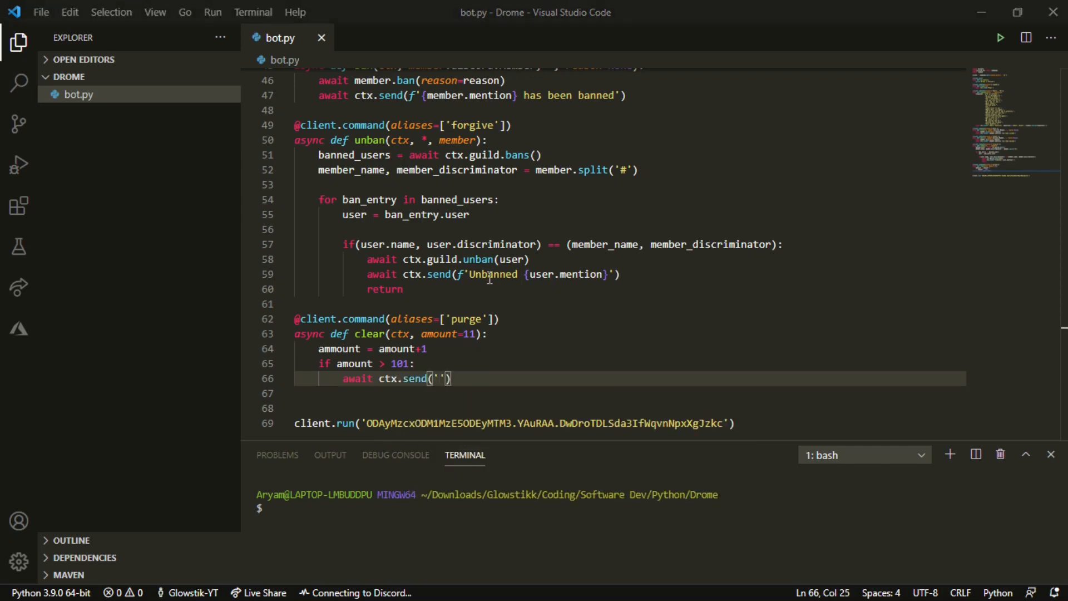
{"action": "type", "text": "d"}
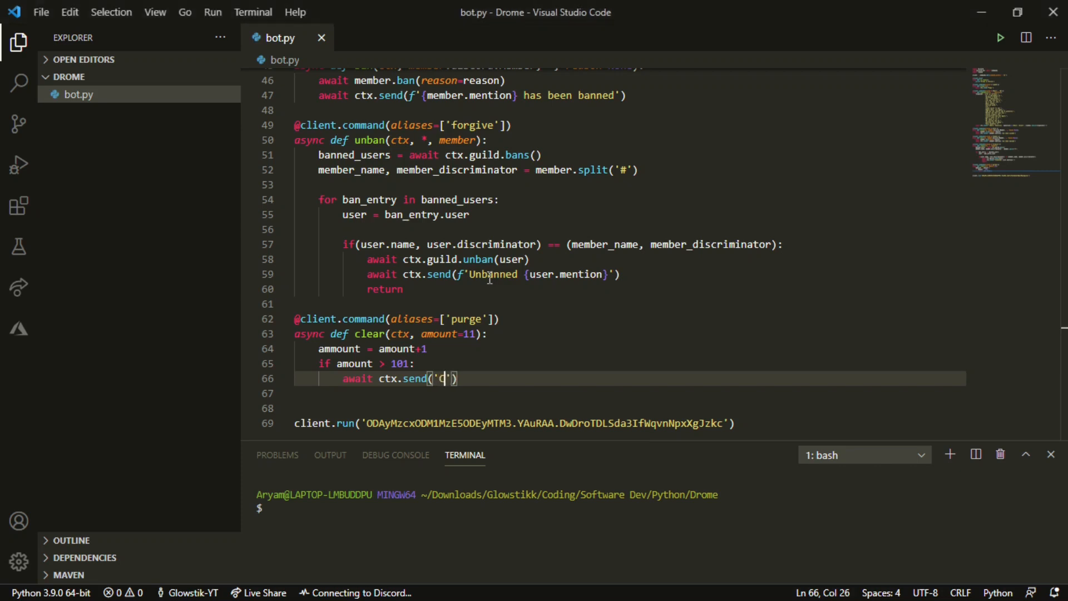
{"action": "type", "text": "an"}
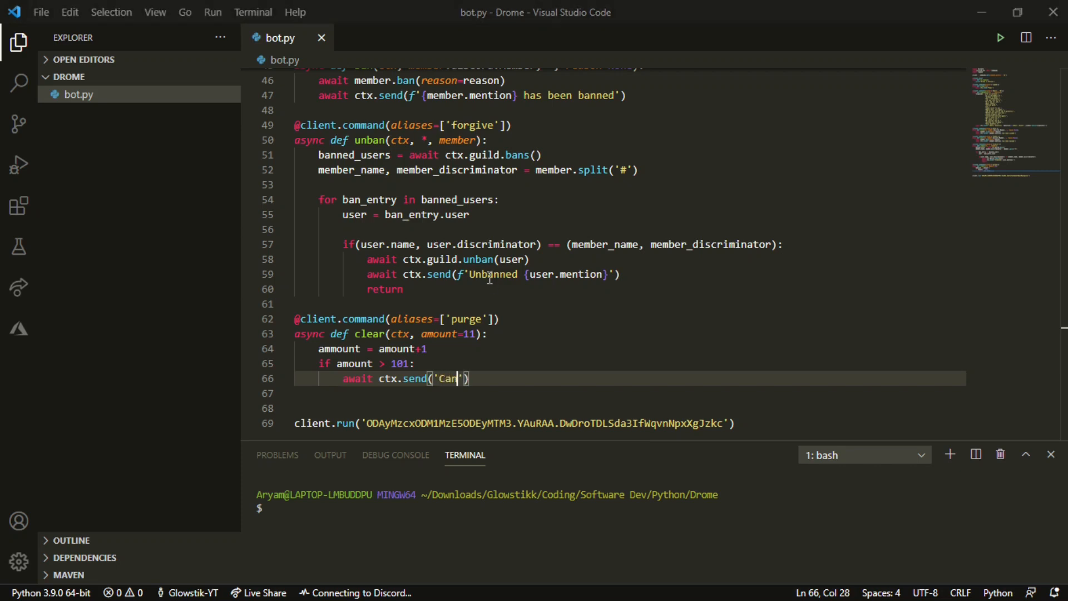
{"action": "type", "text": "not"}
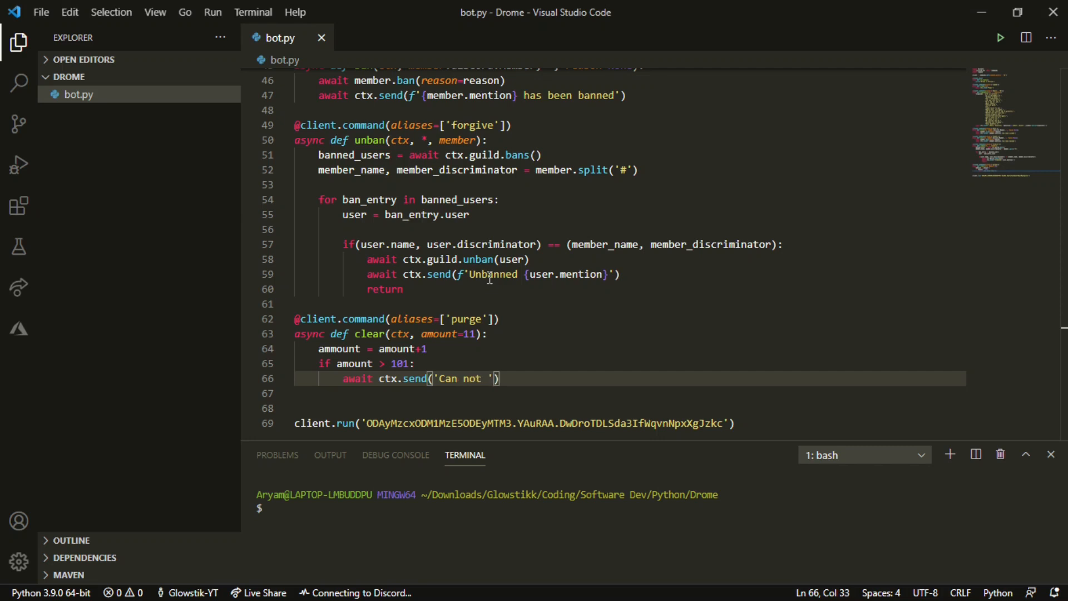
{"action": "type", "text": "delete"}
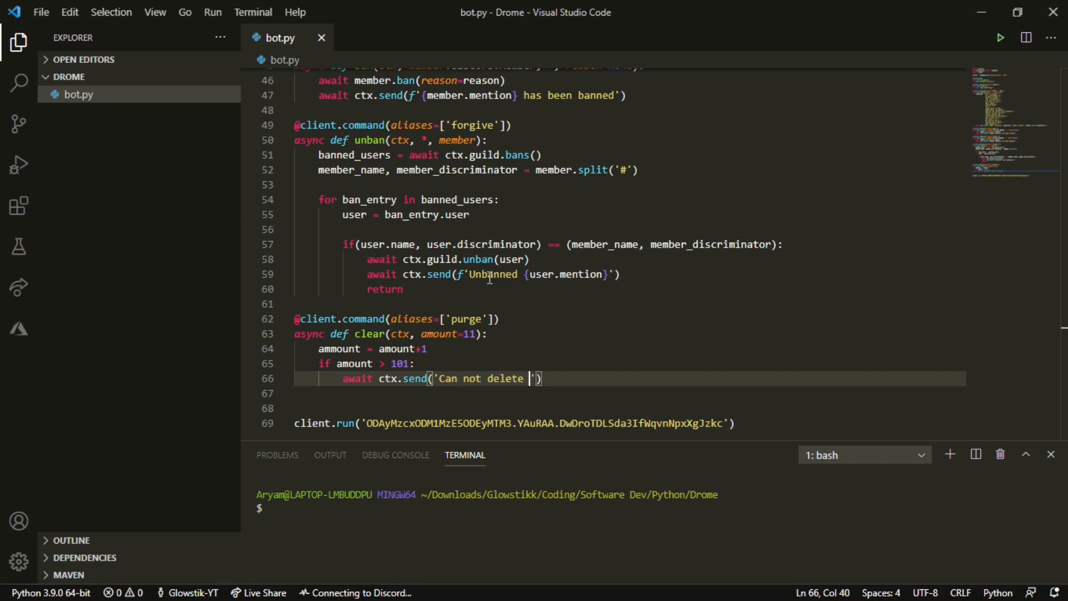
{"action": "type", "text": "more than 1"}
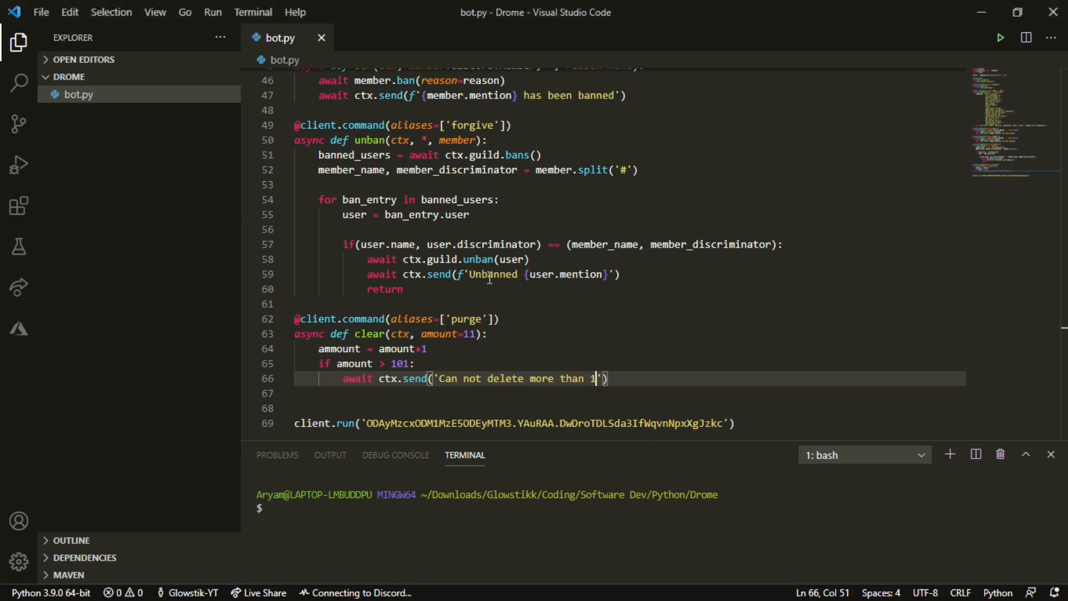
{"action": "type", "text": "00 messages"}
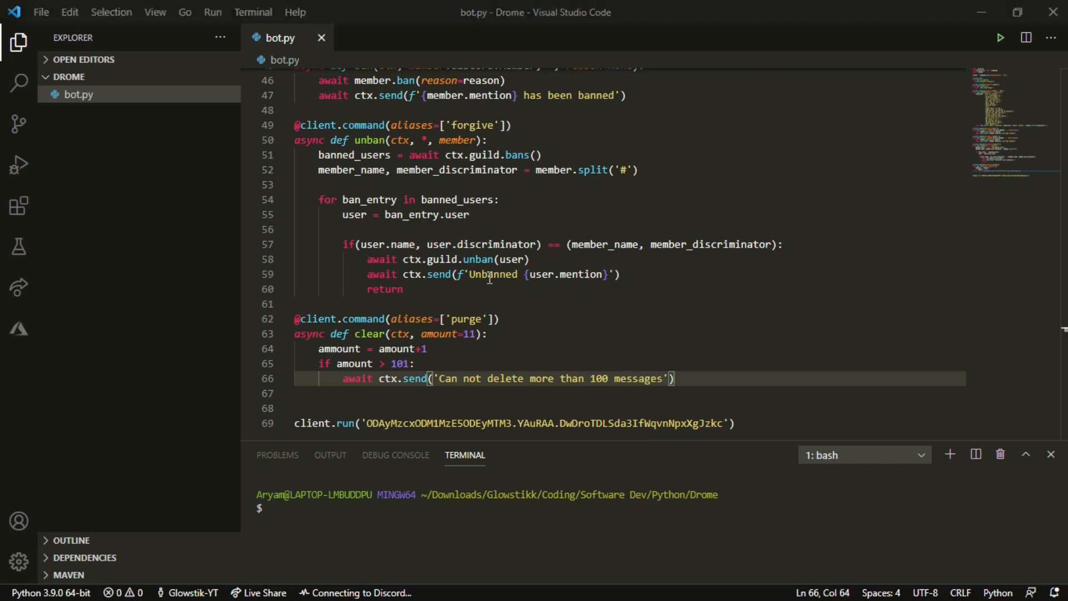
{"action": "key", "text": "Enter"}
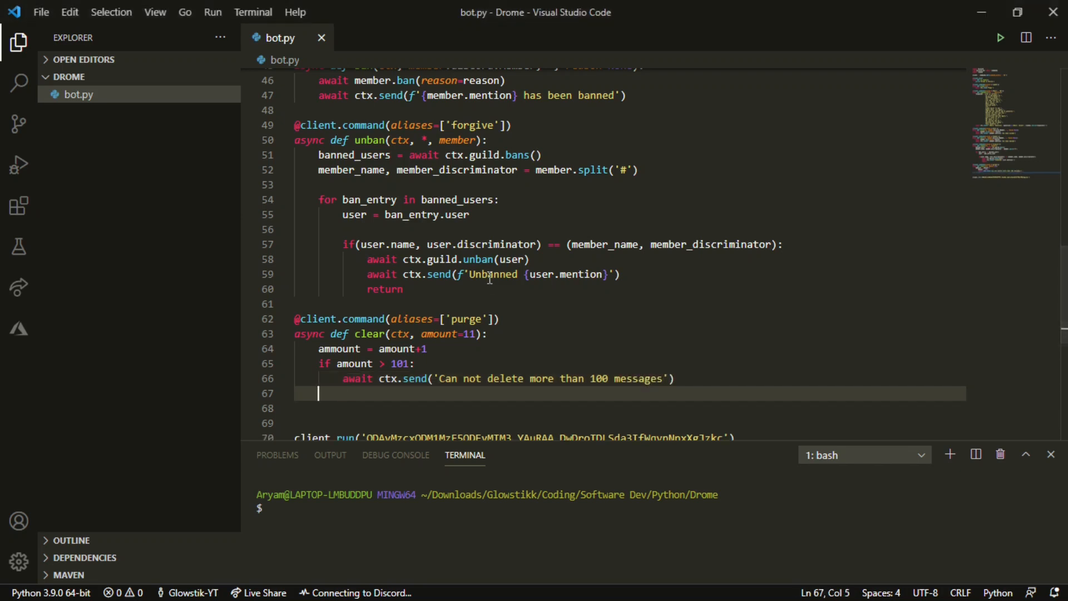
- Add an else branch with await ctx.channel.purge(limit=amount)
{"action": "type", "text": "else:"}
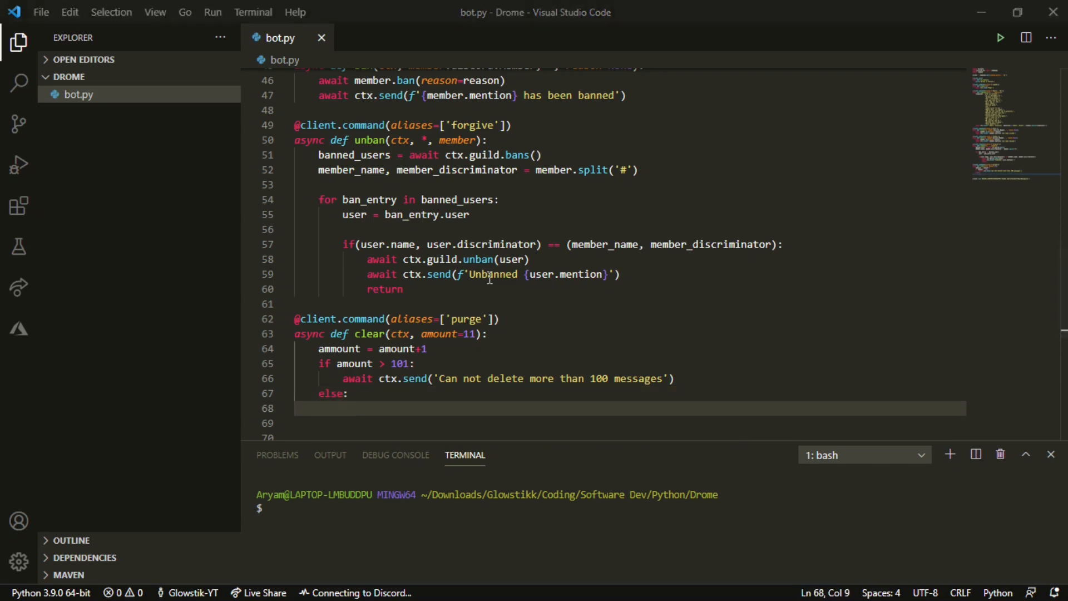
{"action": "type", "text": "await"}
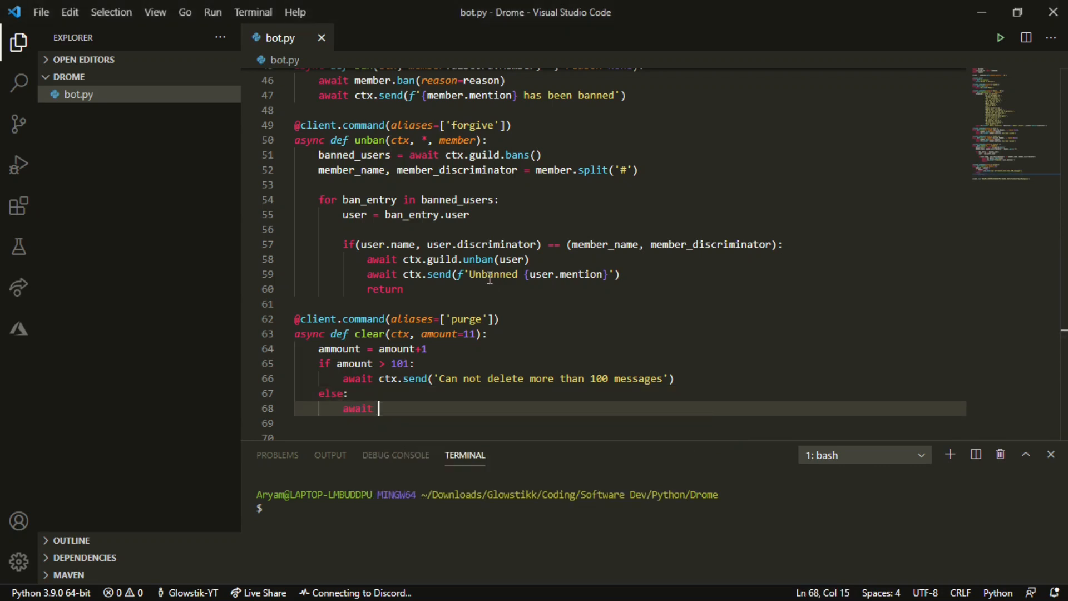
{"action": "type", "text": "ctx.char"}
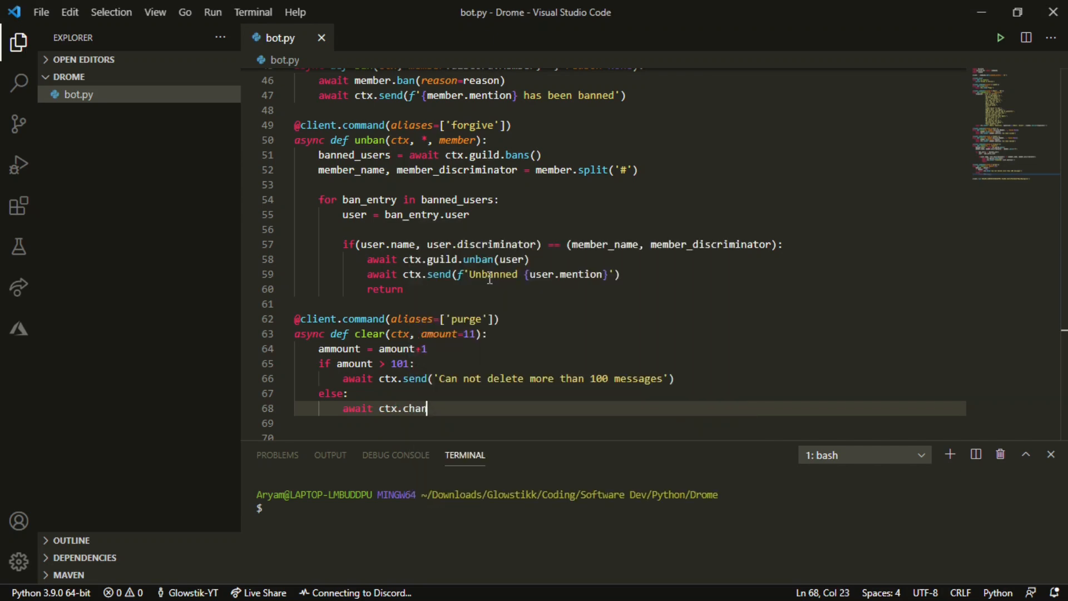
{"action": "type", "text": "nel"}
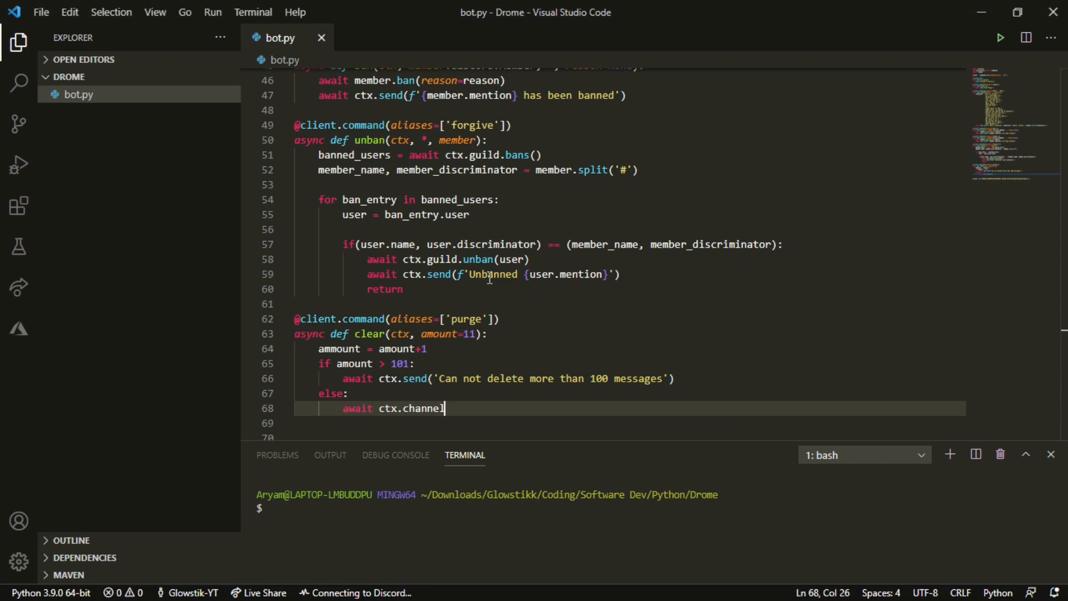
{"action": "type", "text": ".purge()"}
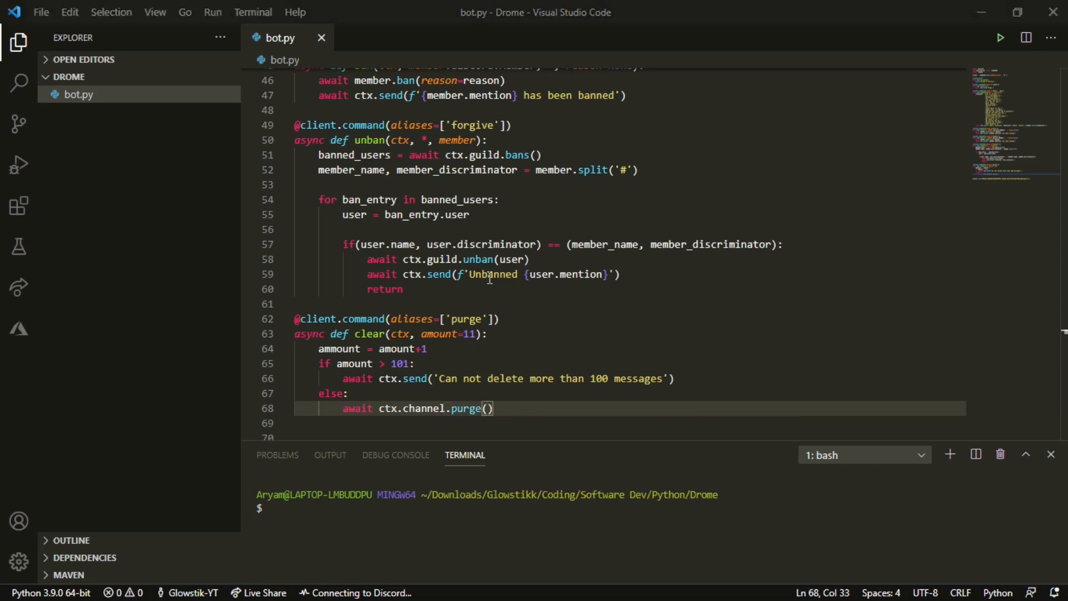
{"action": "type", "text": "lim"}
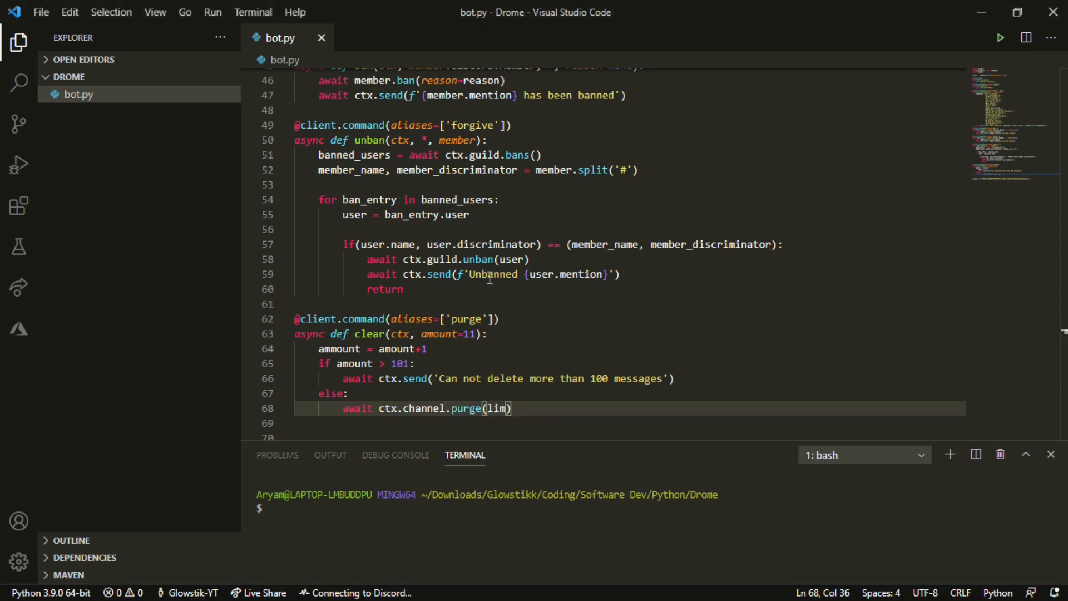
{"action": "type", "text": "limit=mount"}
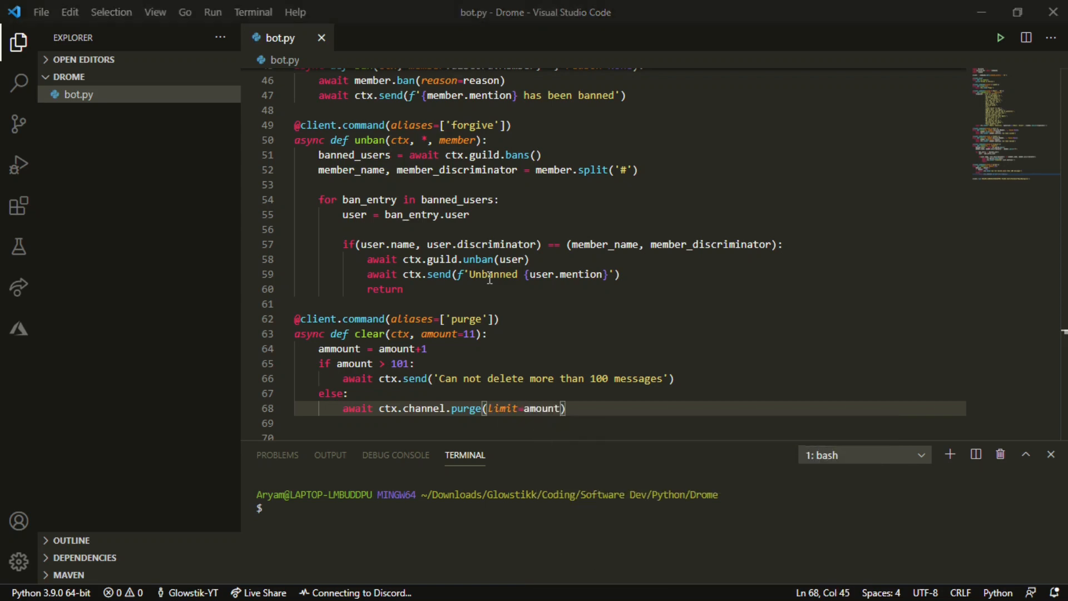
- Add await ctx.send('Cleared Messages') below the purge line
{"action": "type", "text": "aw"}
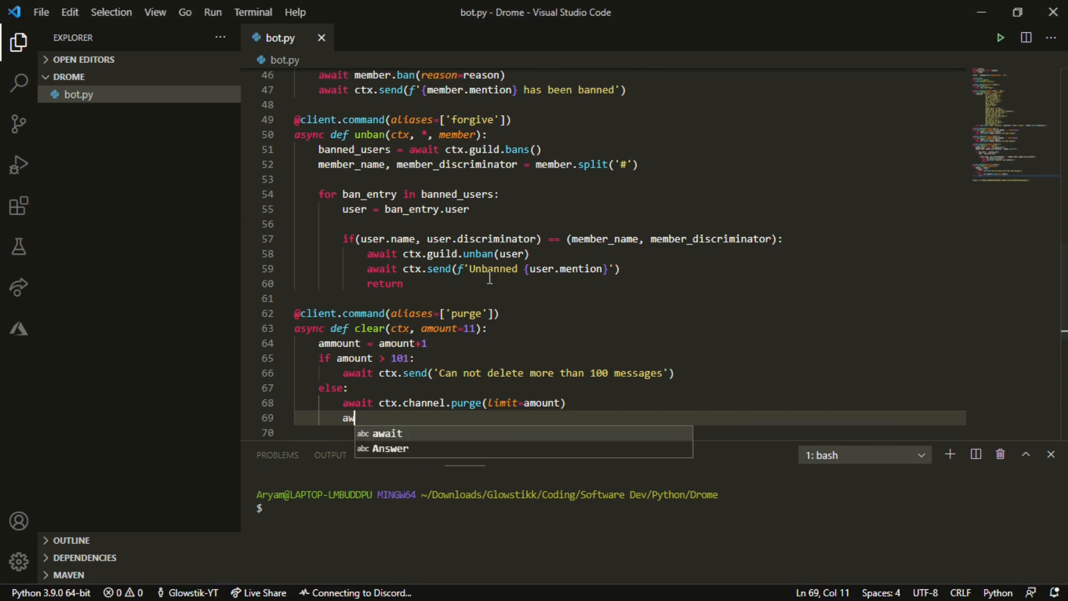
{"action": "type", "text": "ait ctx.send('"}
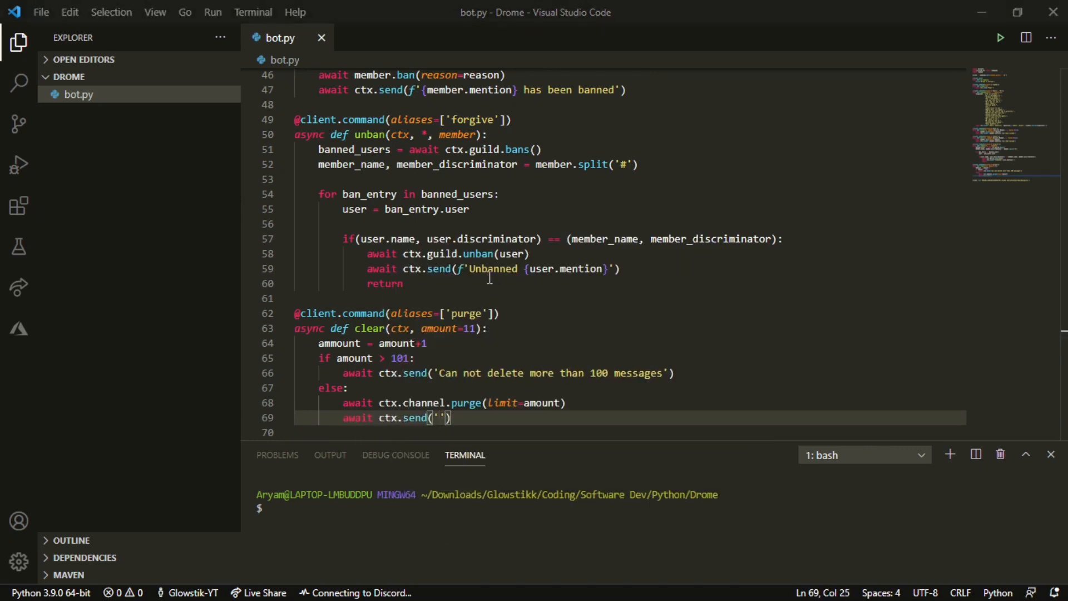
{"action": "type", "text": "Cleared me"}
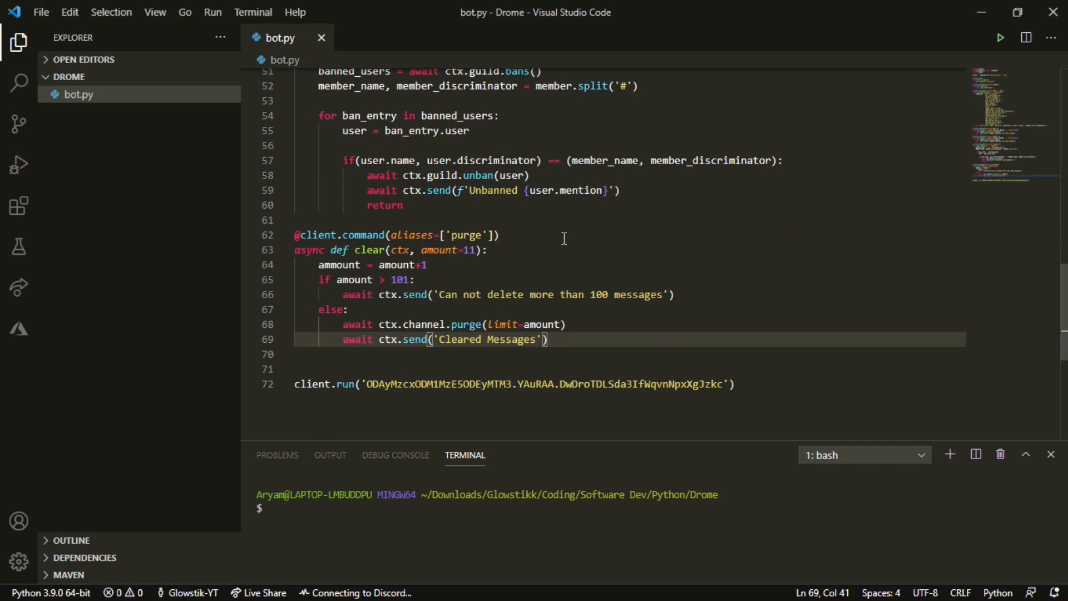
{"action": "mouse_move", "coordinate": [535, 224]}
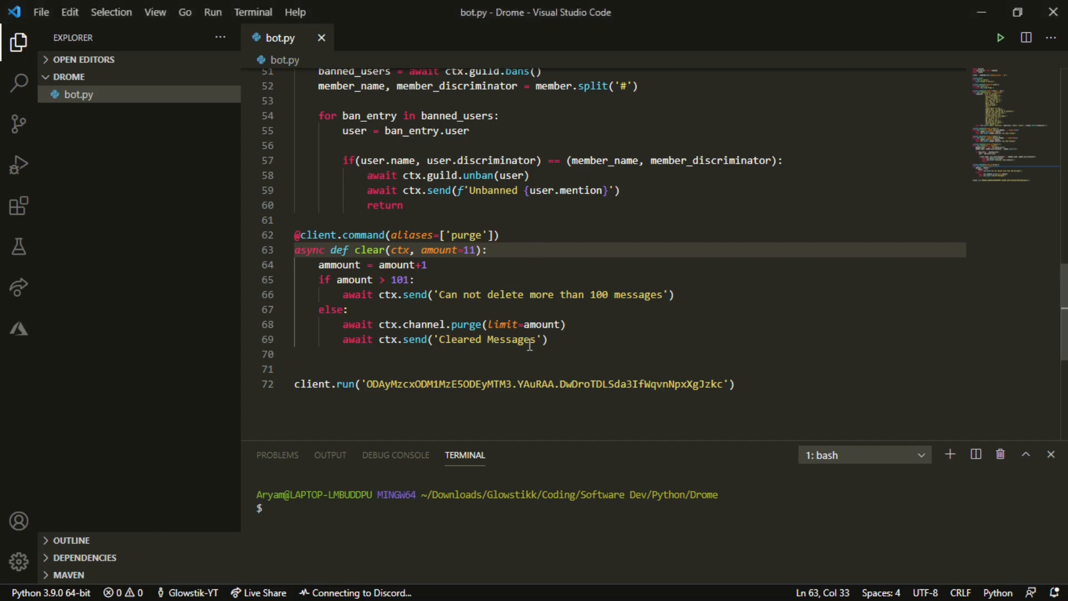
{"action": "mouse_move", "coordinate": [998, 37]}
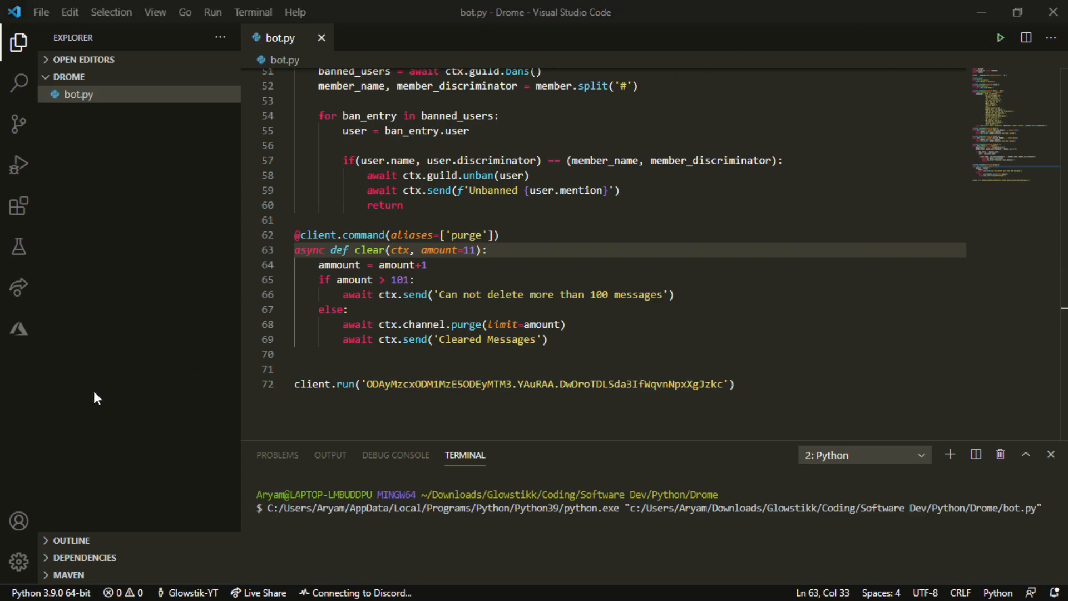
{"action": "mouse_move", "coordinate": [147, 394]}
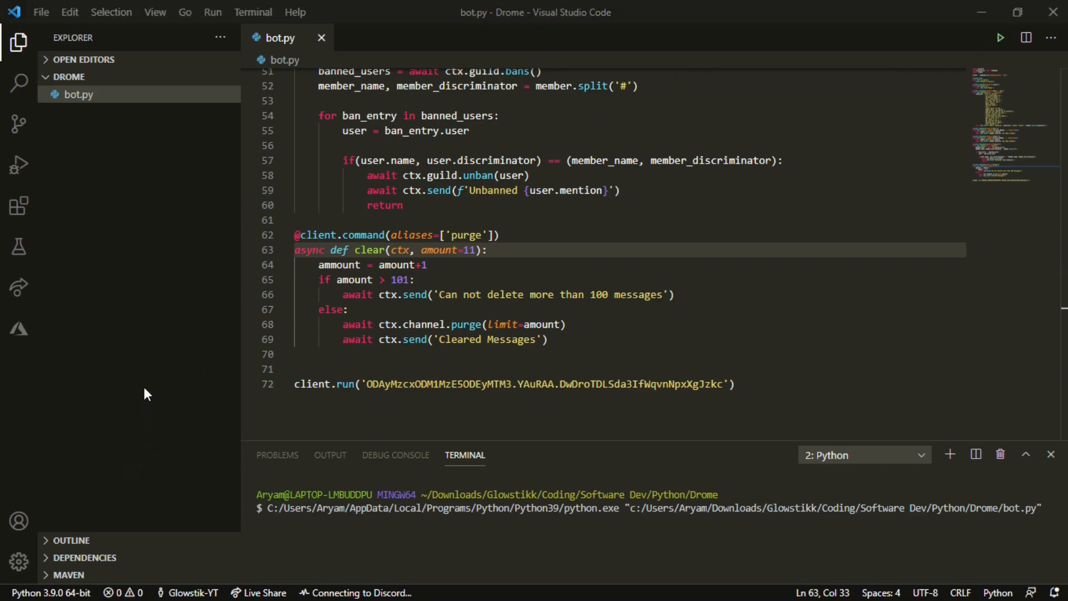
{"action": "mouse_move", "coordinate": [99, 228]}
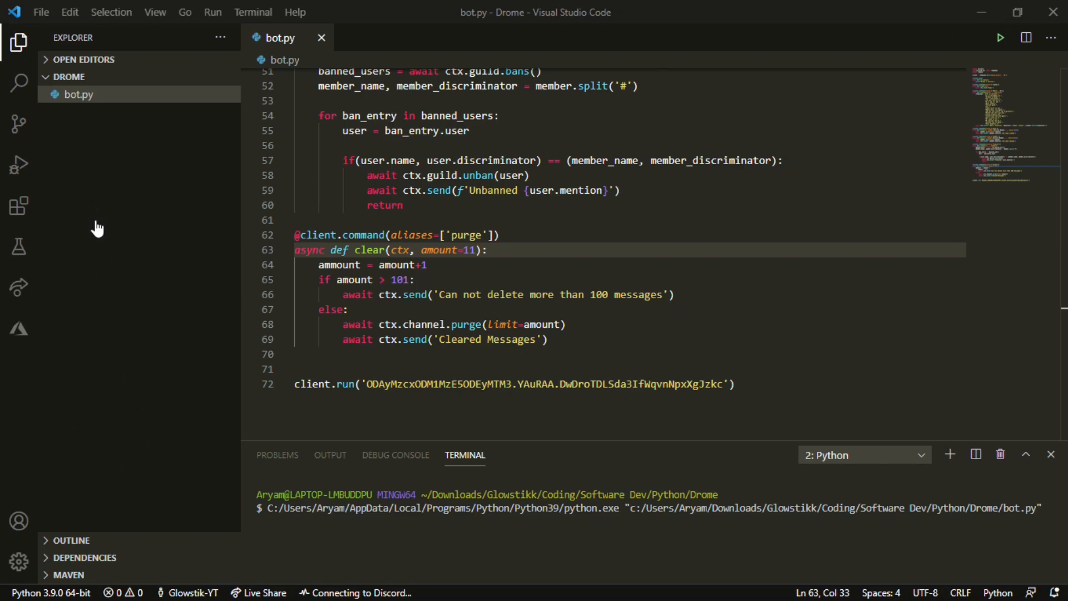
{"action": "mouse_move", "coordinate": [129, 362]}
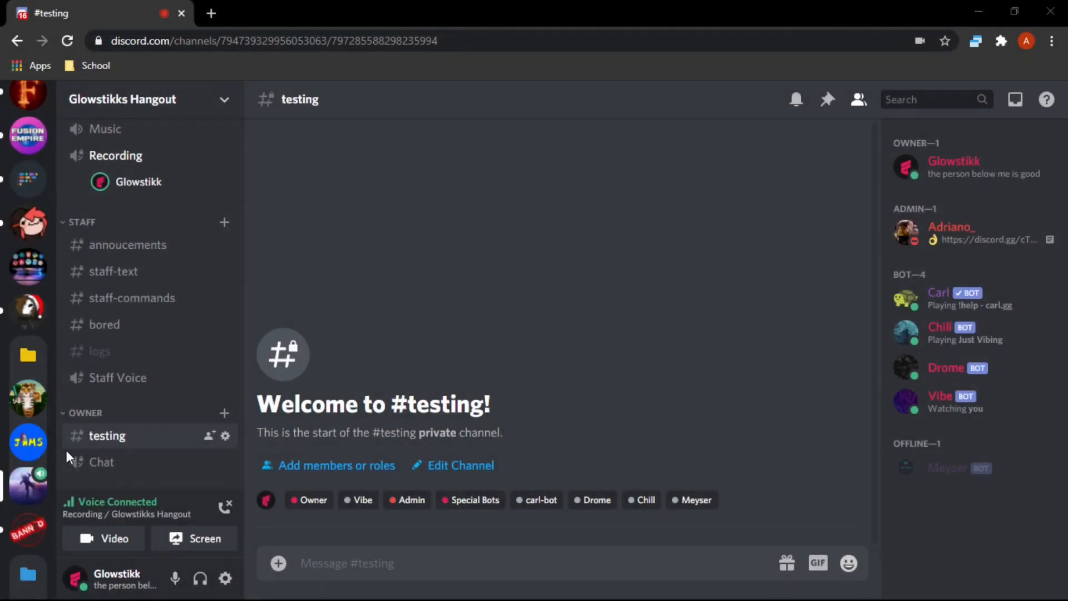
{"action": "mouse_move", "coordinate": [323, 454]}
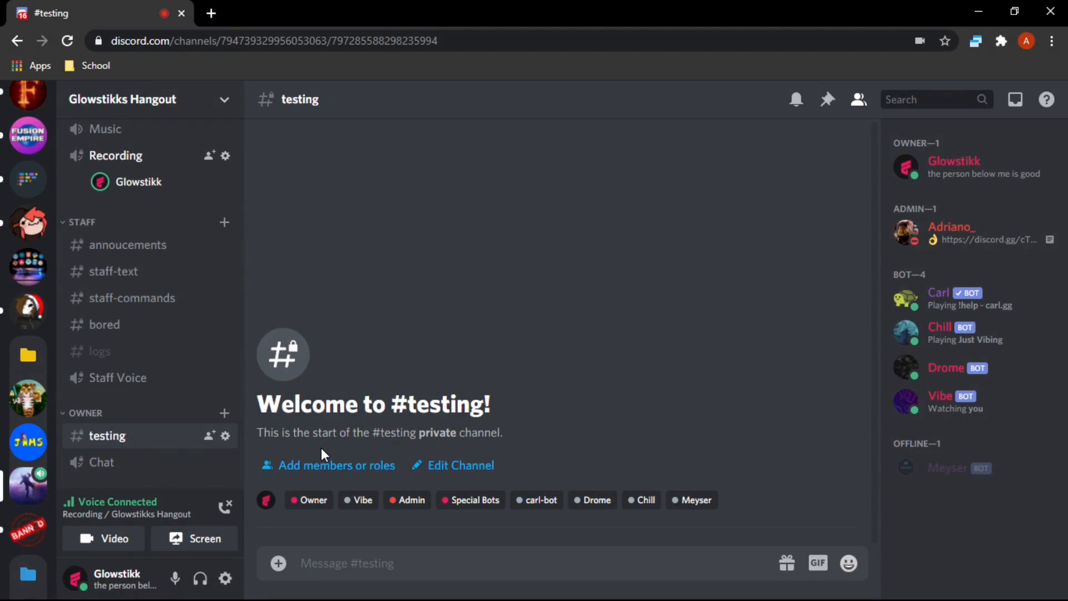
- Send 'g' messages in #testing and run d!clear to purge them
{"action": "type", "text": "d"}
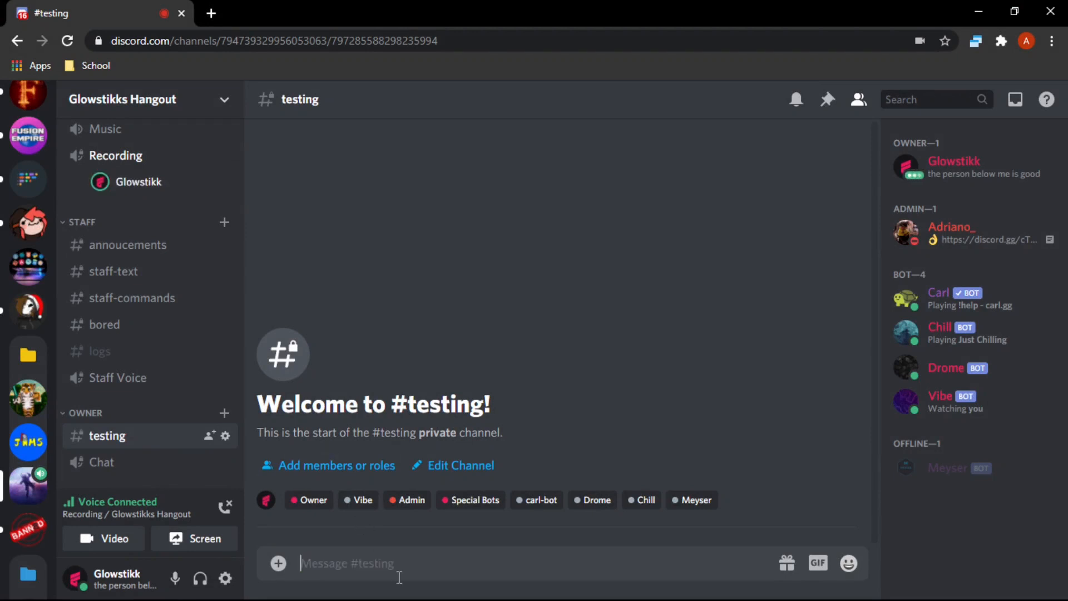
{"action": "type", "text": "g"}
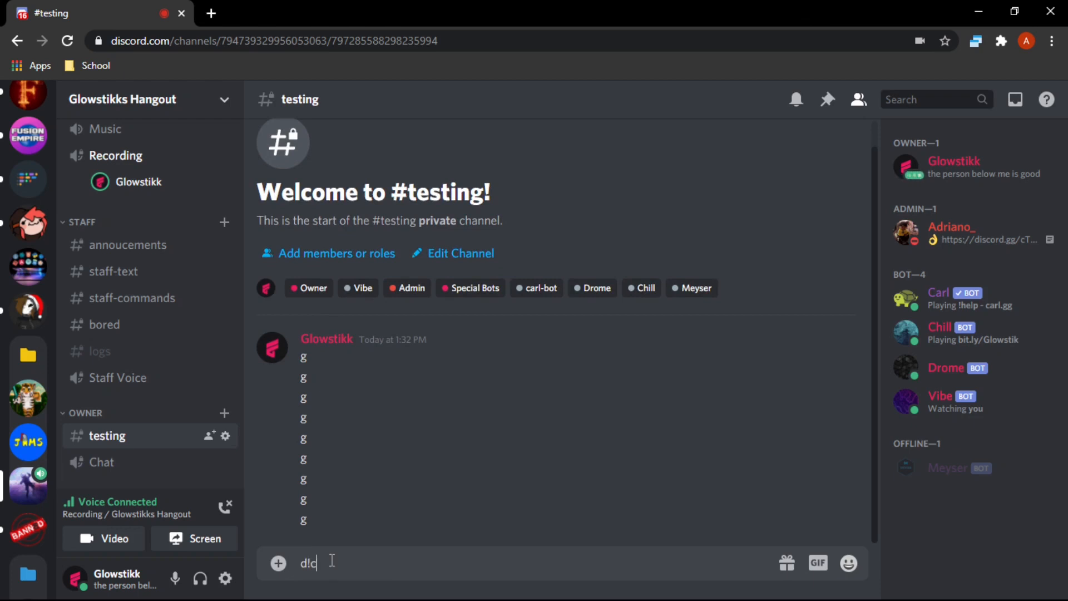
{"action": "key", "text": "Enter"}
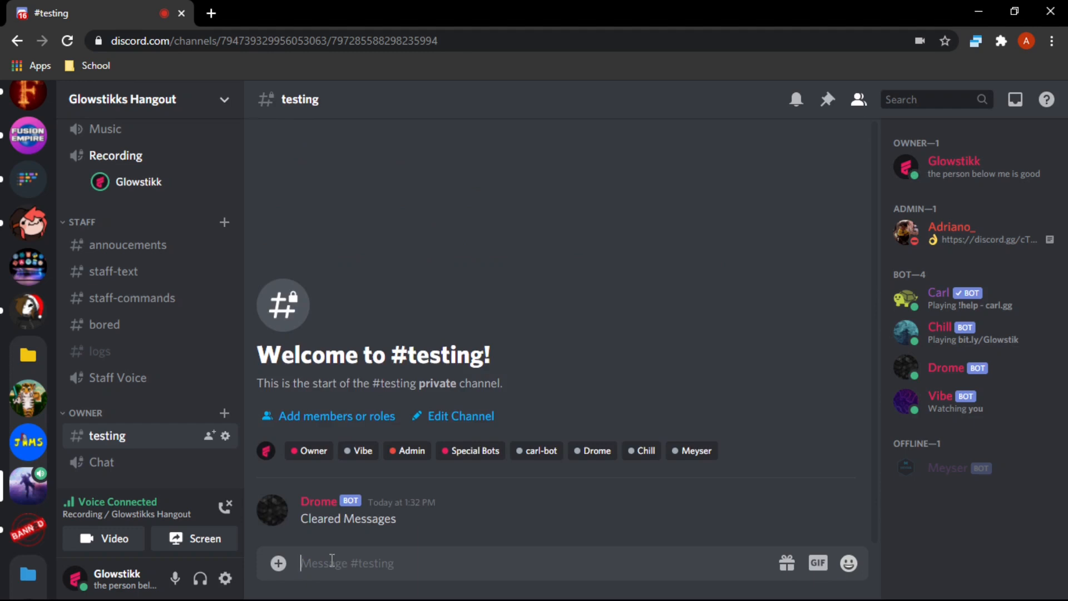
{"action": "mouse_move", "coordinate": [843, 498]}
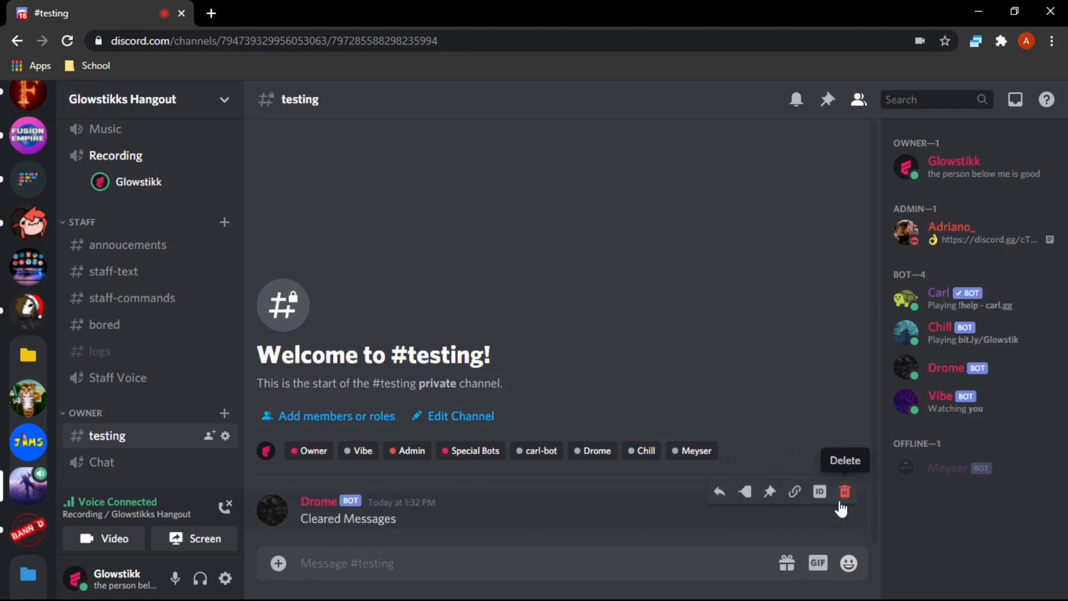
- Delete the bot's reply and a gg message, send more 'g' messages and start another d!clear
{"action": "left_click", "coordinate": [844, 491]}
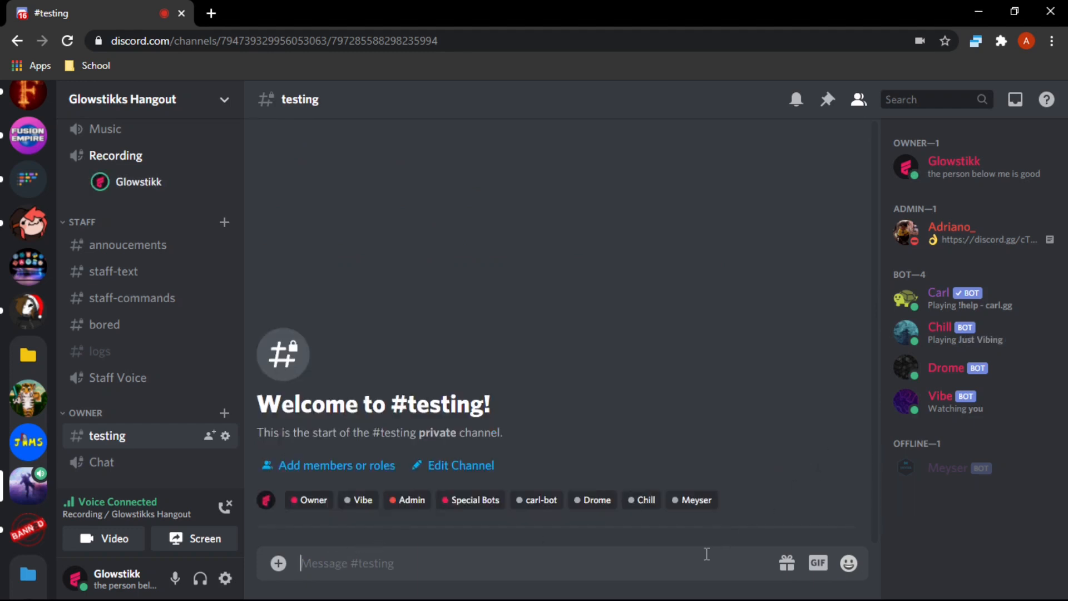
{"action": "type", "text": "g"}
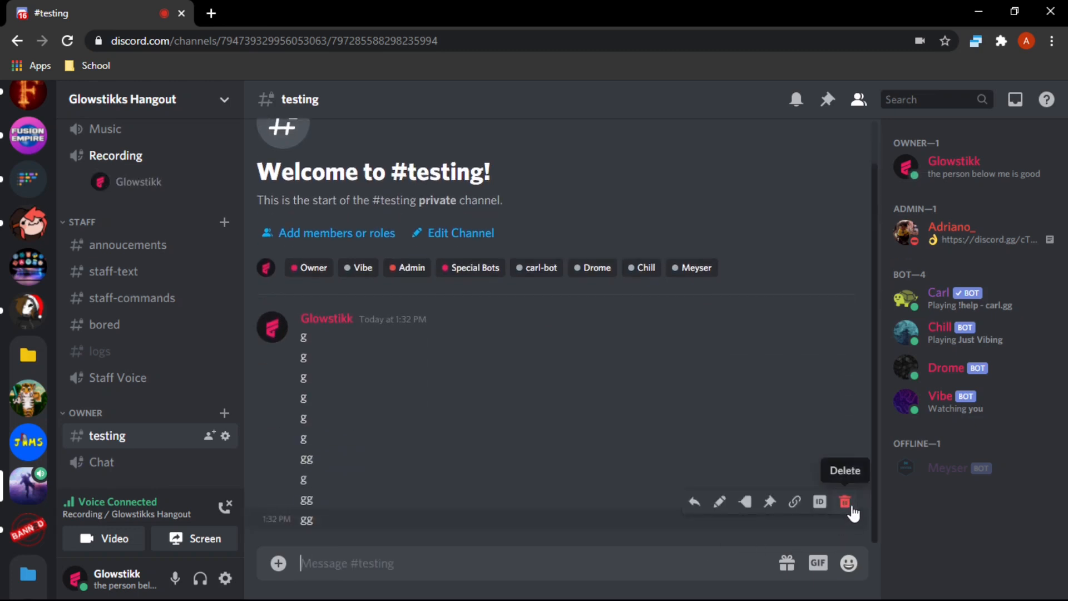
{"action": "left_click", "coordinate": [844, 501]}
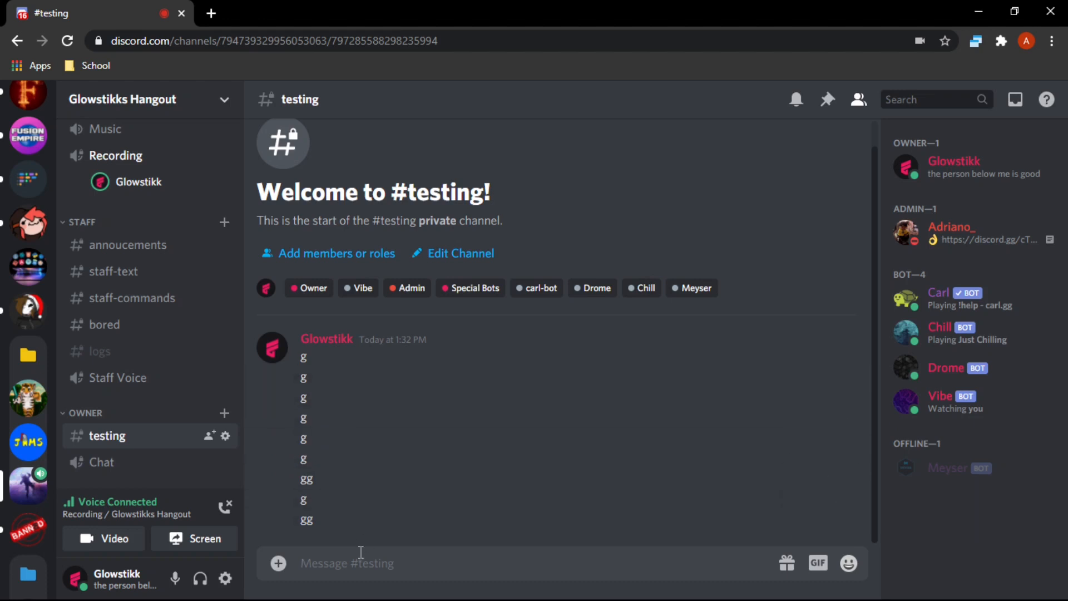
{"action": "type", "text": "d!c"}
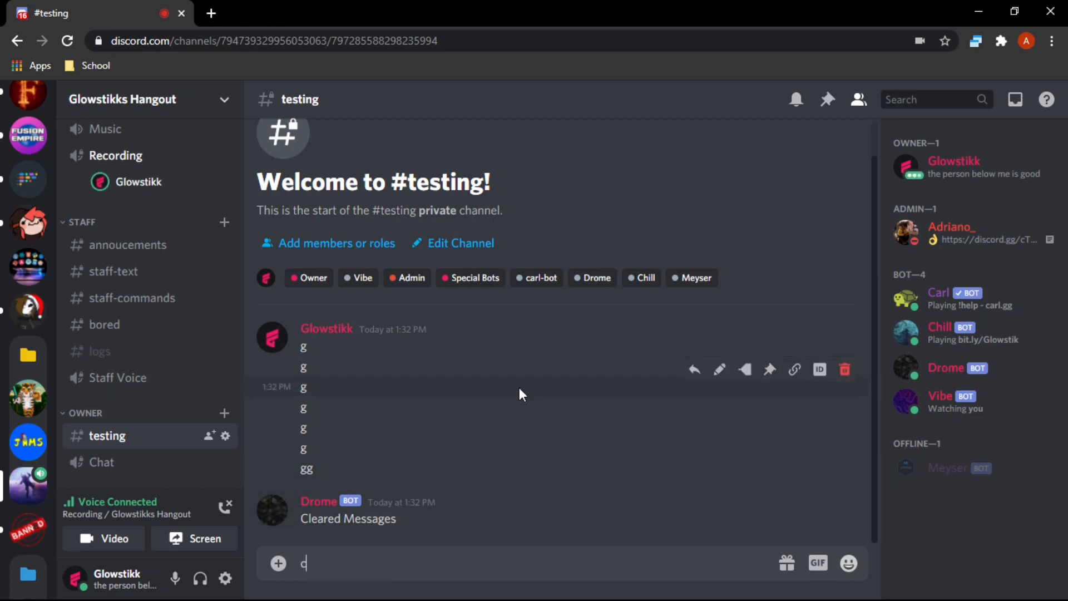
- Run c!clear with the Chill bot and delete its Cleared Messages reply
{"action": "type", "text": "!clear"}
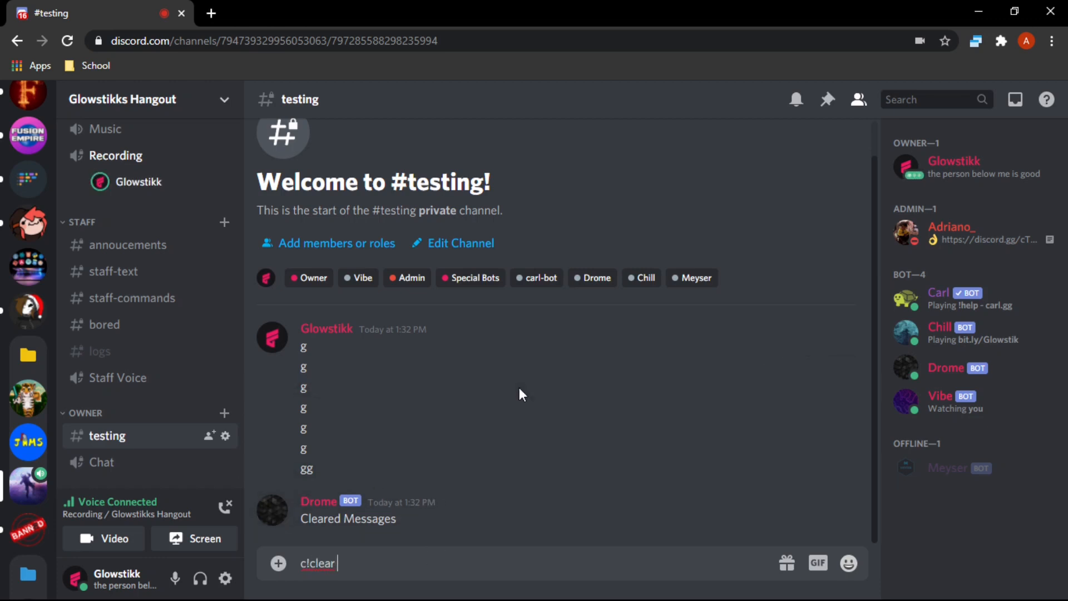
{"action": "mouse_move", "coordinate": [342, 485]}
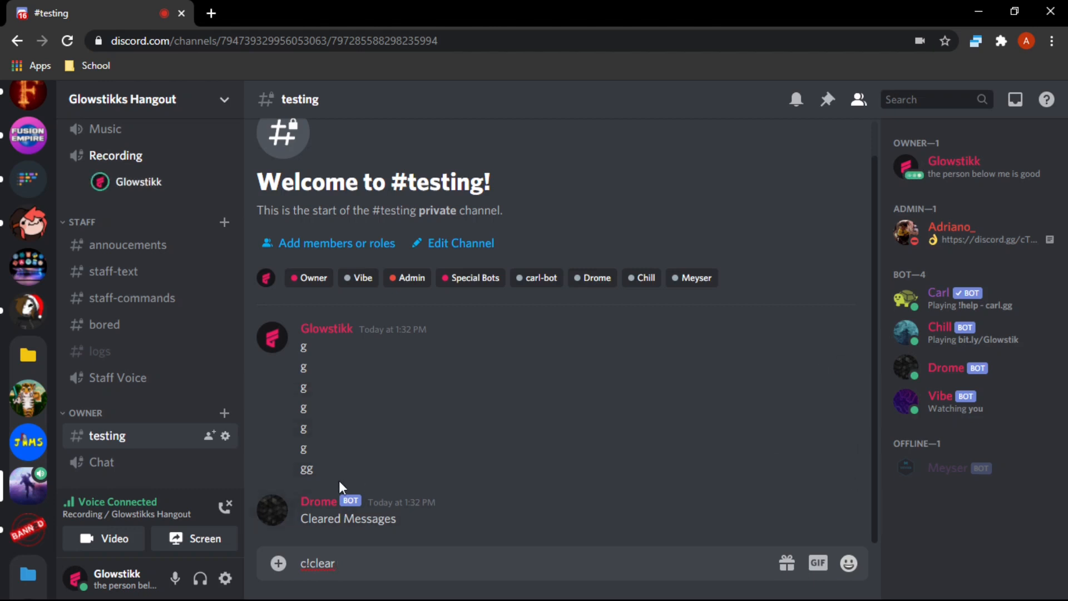
{"action": "mouse_move", "coordinate": [315, 437]}
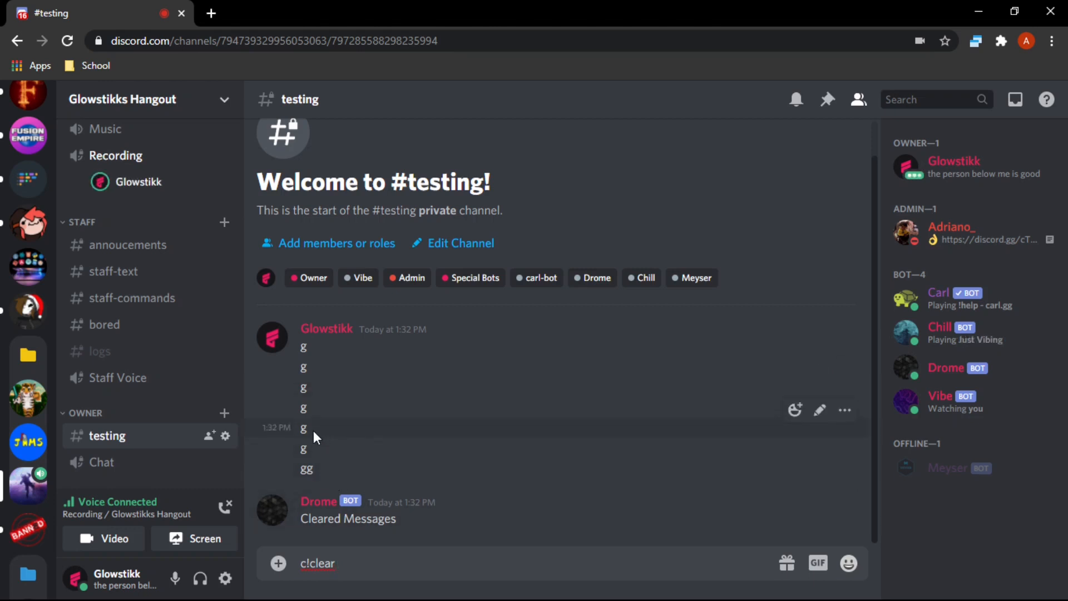
{"action": "mouse_move", "coordinate": [328, 425]}
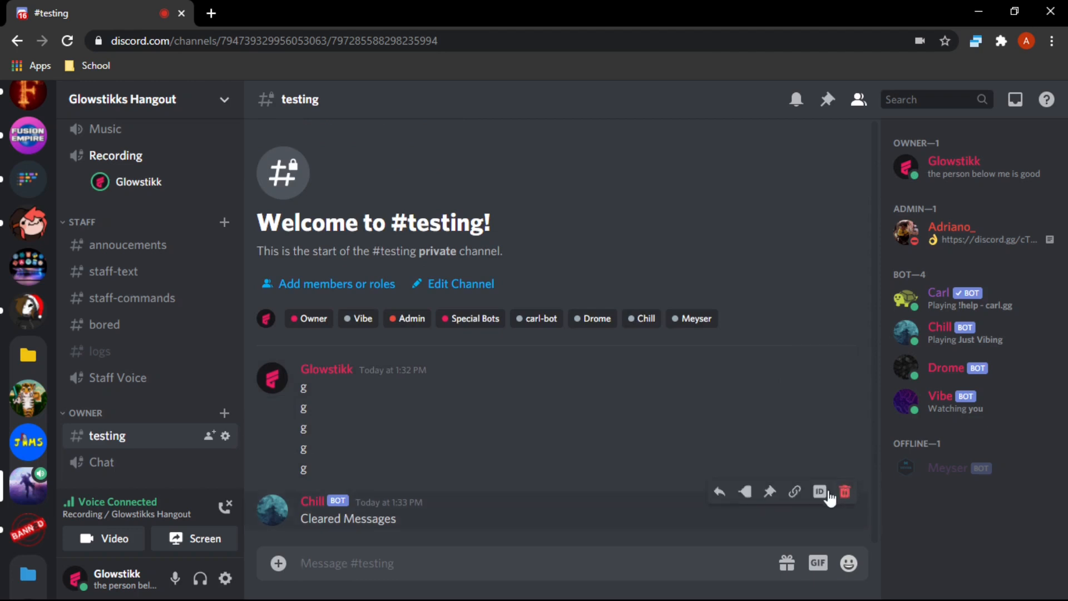
{"action": "left_click", "coordinate": [844, 491]}
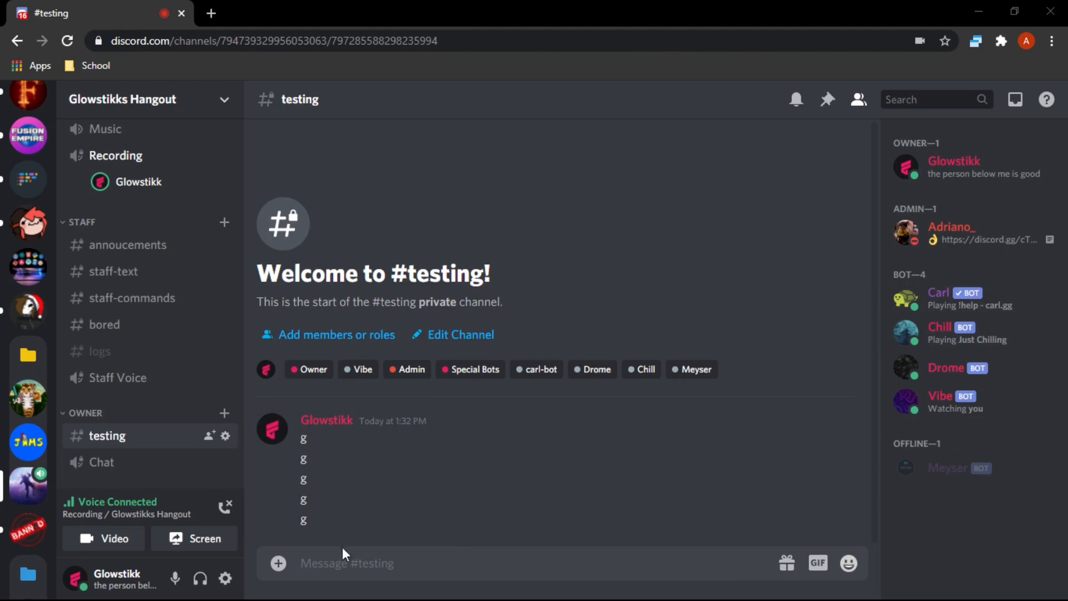
{"action": "mouse_move", "coordinate": [340, 156]}
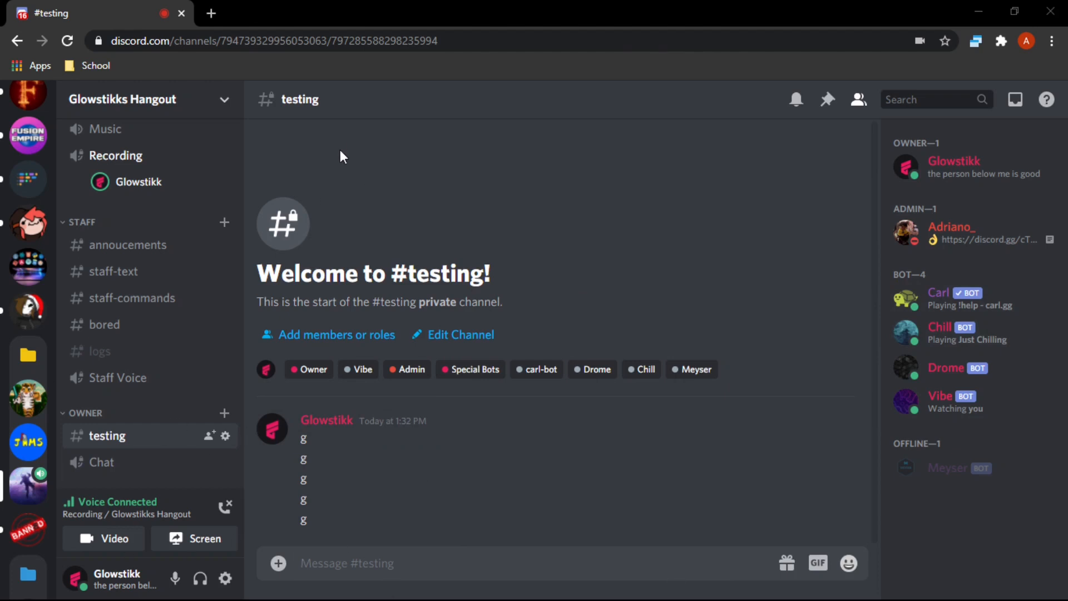
{"action": "mouse_move", "coordinate": [359, 333]}
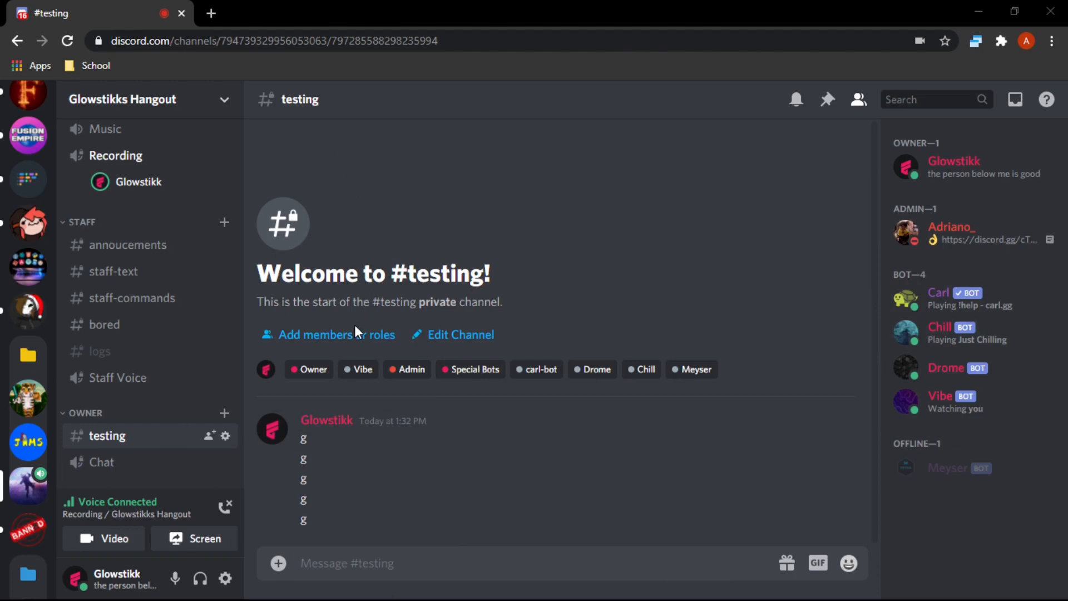
{"action": "mouse_move", "coordinate": [117, 437]}
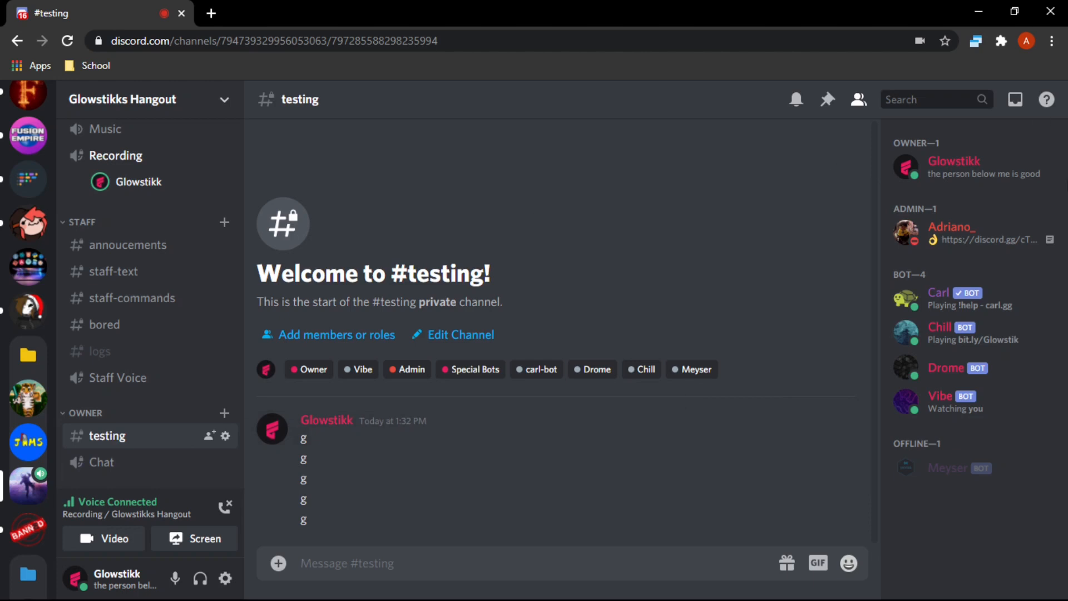
{"action": "mouse_move", "coordinate": [972, 396]}
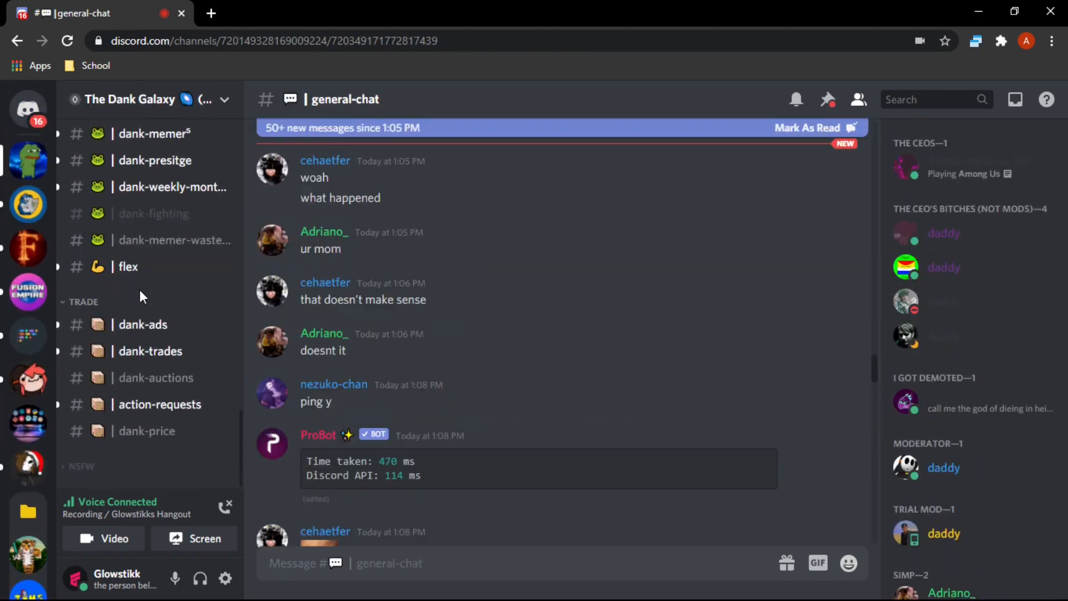
- Visit #dank-memer⁴ in The Dank Galaxy, then switch to the Fusion Empire 3.0 server
{"action": "left_click", "coordinate": [153, 341]}
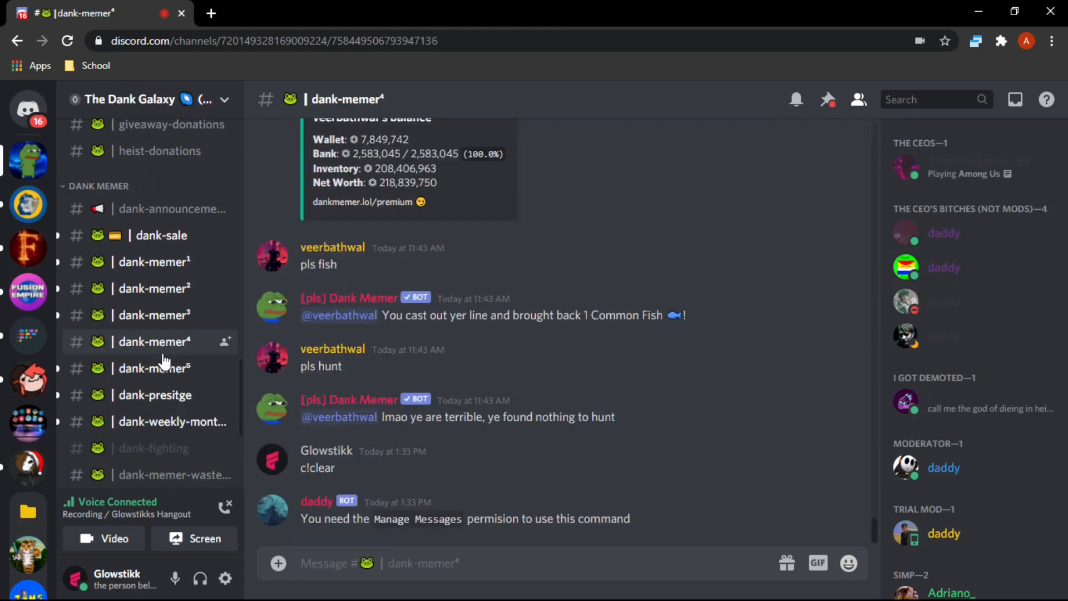
{"action": "double_click", "coordinate": [494, 518]}
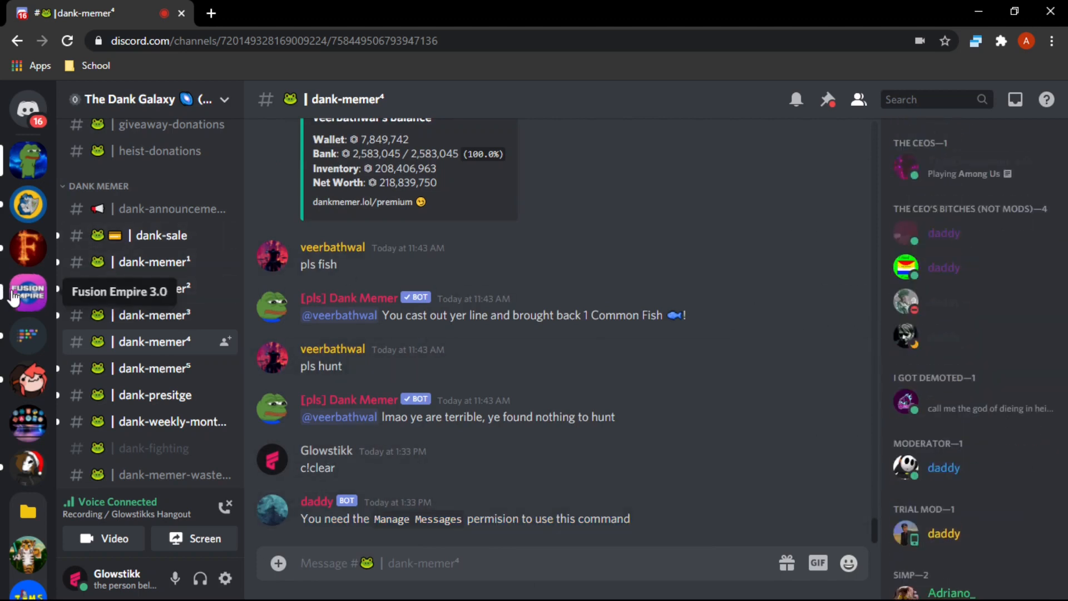
{"action": "left_click", "coordinate": [28, 291]}
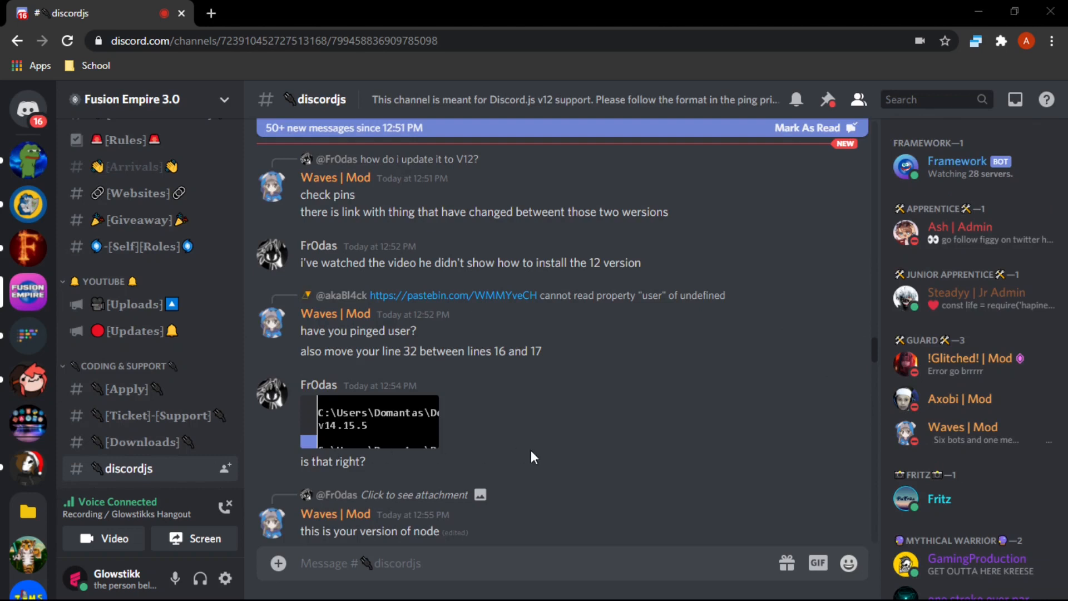
{"action": "mouse_move", "coordinate": [959, 427]}
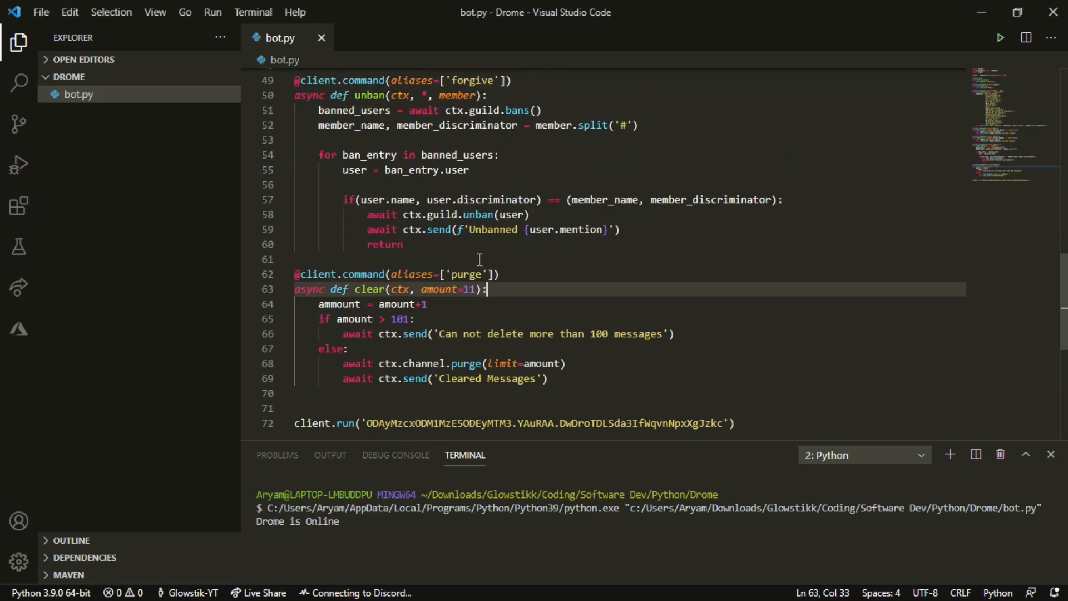
- Guard clear with 'if (not ctx.author.guild_permissions.manage_messages):' at the top of its body
{"action": "key", "text": "Enter"}
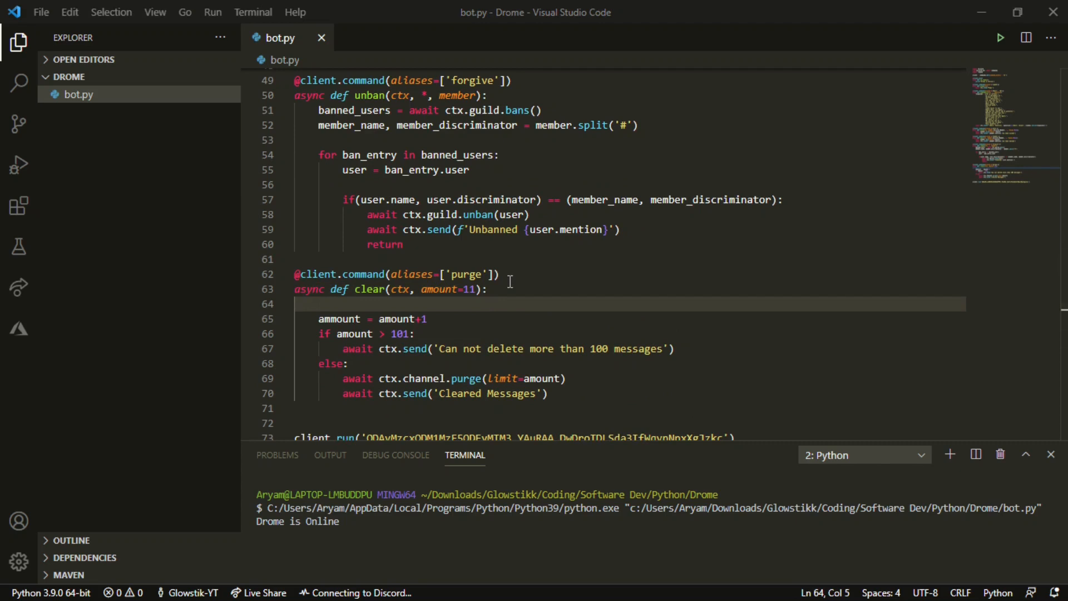
{"action": "type", "text": "if"}
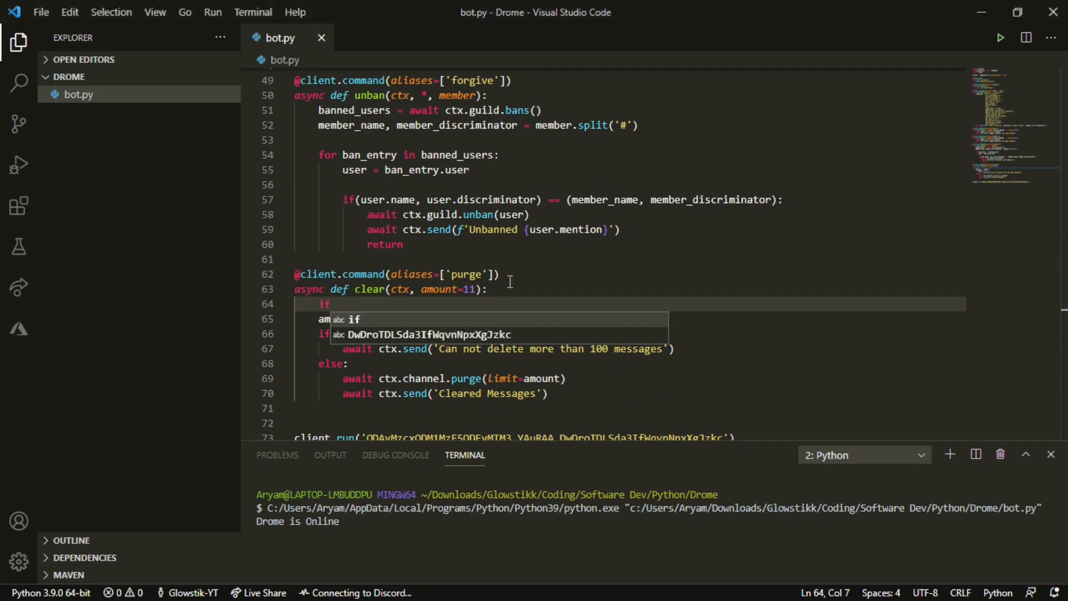
{"action": "type", "text": "(not )"}
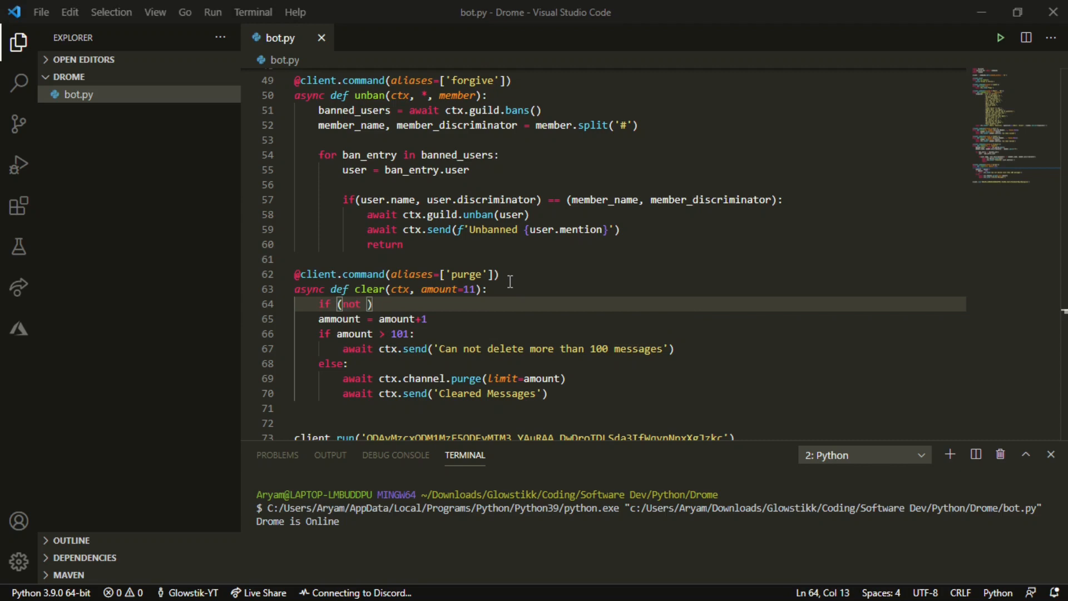
{"action": "type", "text": "ctx."}
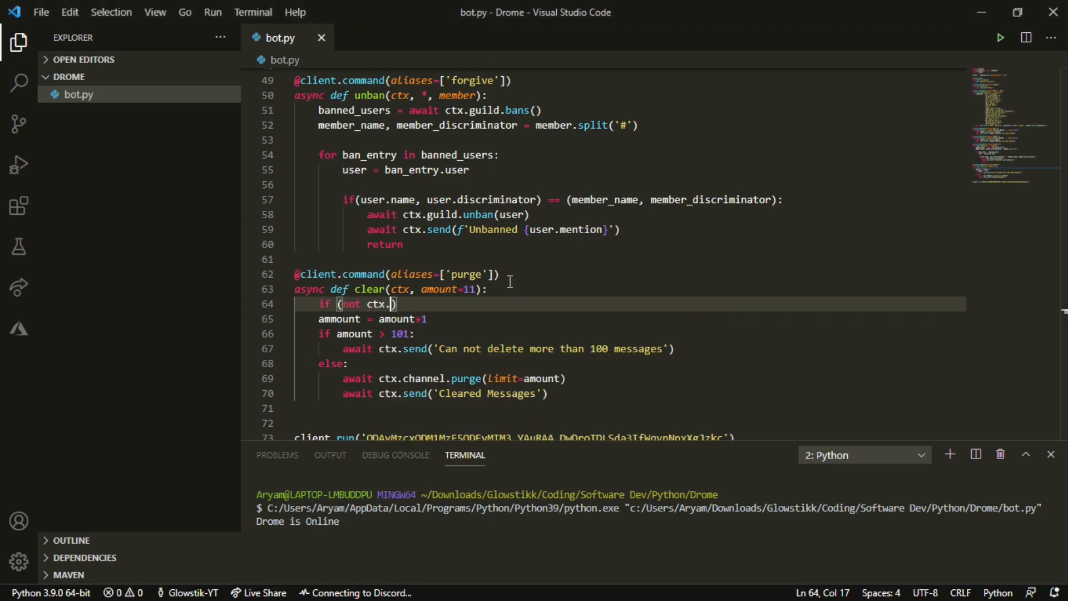
{"action": "type", "text": "author"}
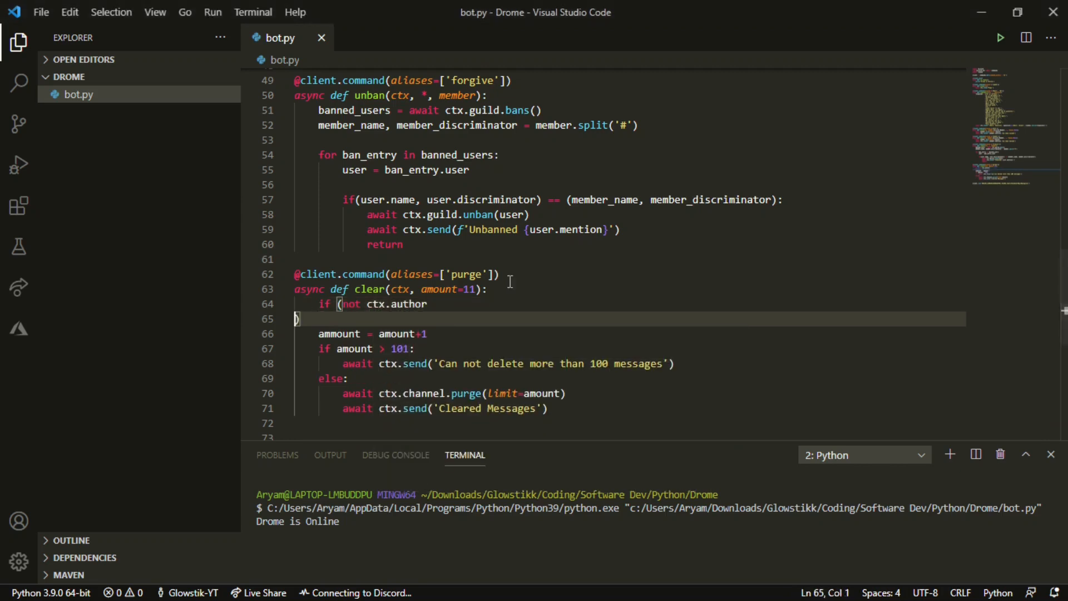
{"action": "type", "text": ".)"}
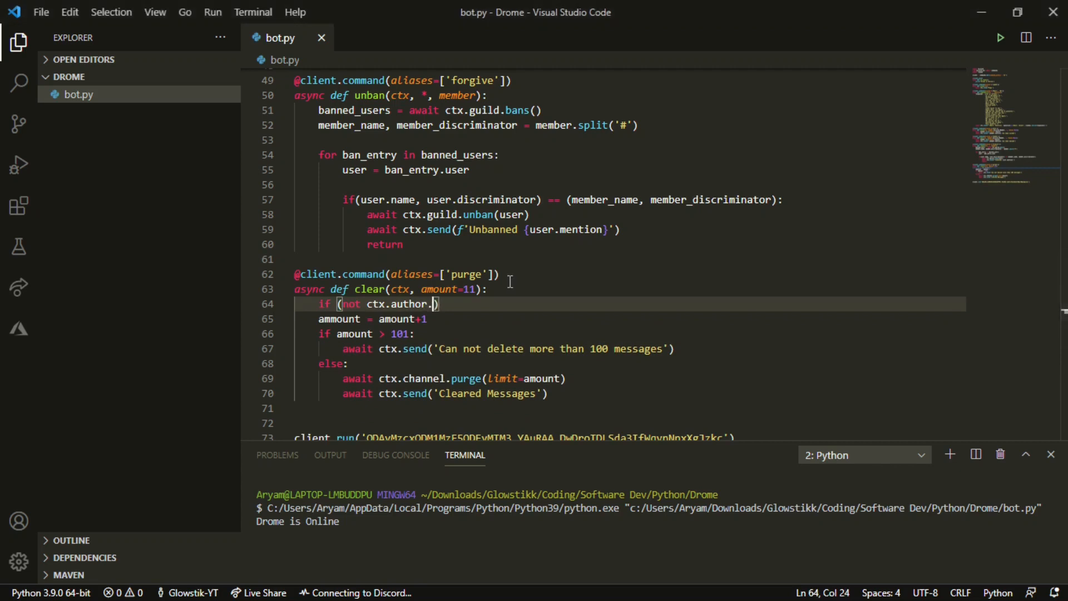
{"action": "type", "text": "g"}
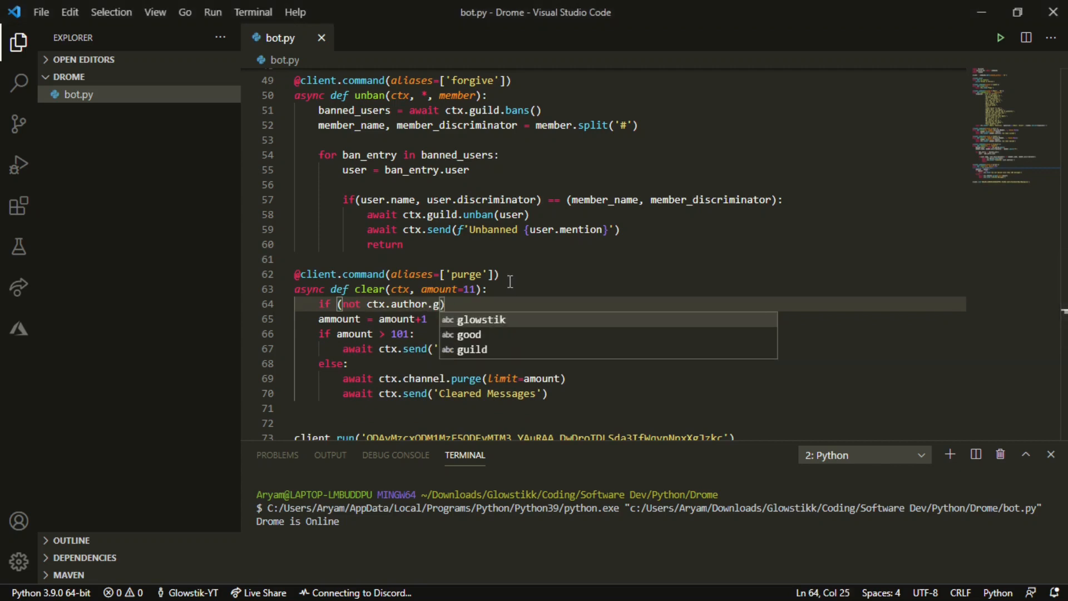
{"action": "type", "text": "uild_permiss"}
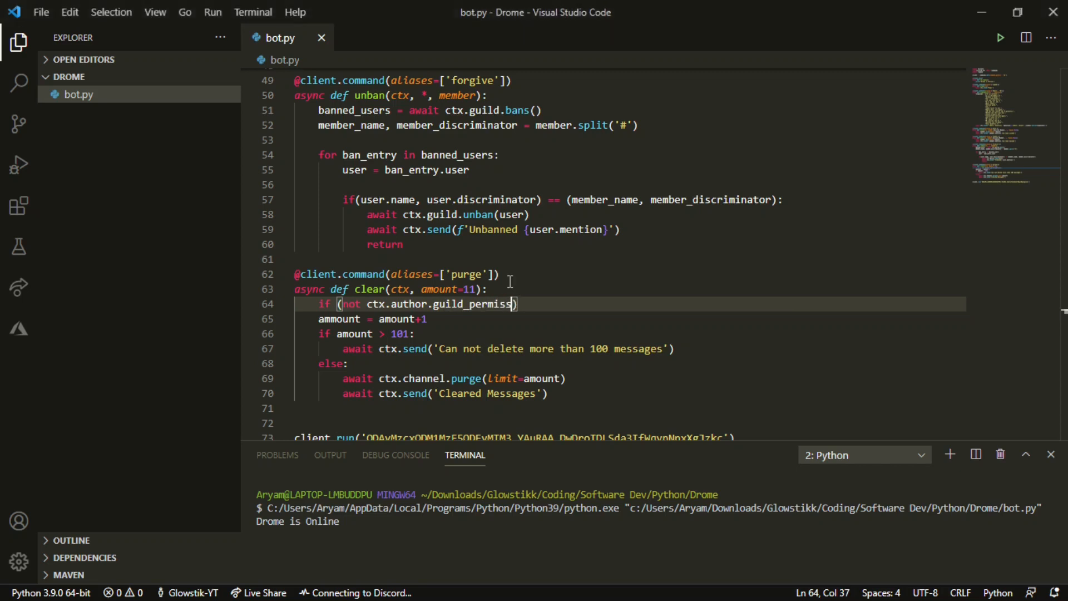
{"action": "type", "text": "ions."}
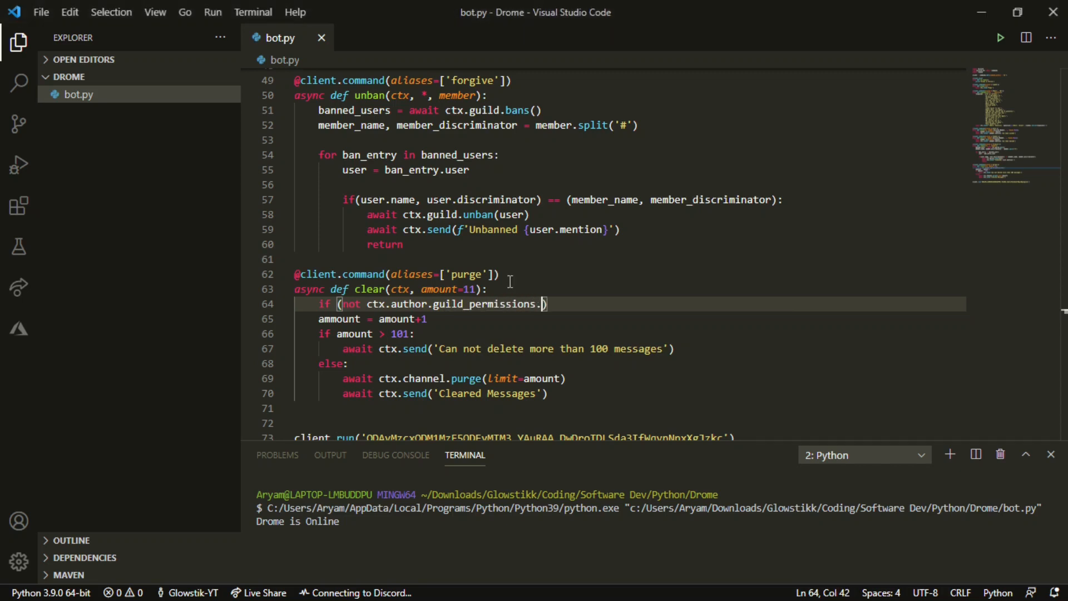
{"action": "type", "text": "manage_messages"}
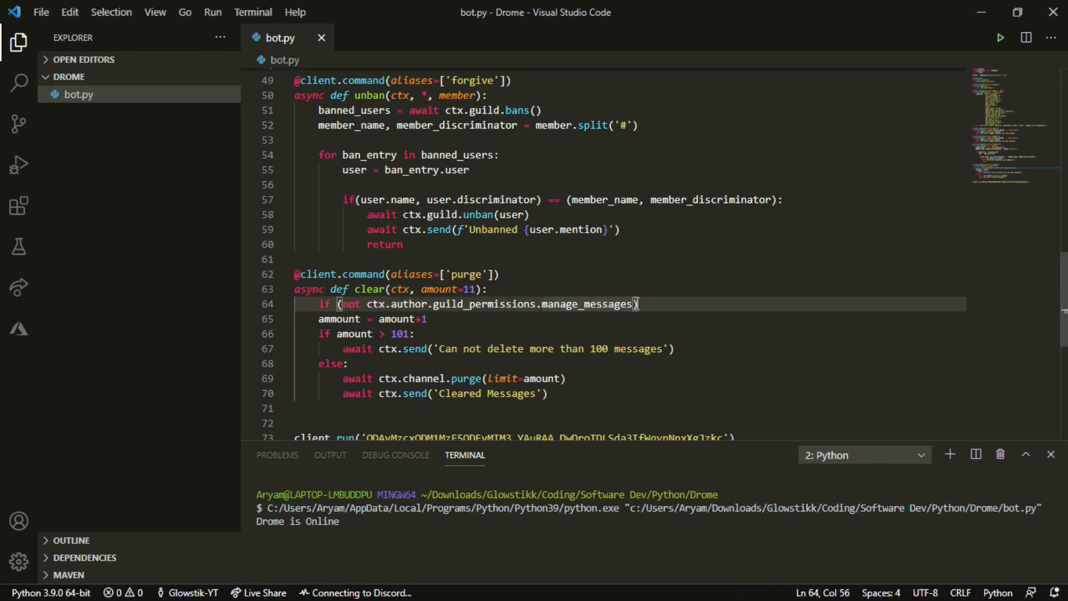
{"action": "type", "text": ":"}
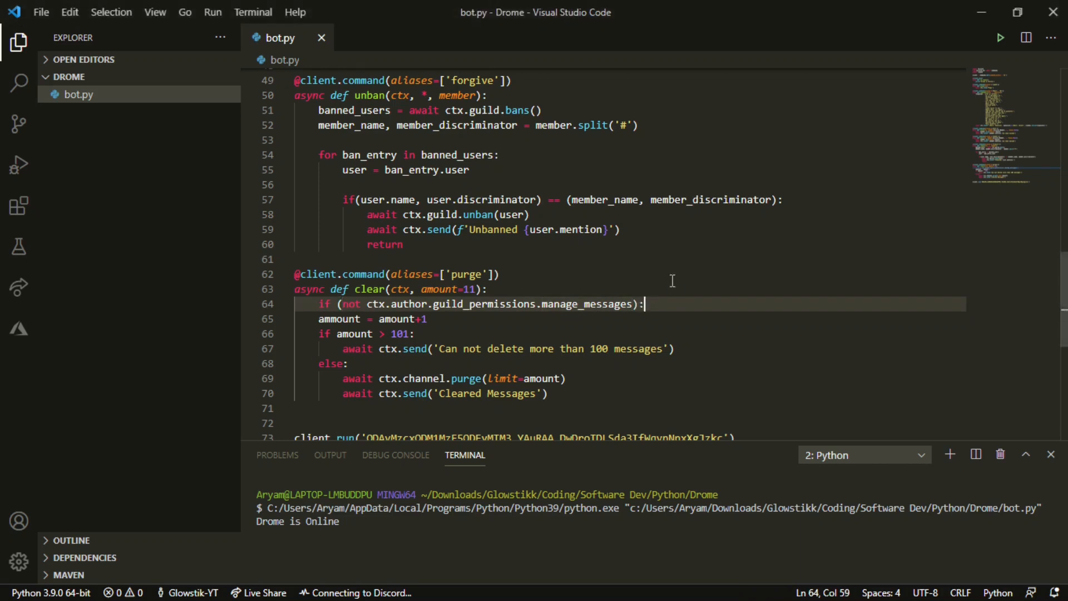
{"action": "key", "text": "Enter"}
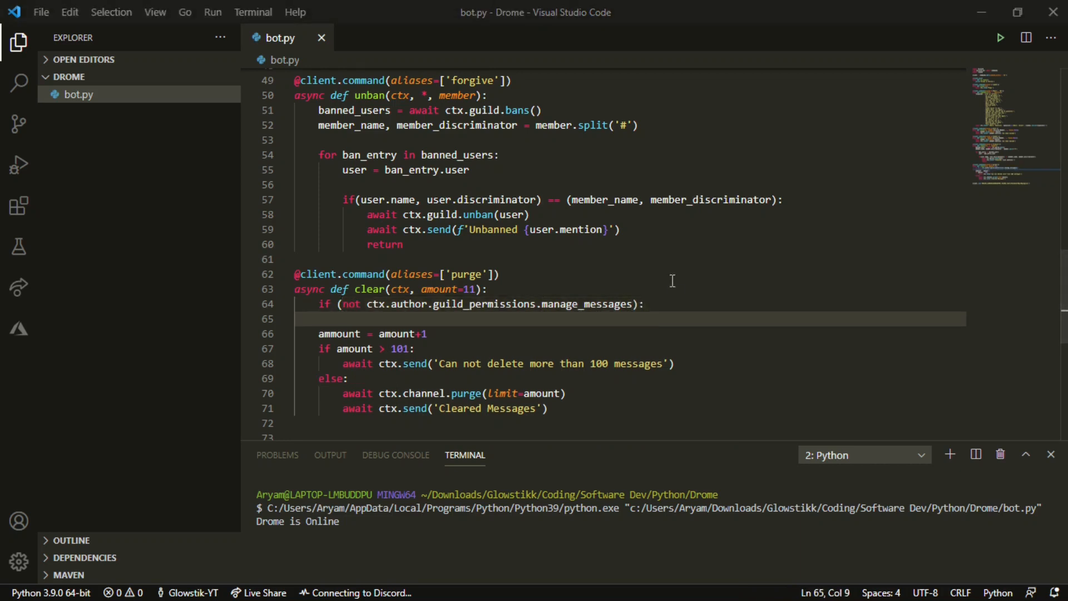
- Add await ctx.send('This command requires ``Manage Messages``') inside the permission check
{"action": "type", "text": "a"}
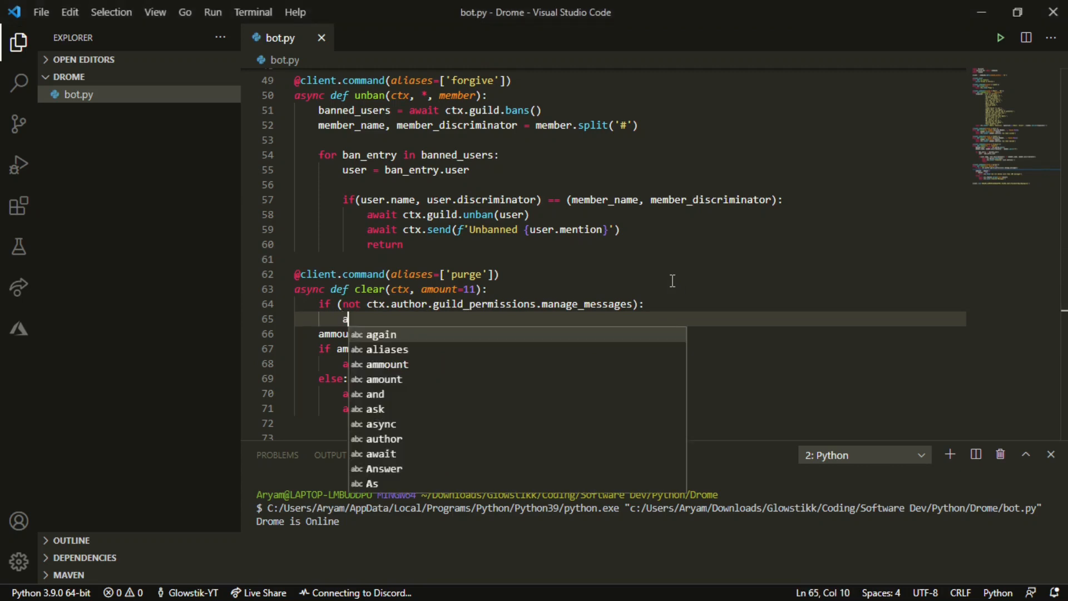
{"action": "type", "text": "wait ct"}
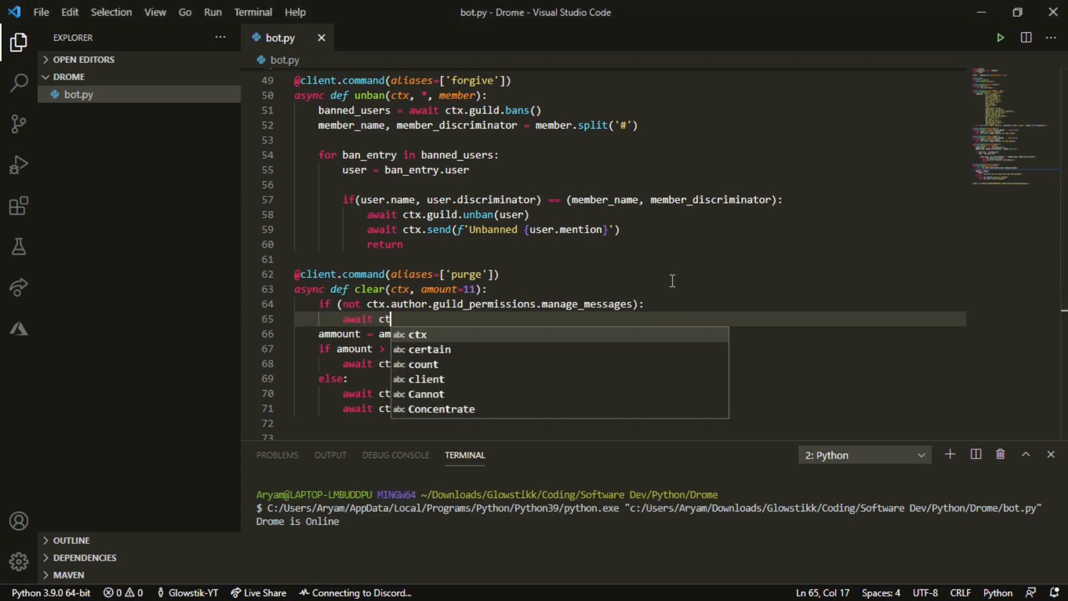
{"action": "type", "text": "x.send"}
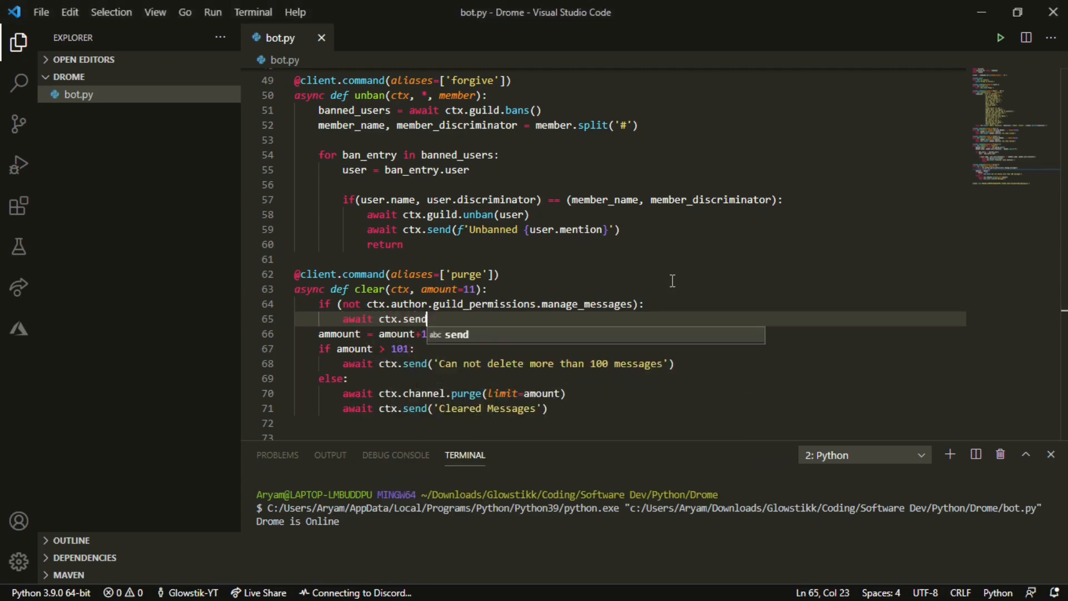
{"action": "type", "text": "()"}
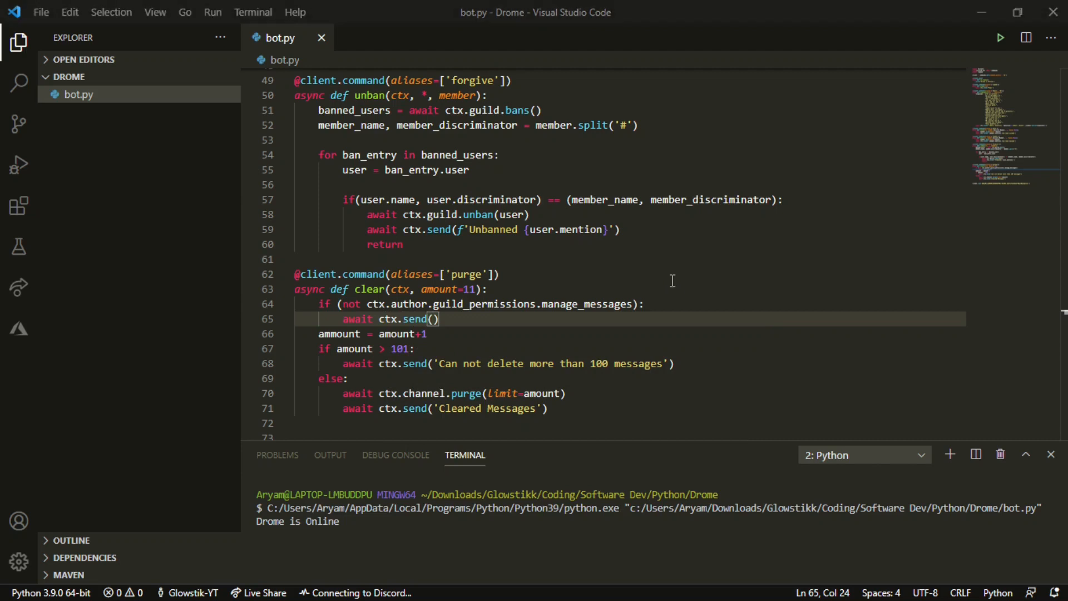
{"action": "type", "text": "`"}
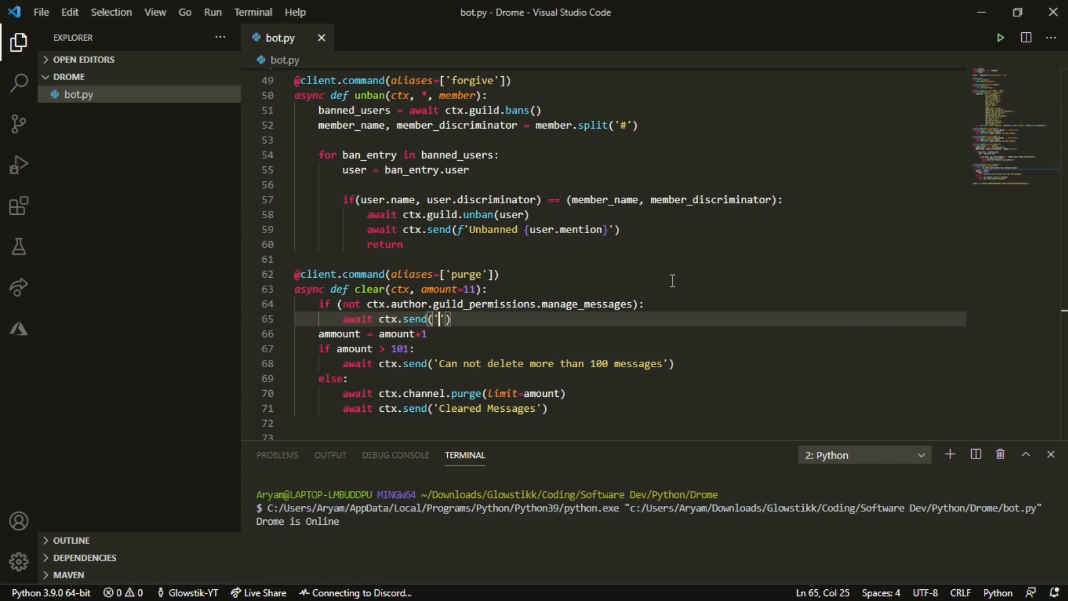
{"action": "type", "text": "You"}
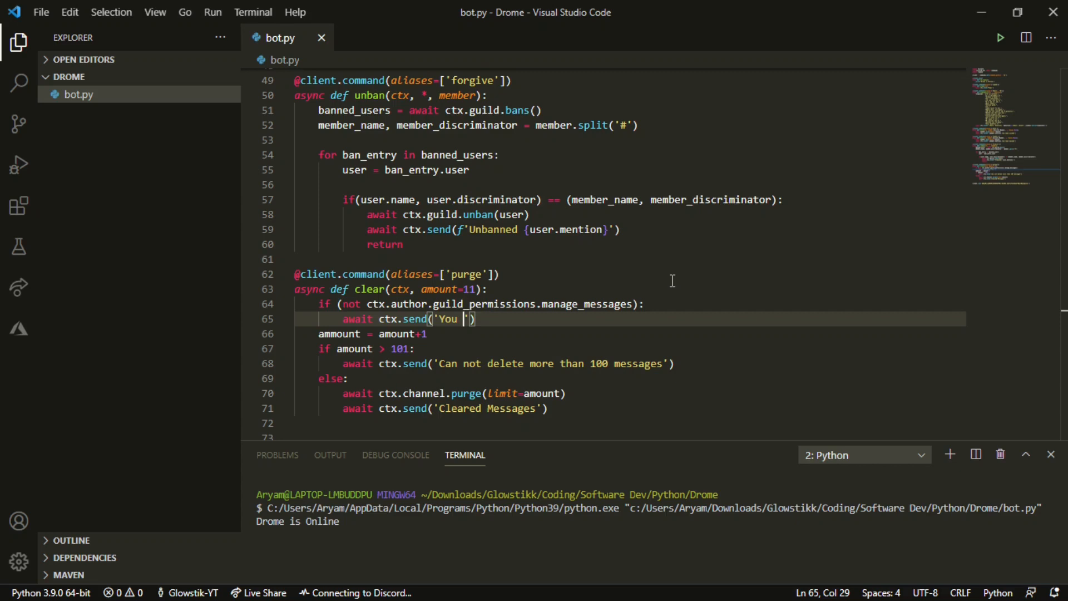
{"action": "type", "text": "n"}
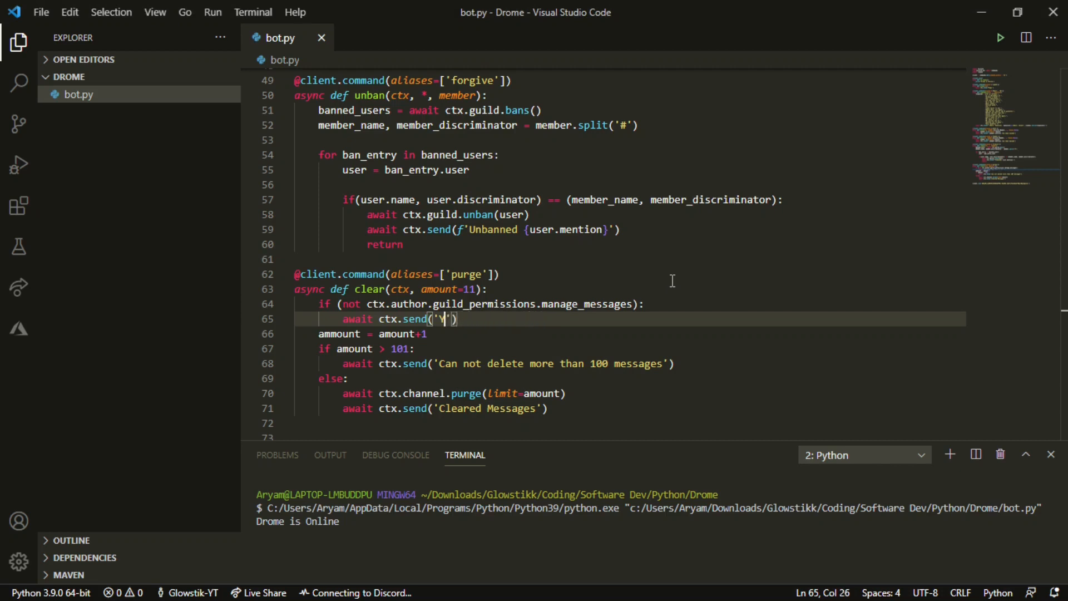
{"action": "type", "text": "This command n"}
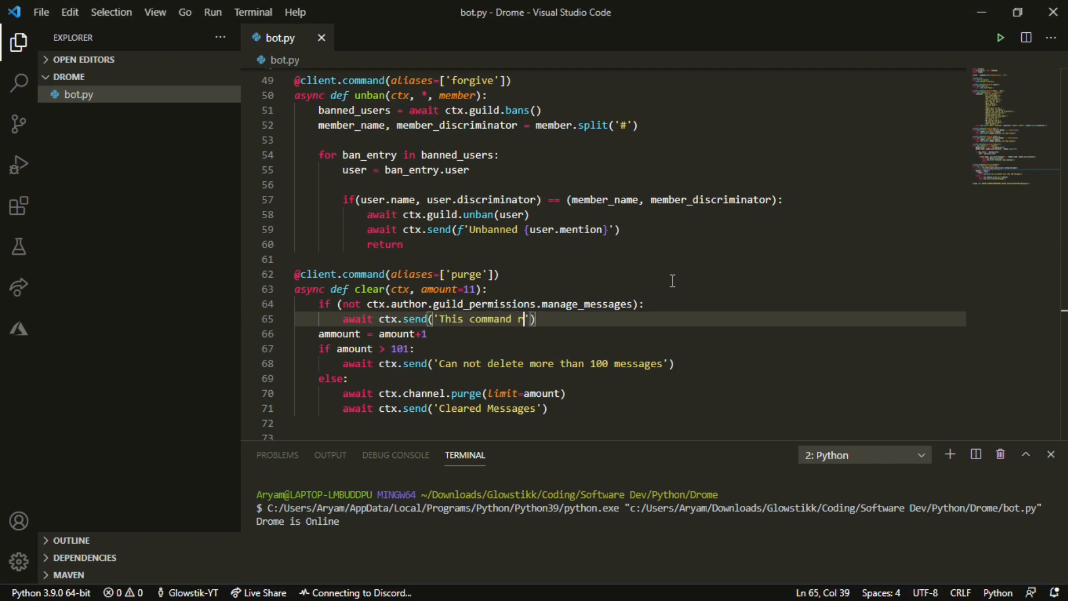
{"action": "type", "text": "equires ``"}
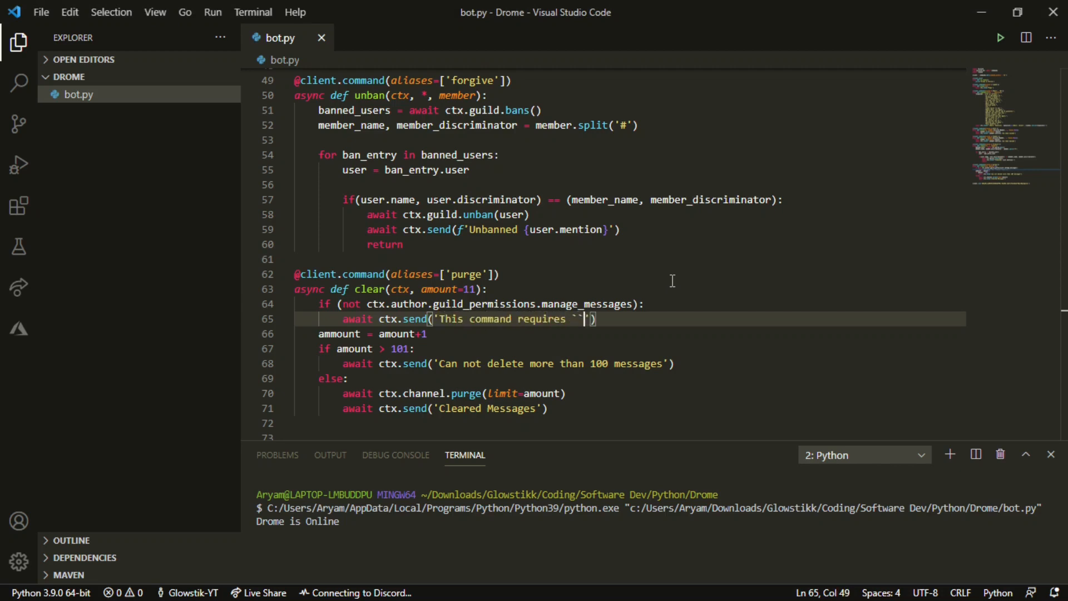
{"action": "type", "text": "M"}
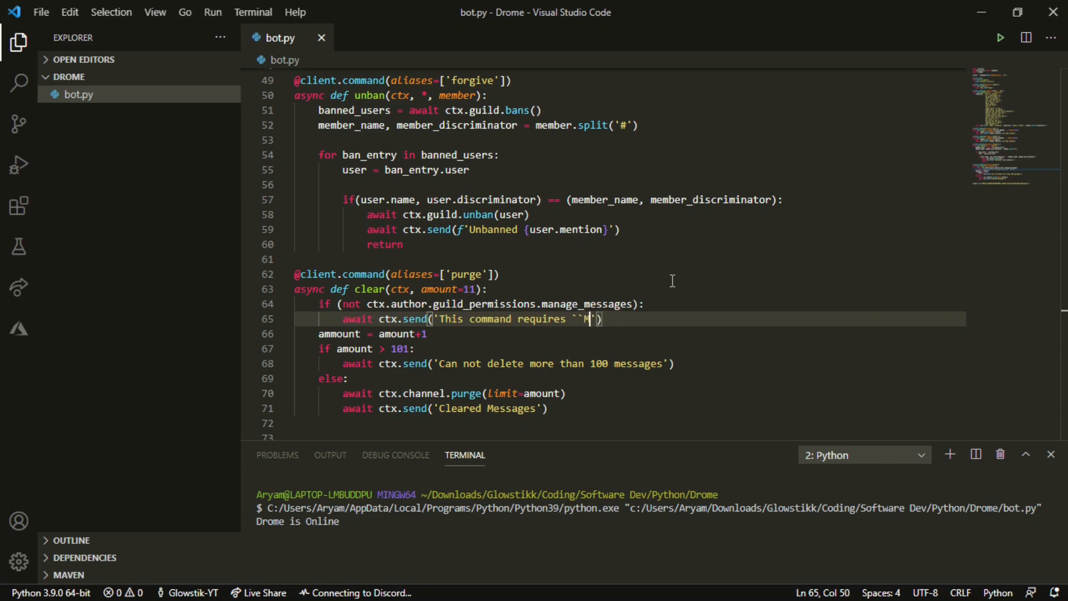
{"action": "type", "text": "anage Messages``"}
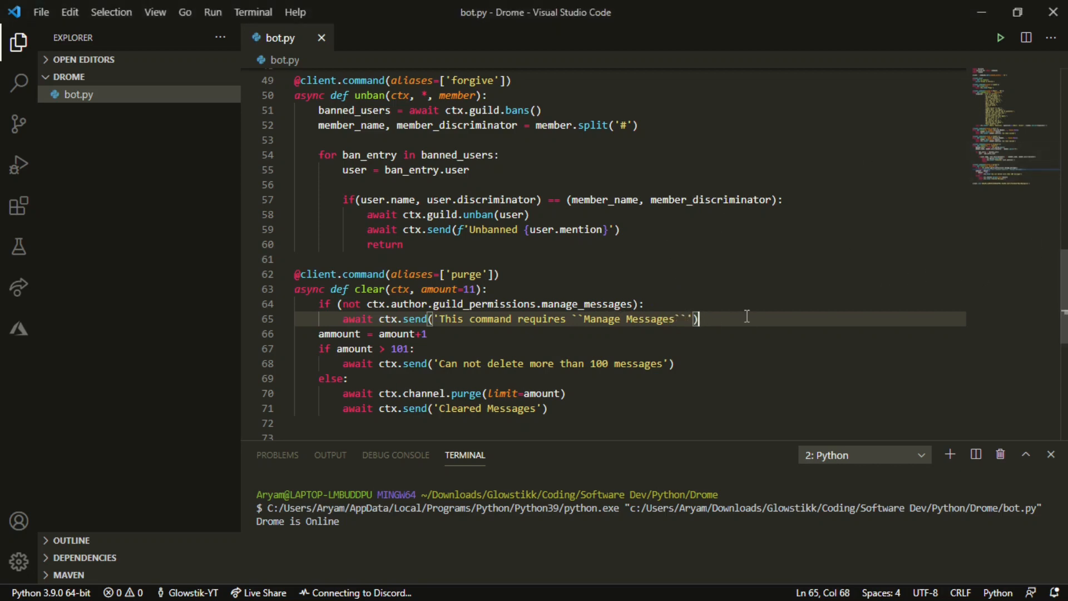
- Add return after the reply so the clear command exits early
{"action": "type", "text": "re"}
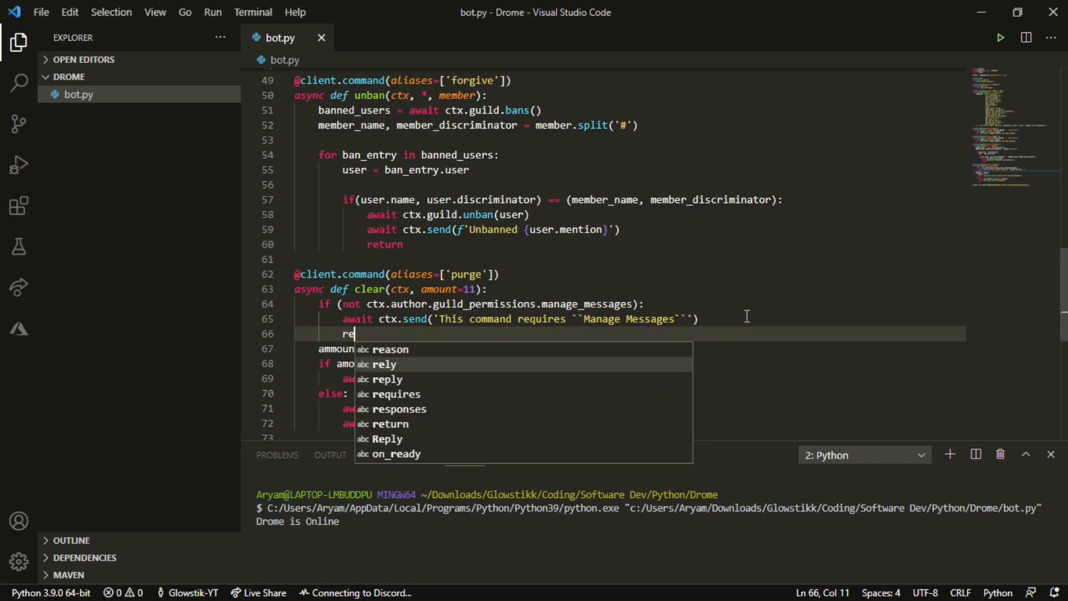
{"action": "type", "text": "turn"}
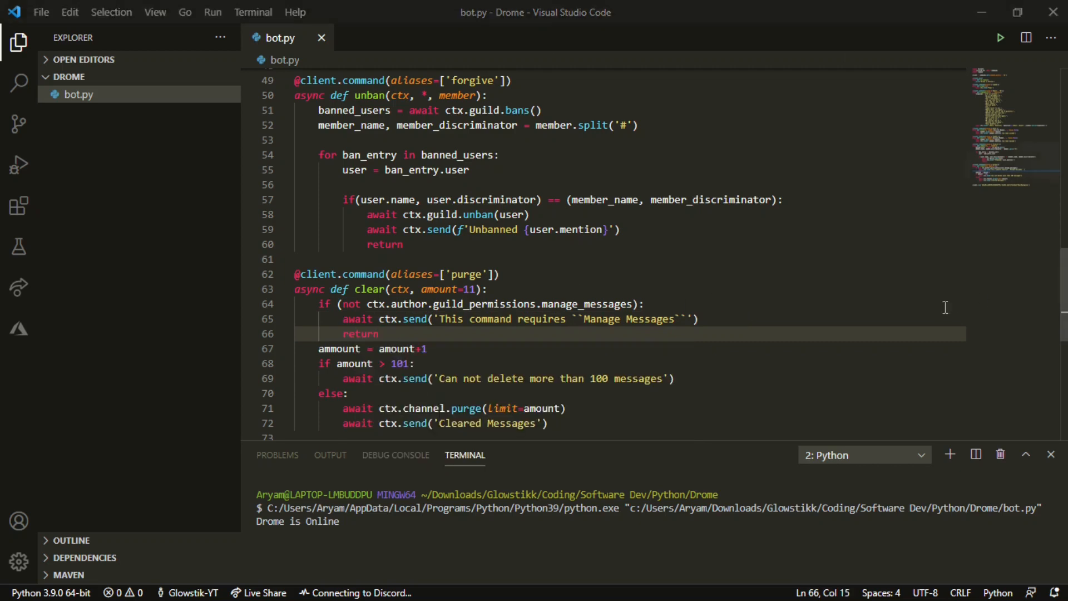
{"action": "mouse_move", "coordinate": [587, 219]}
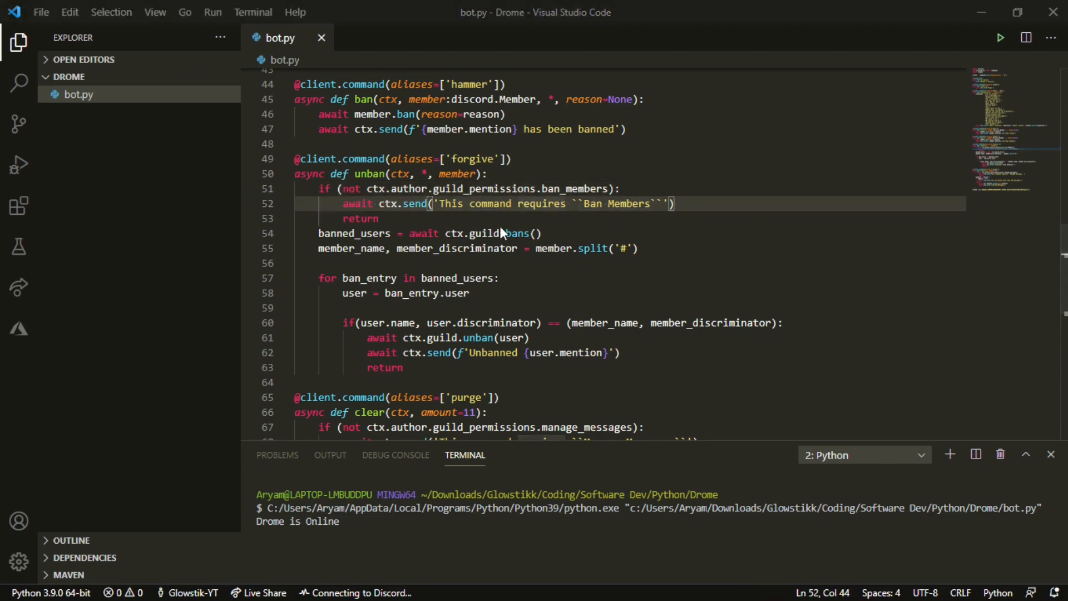
{"action": "mouse_move", "coordinate": [708, 338]}
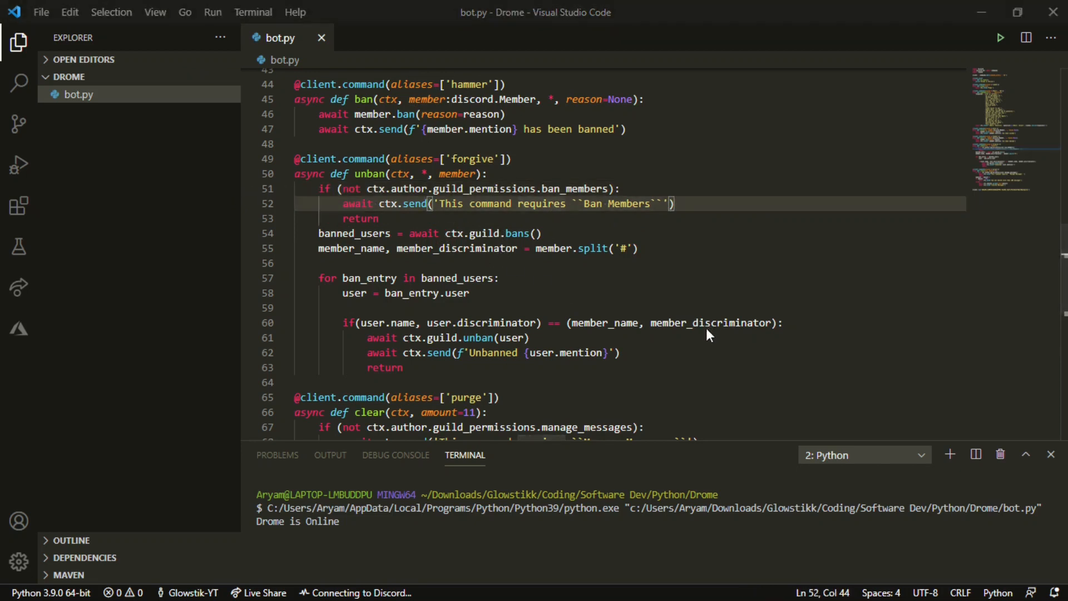
{"action": "mouse_move", "coordinate": [709, 500]}
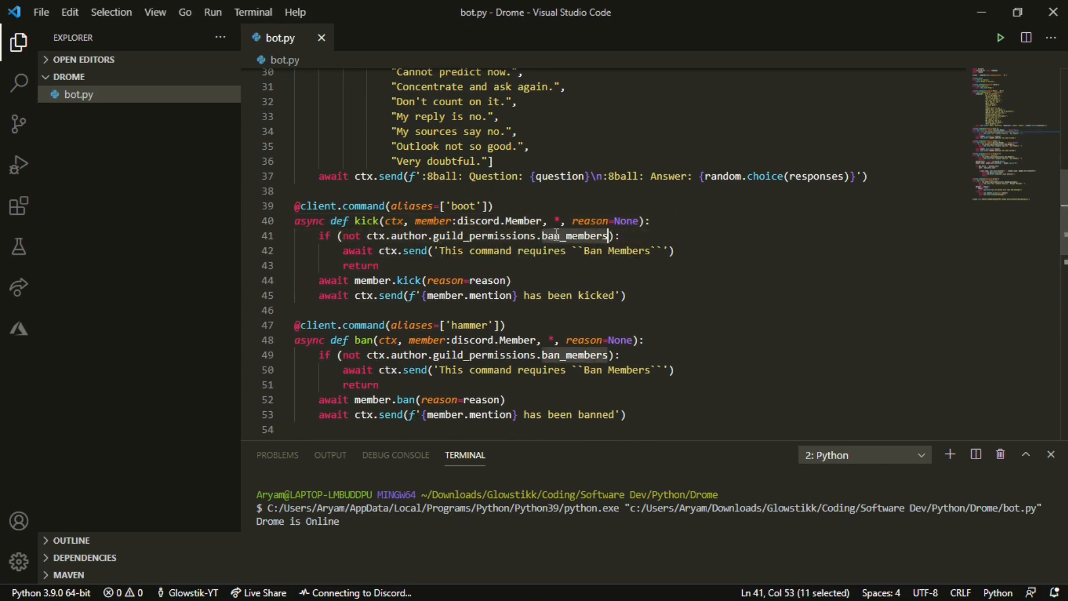
- Paste the if/send/return permission block into the kick, ban and unban commands
{"action": "type", "text": "kk"}
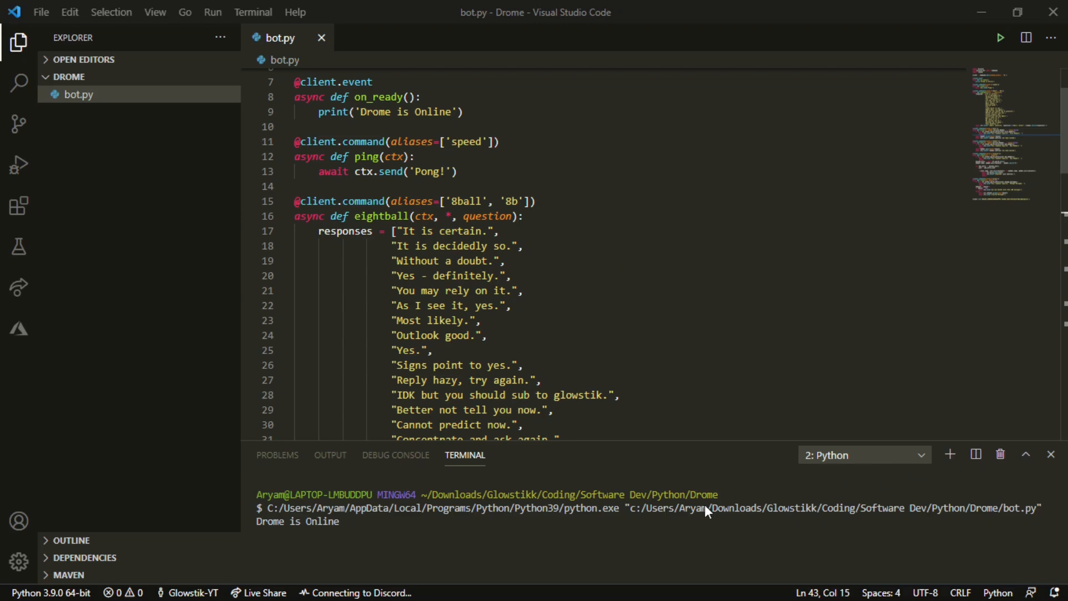
- Fix the misspelled ammount variable on line 76 of the clear command to amount
{"action": "scroll", "scroll_direction": "down", "scroll_amount": 3}
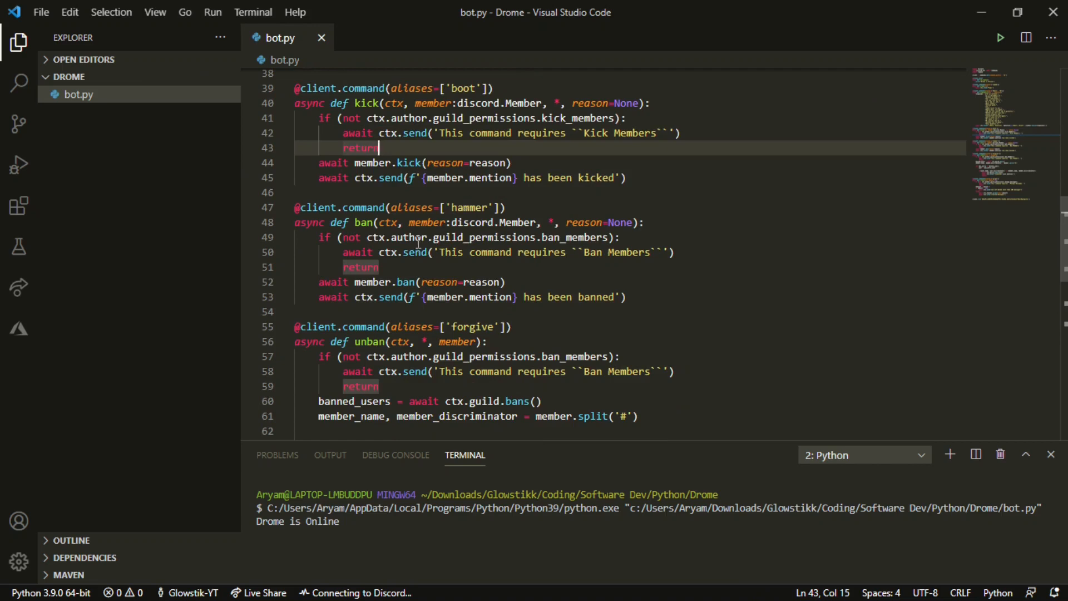
{"action": "left_click", "coordinate": [486, 208]}
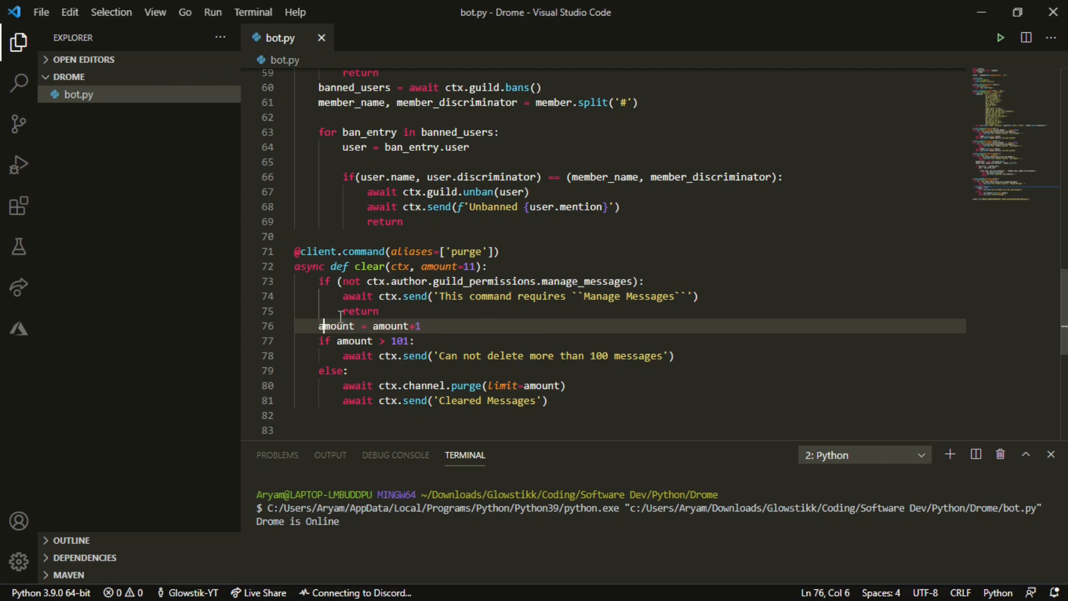
{"action": "mouse_move", "coordinate": [427, 262]}
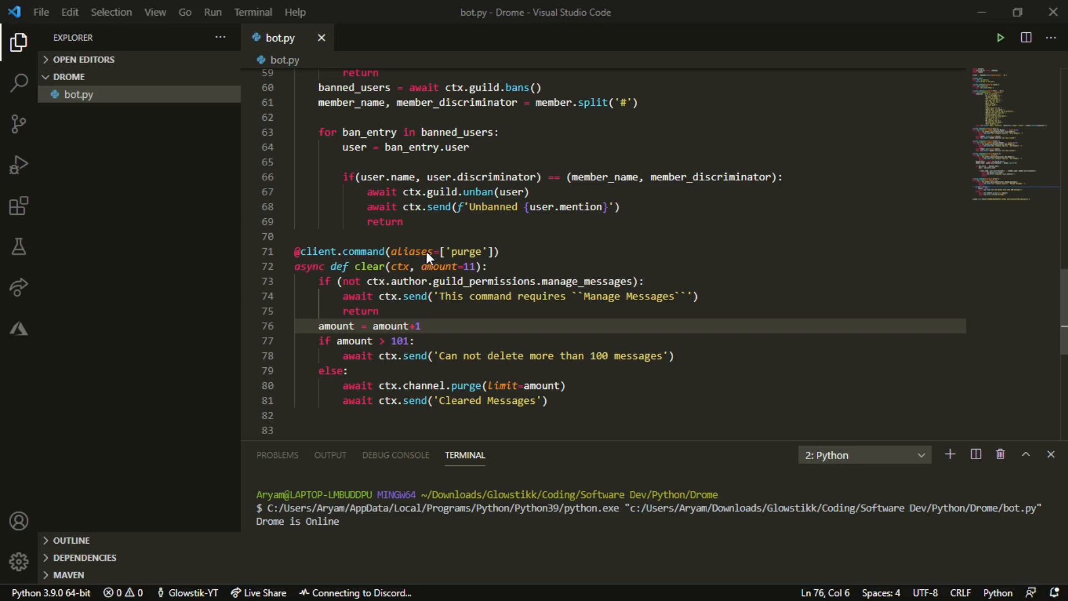
{"action": "mouse_move", "coordinate": [1063, 456]}
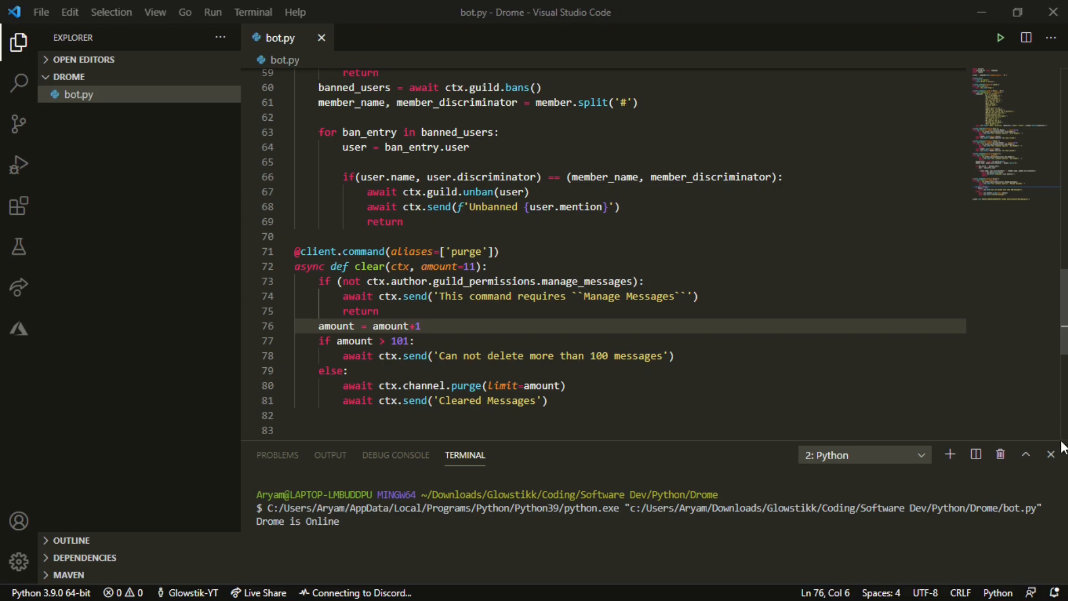